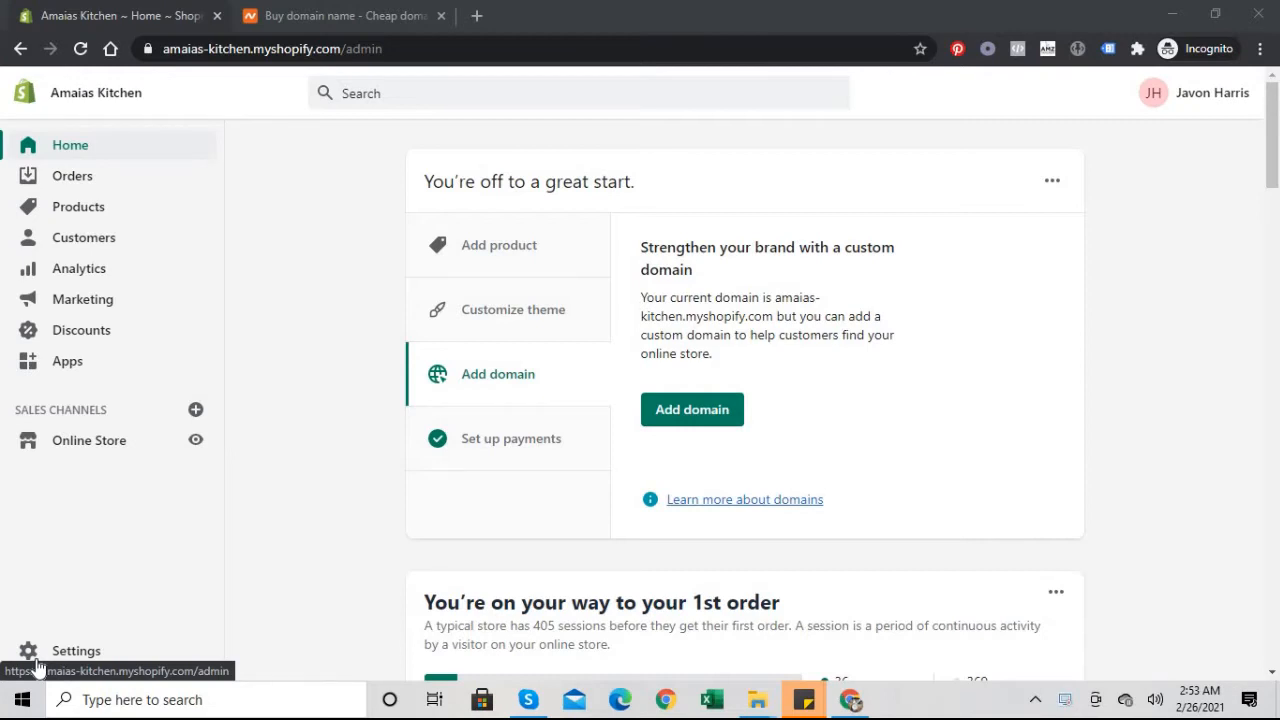
mouse_move(68, 458)
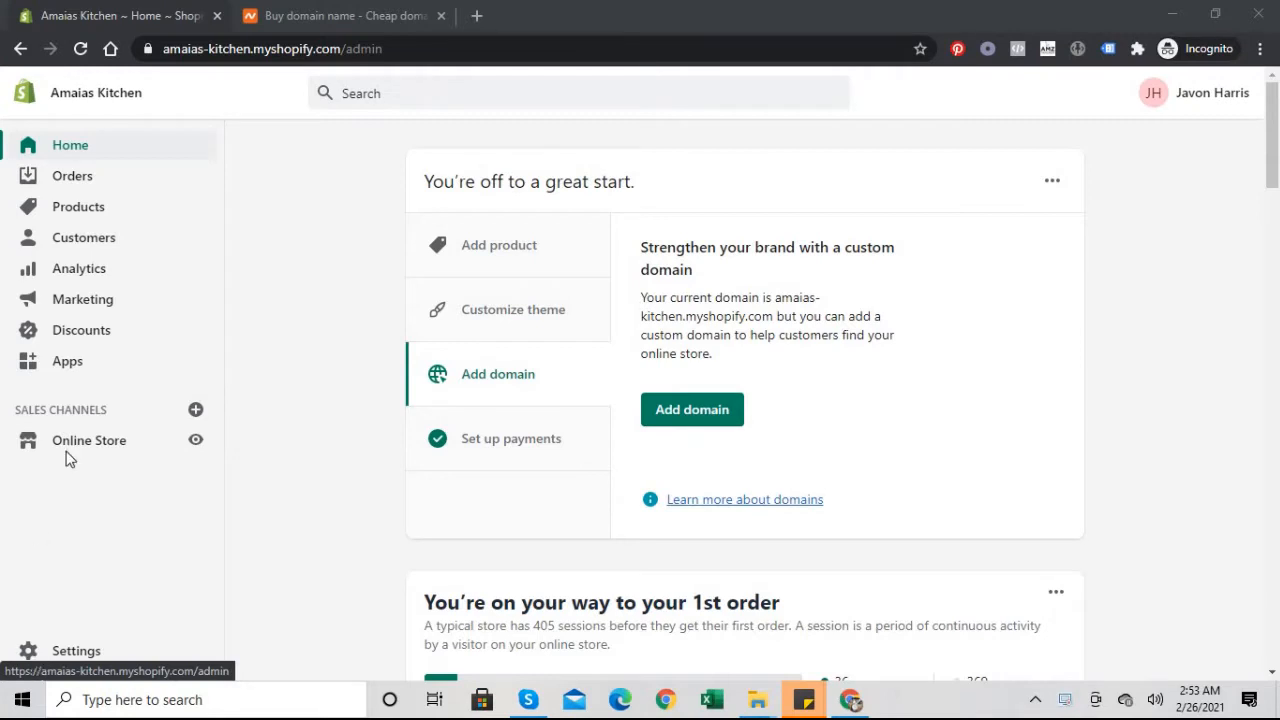
mouse_move(154, 288)
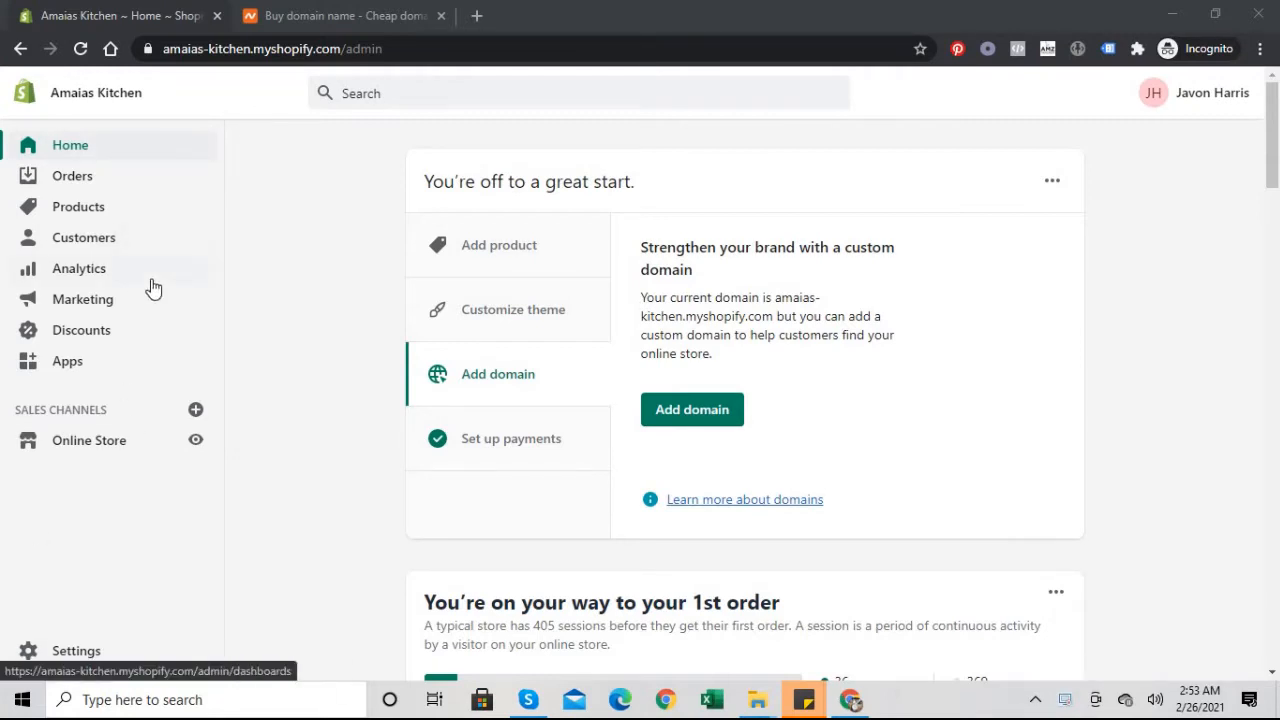
mouse_move(564, 136)
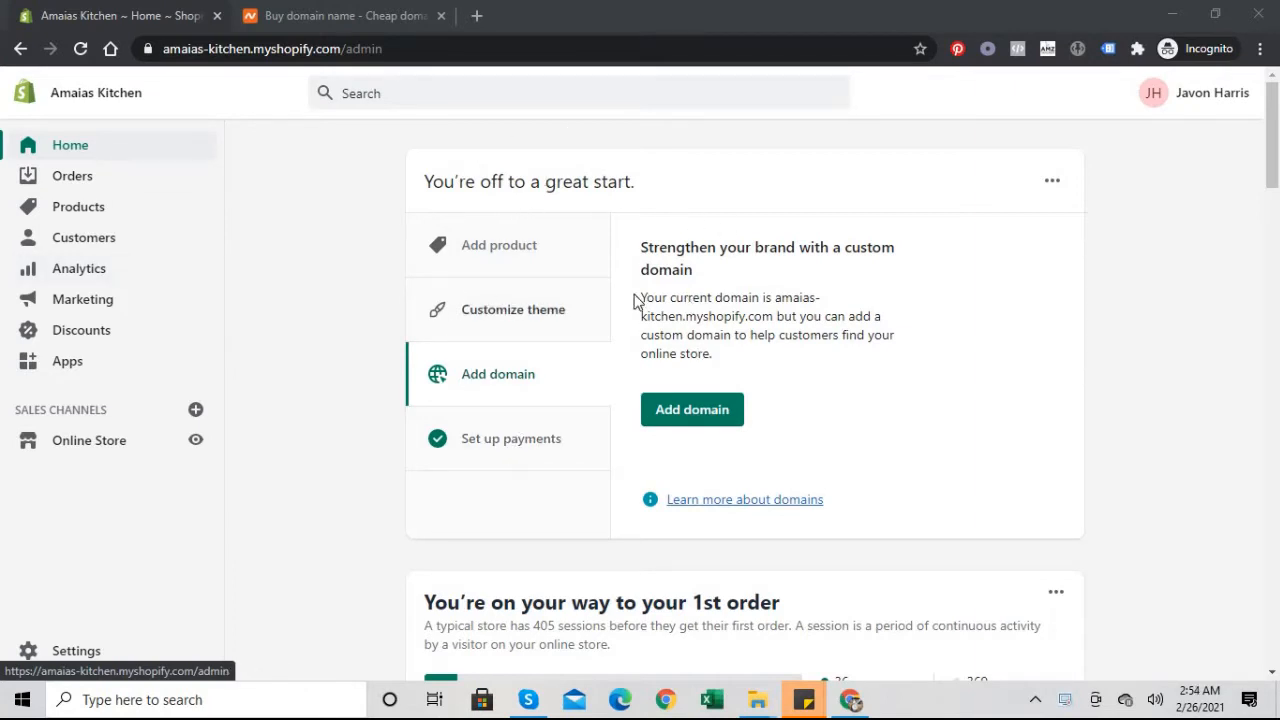
mouse_move(792, 404)
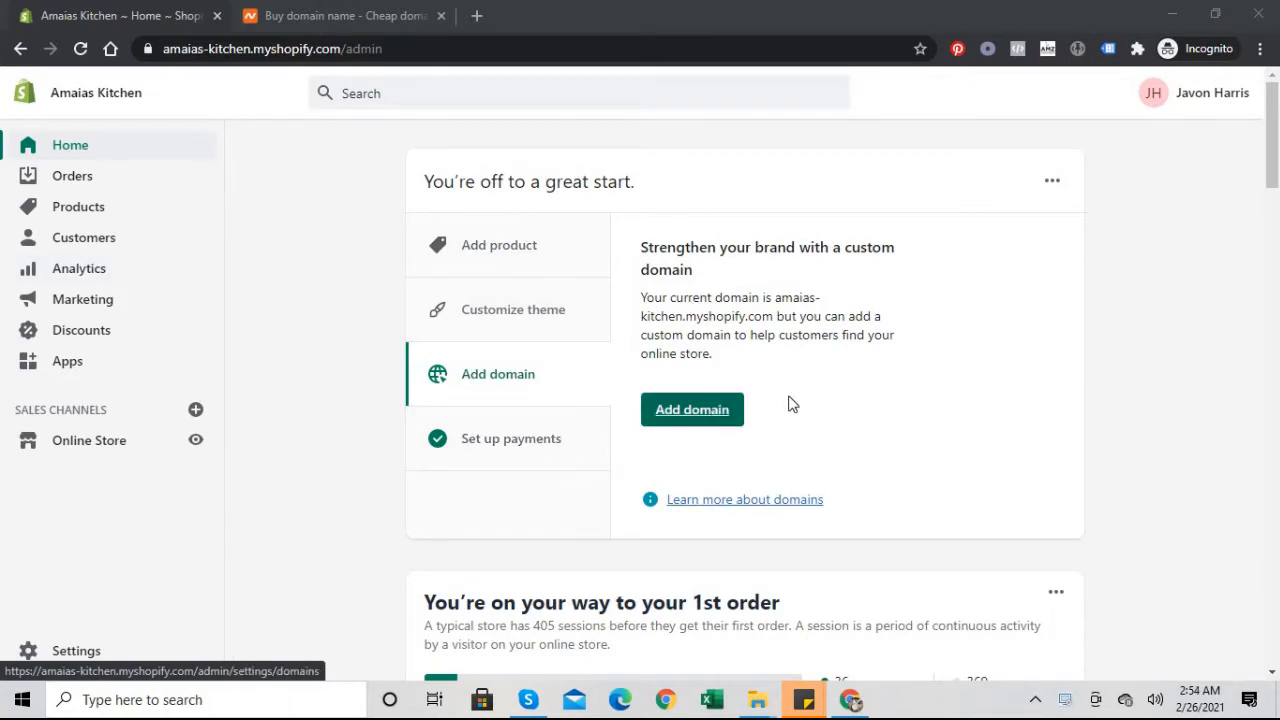
mouse_move(692, 408)
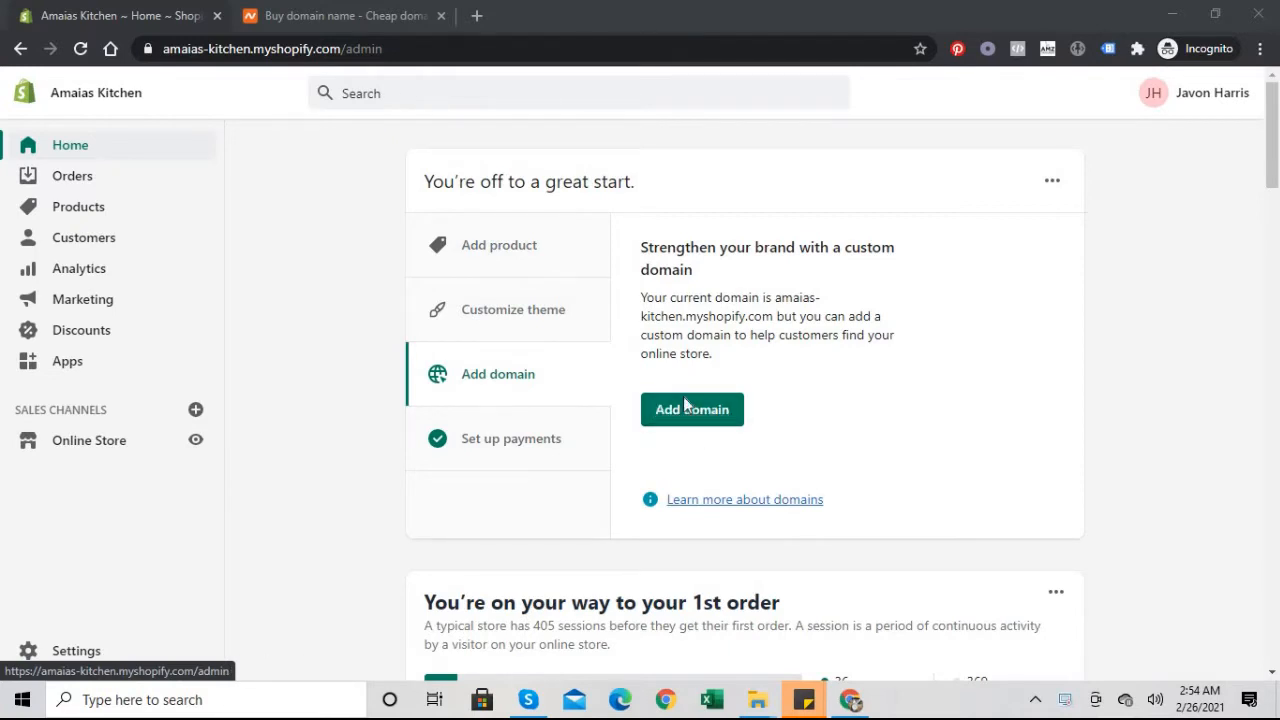
mouse_move(416, 468)
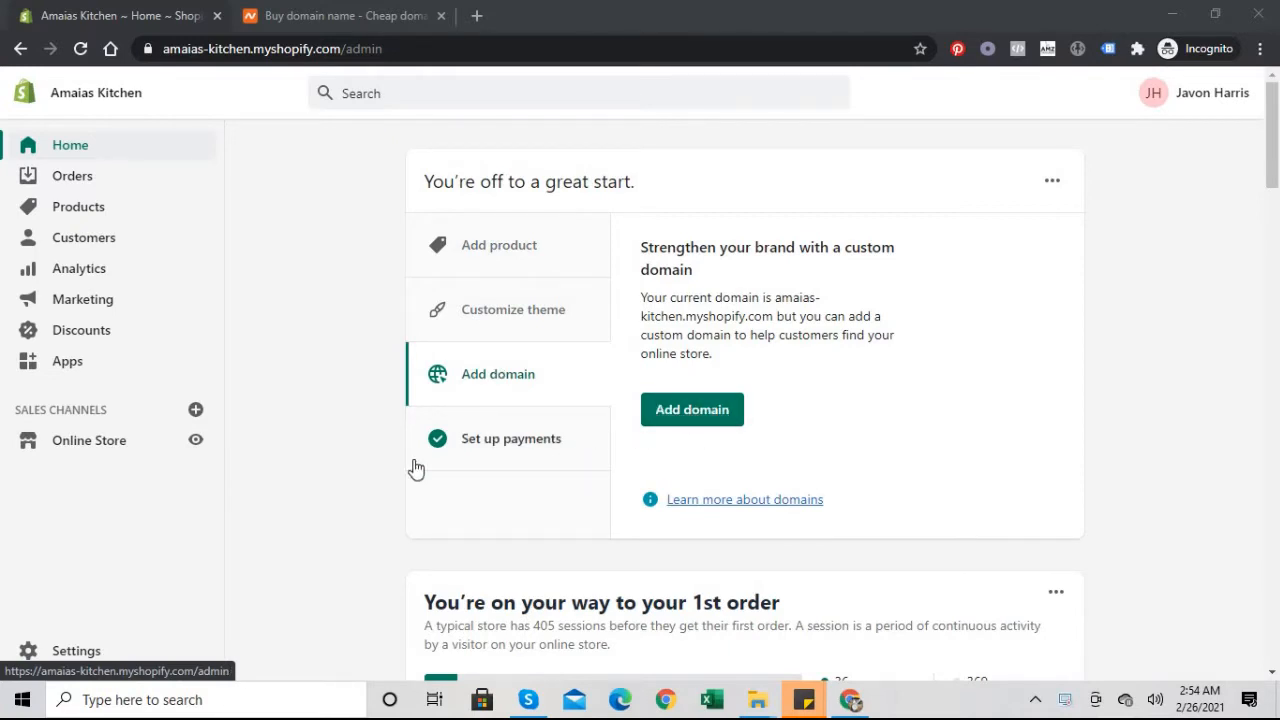
mouse_move(196, 244)
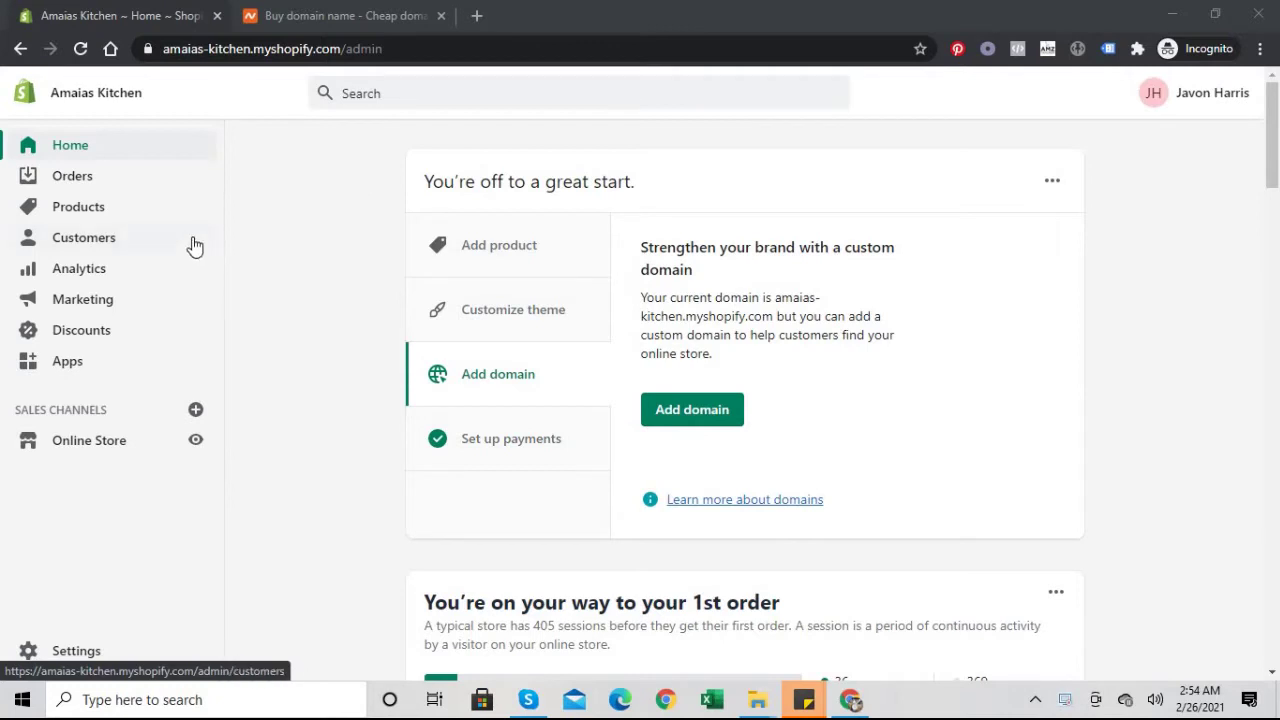
mouse_move(1056, 180)
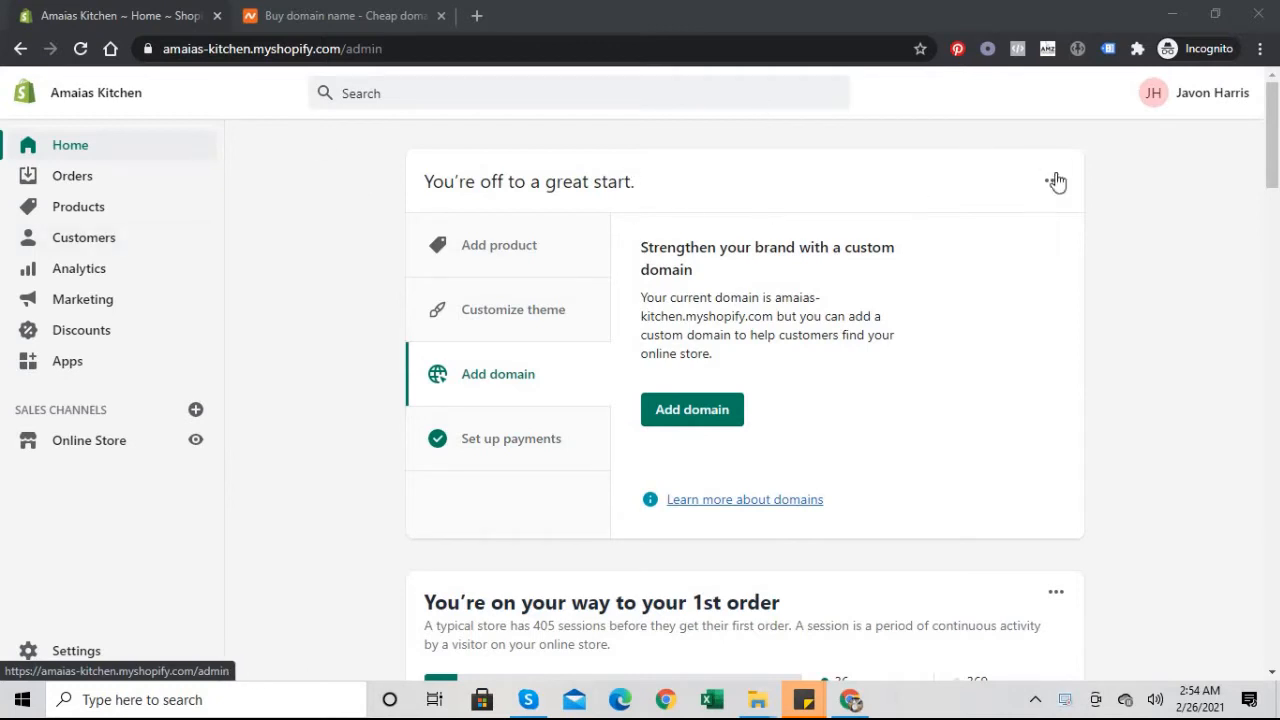
View Shopify's Domains settings showing only amaias-kitchen.myshopify.com, then switch to the Namecheap site.
left_click(1052, 180)
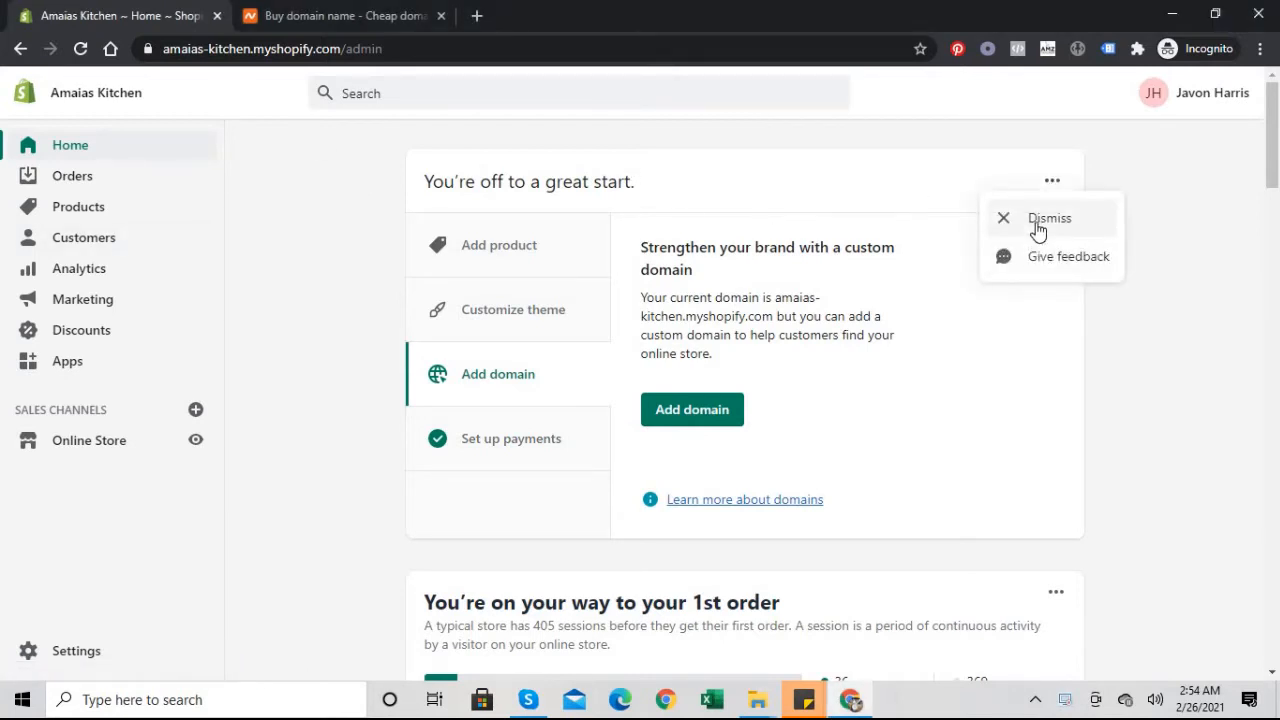
mouse_move(378, 356)
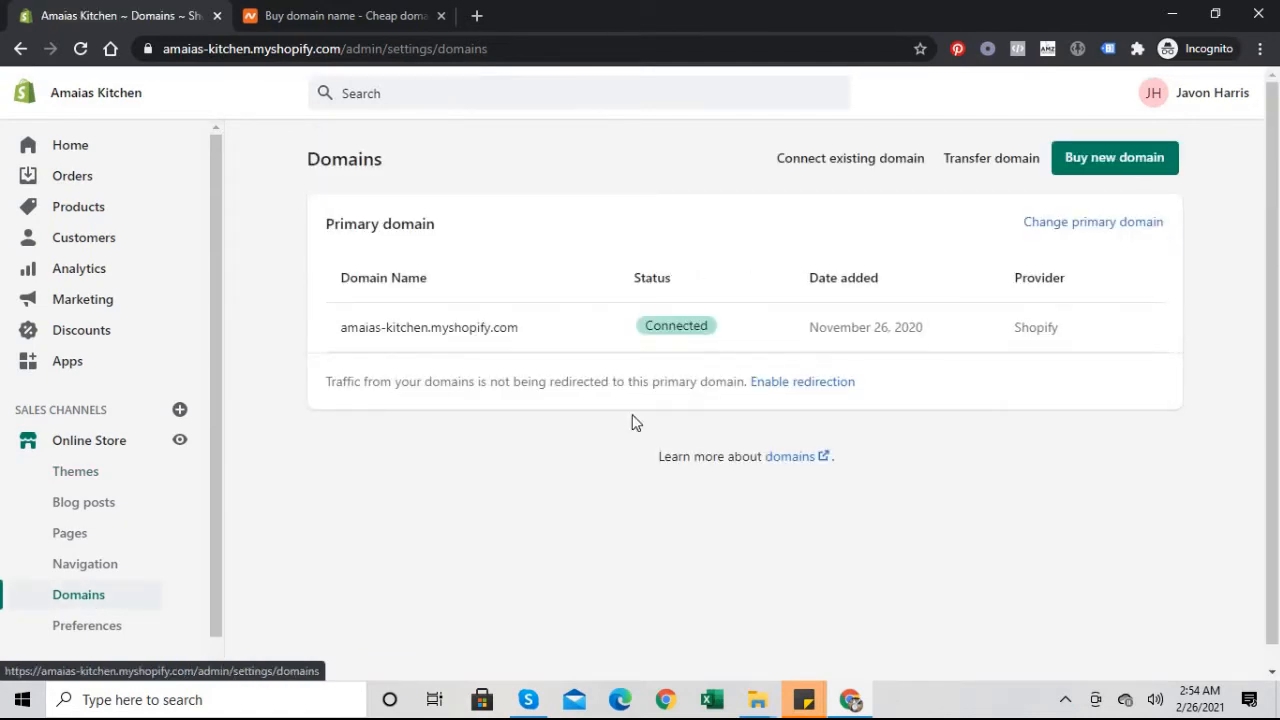
mouse_move(930, 336)
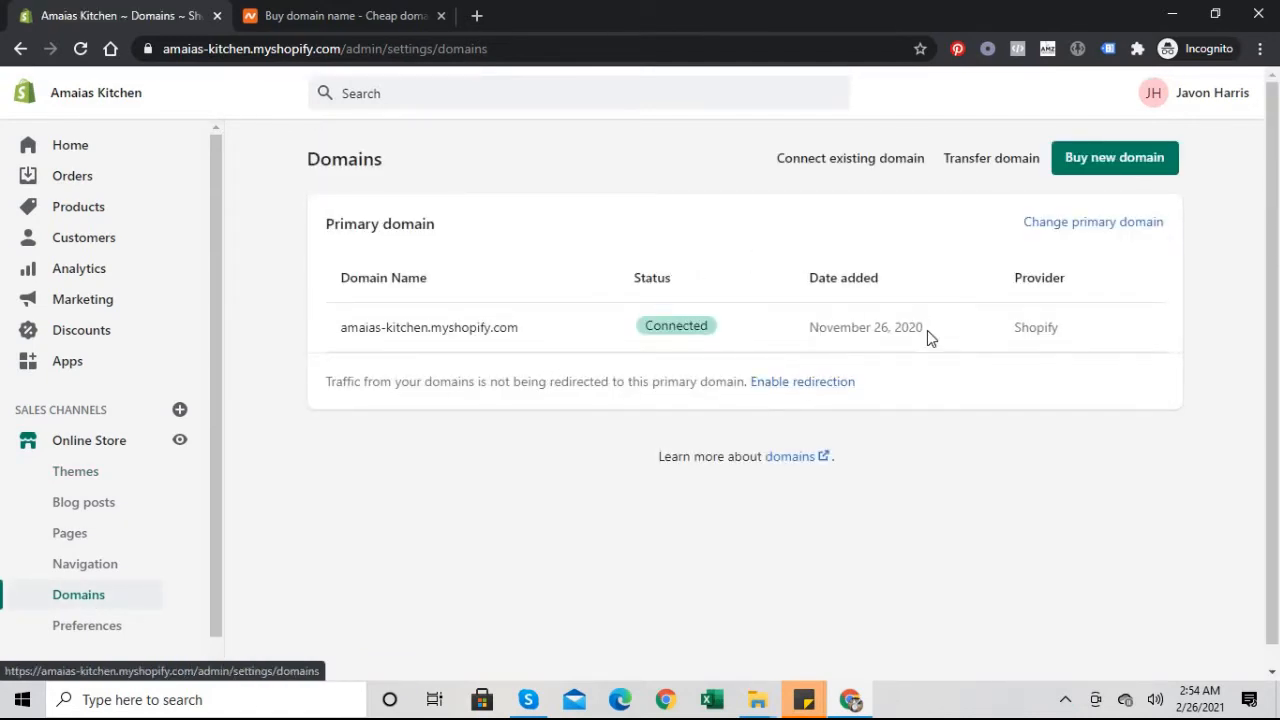
mouse_move(1104, 152)
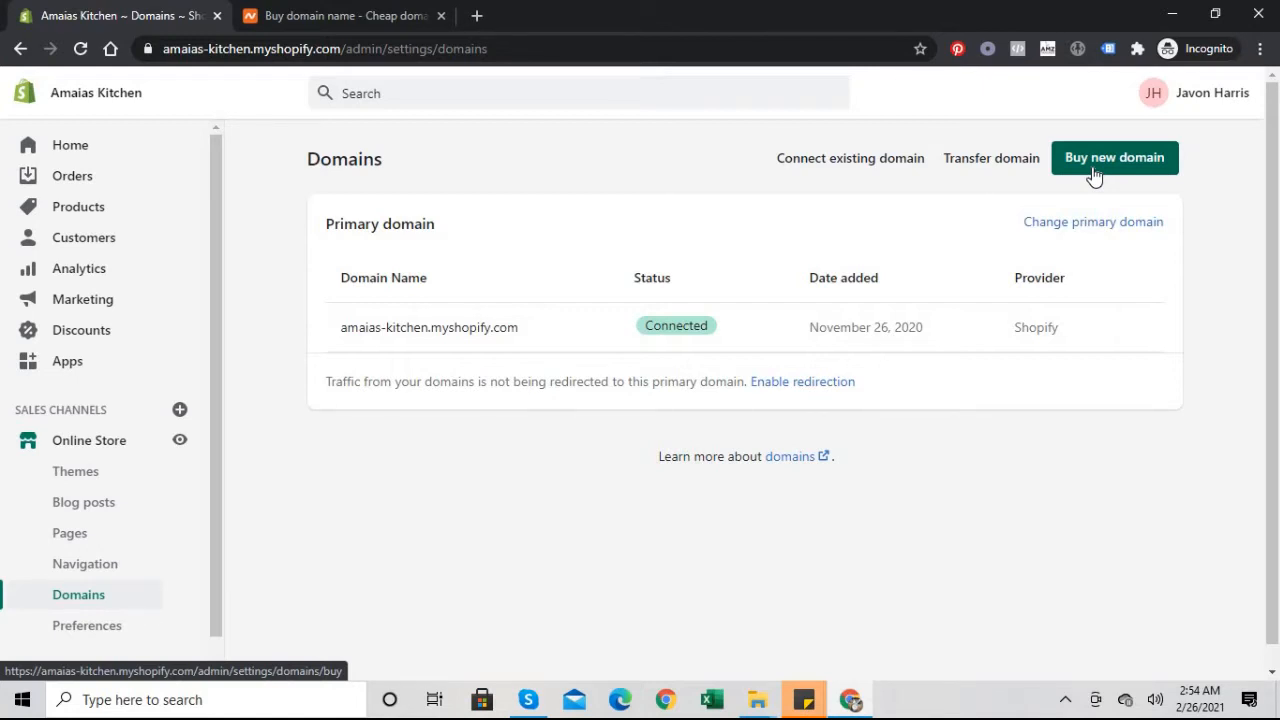
mouse_move(476, 496)
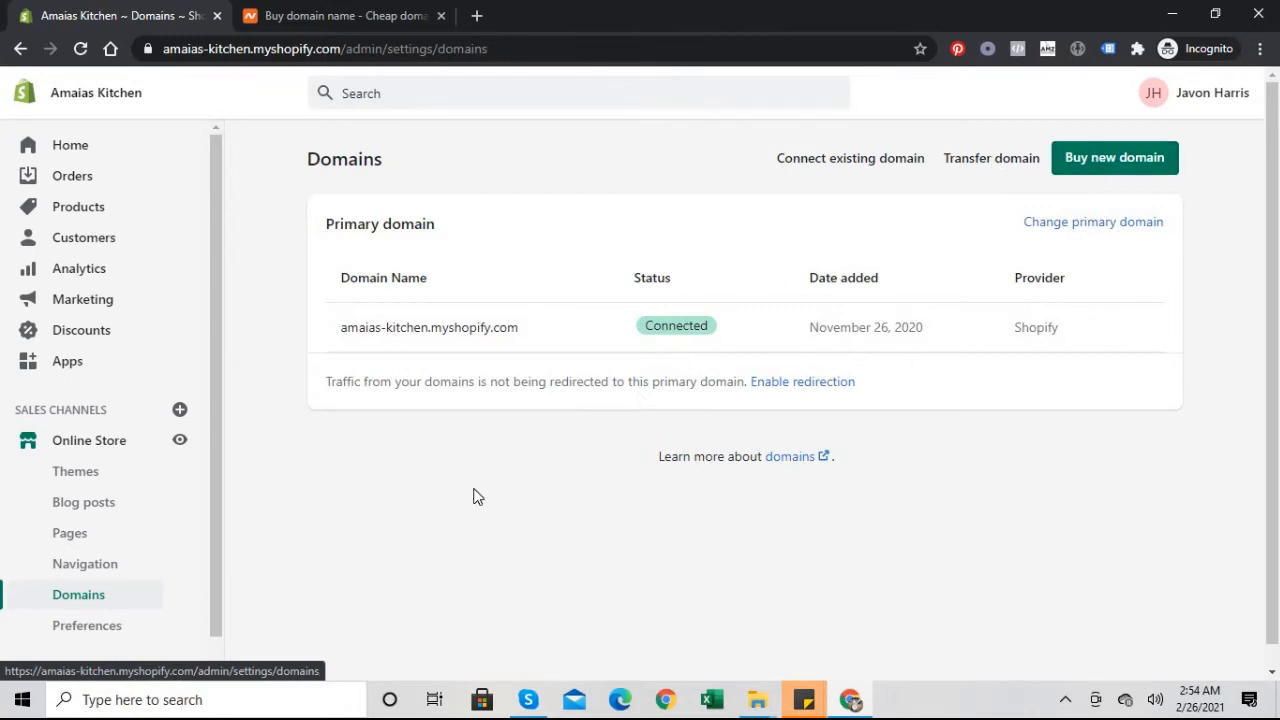
left_click(340, 16)
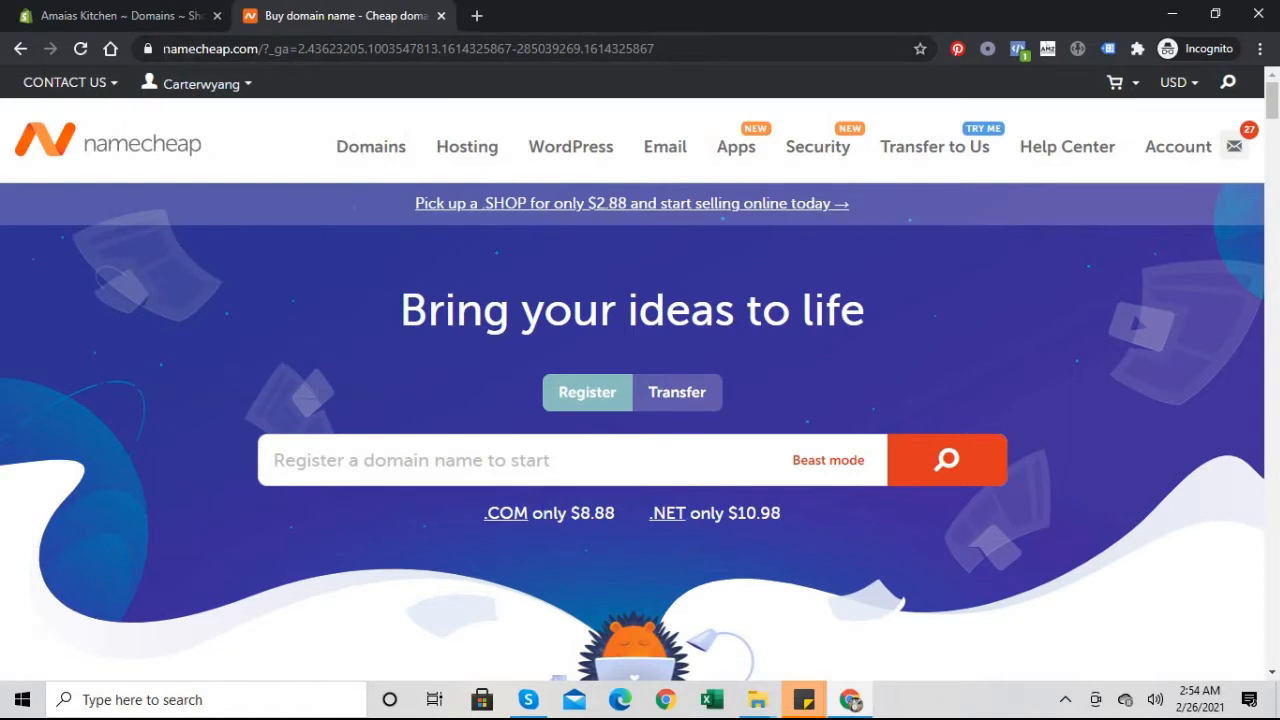
mouse_move(556, 88)
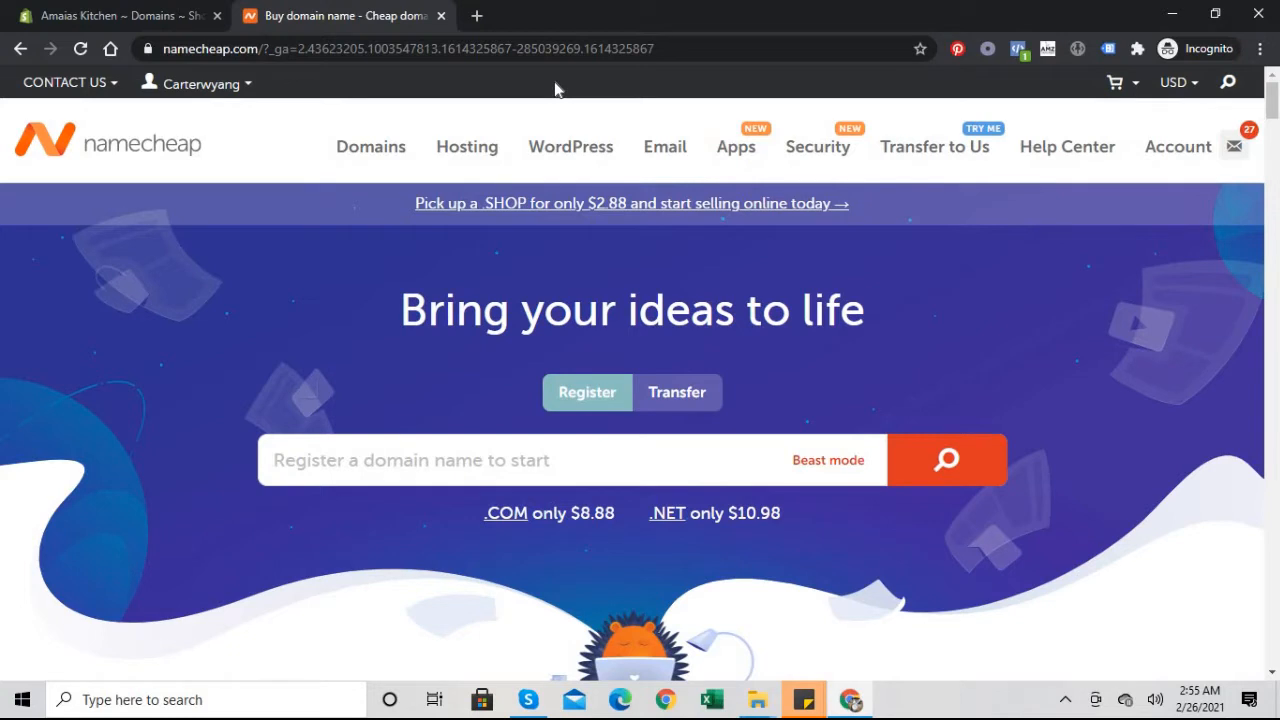
mouse_move(1234, 228)
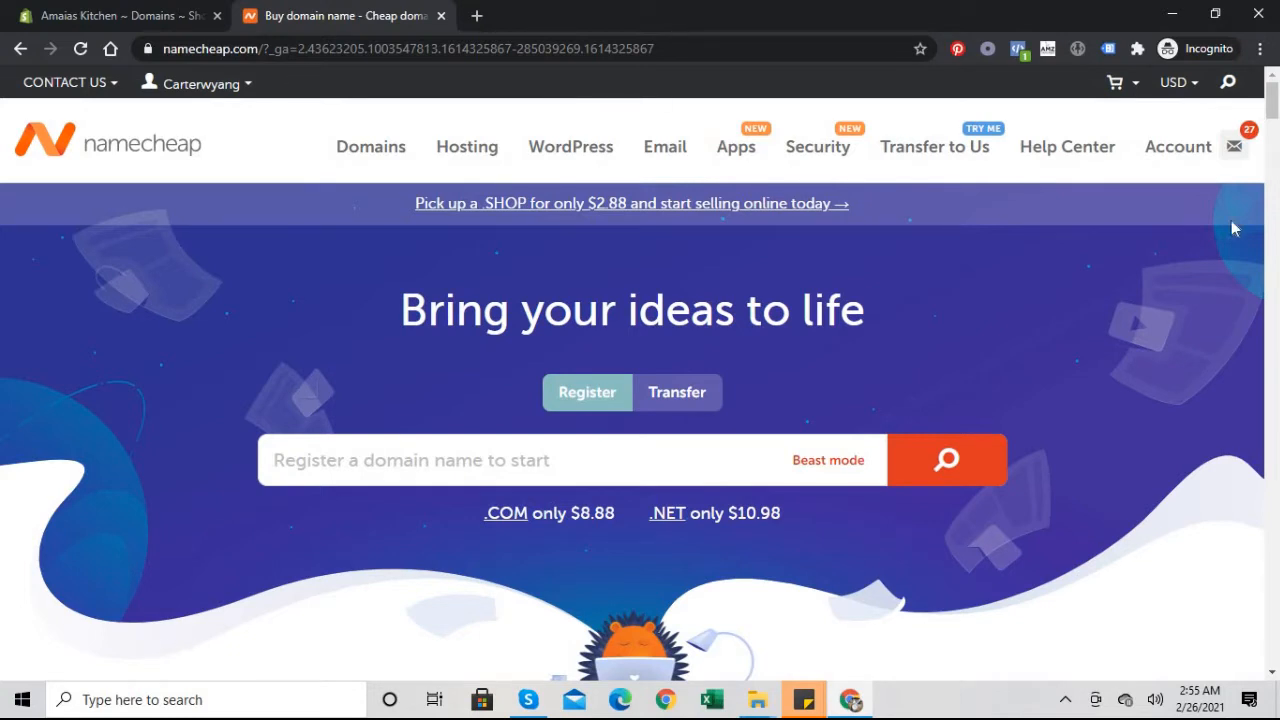
mouse_move(1052, 320)
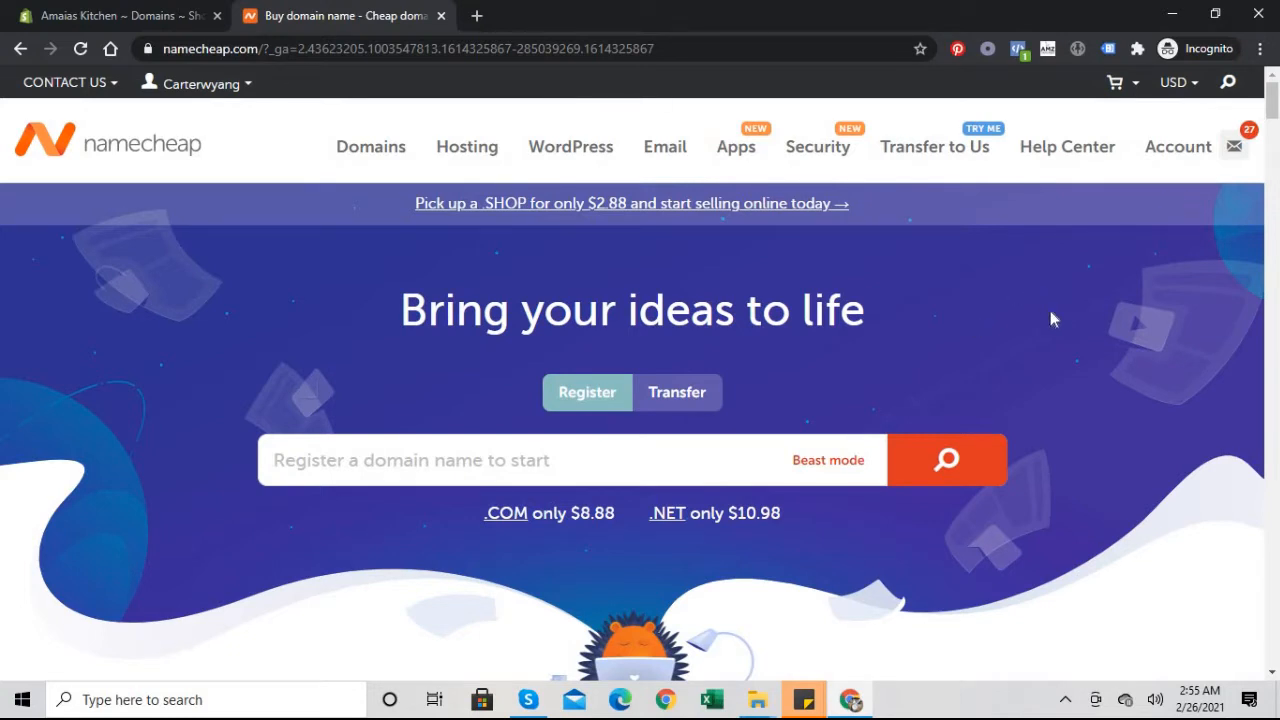
mouse_move(120, 12)
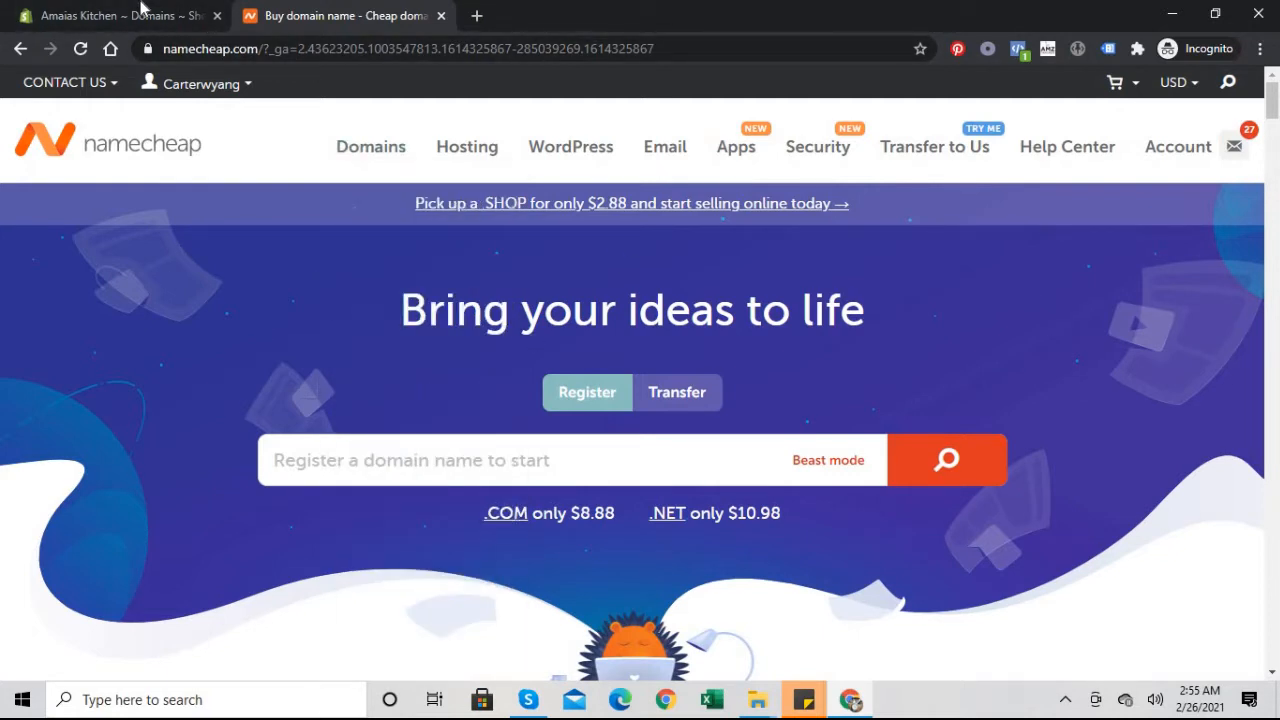
Check Shopify's Domains settings once more and return to the Namecheap site.
left_click(110, 16)
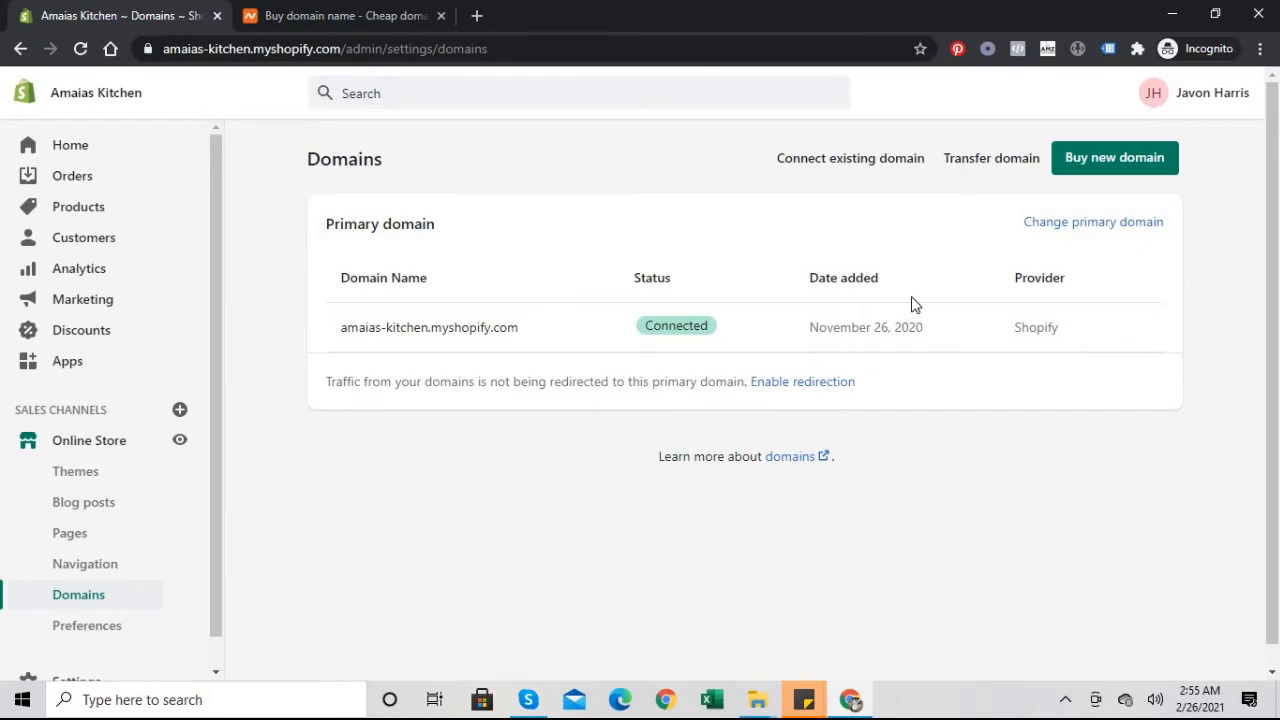
mouse_move(1114, 156)
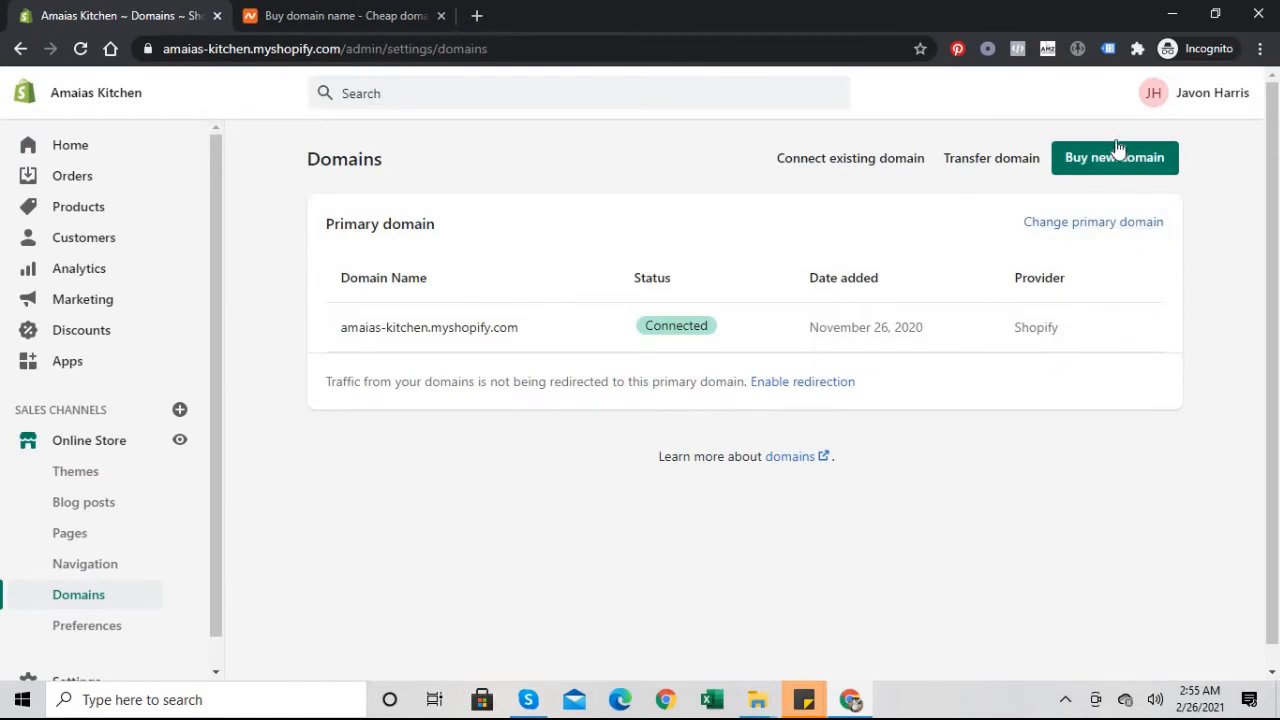
mouse_move(1028, 252)
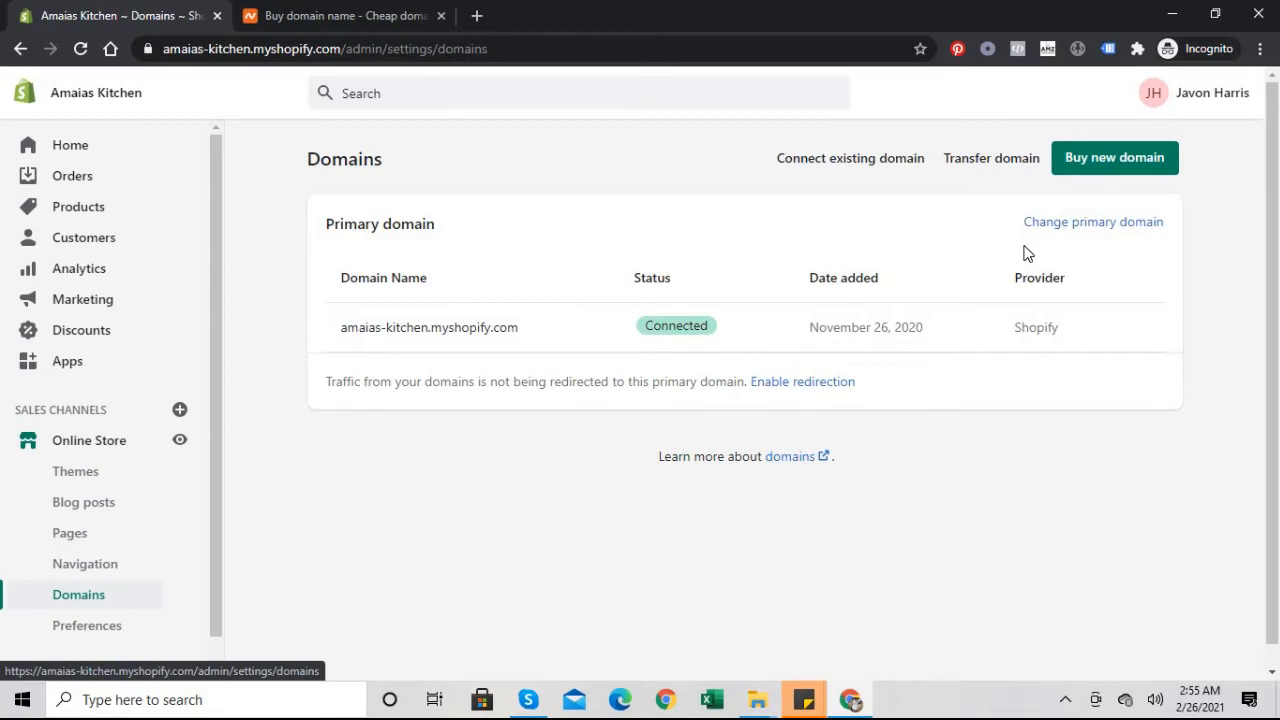
left_click(340, 16)
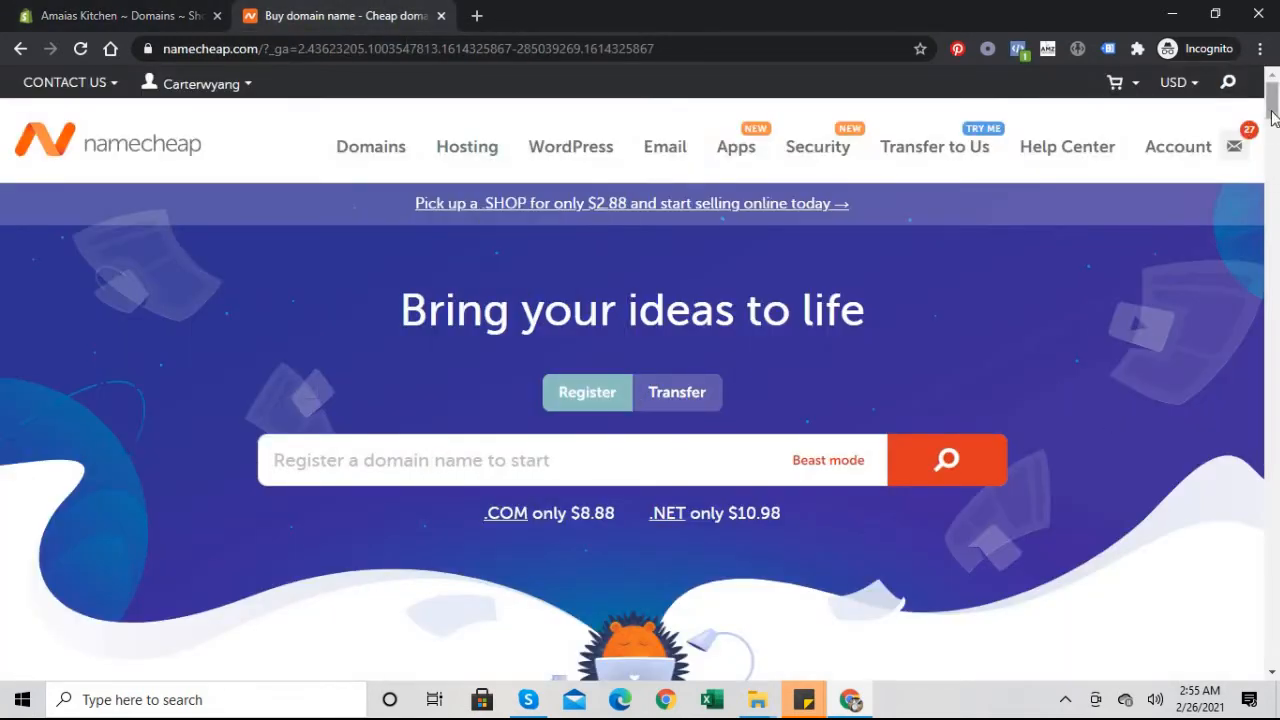
Browse the Namecheap homepage and focus the 'Register a domain name to start' search box.
scroll("down", 3)
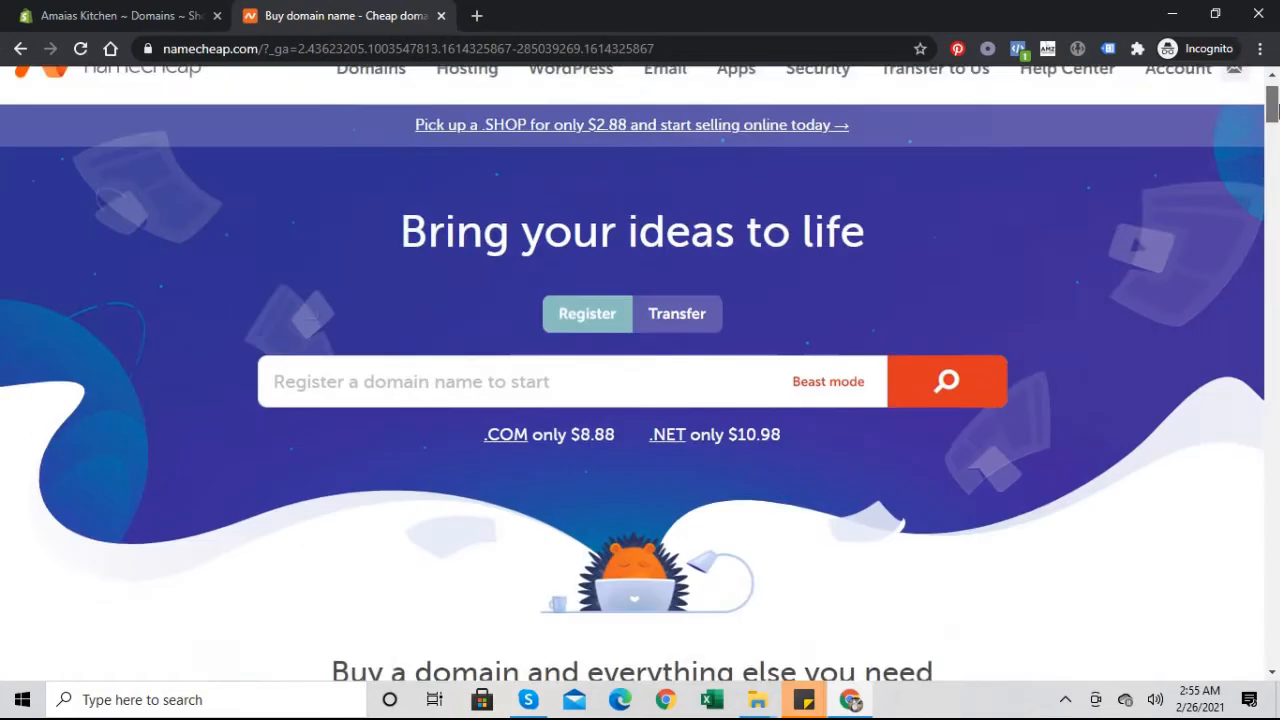
scroll("down", 3)
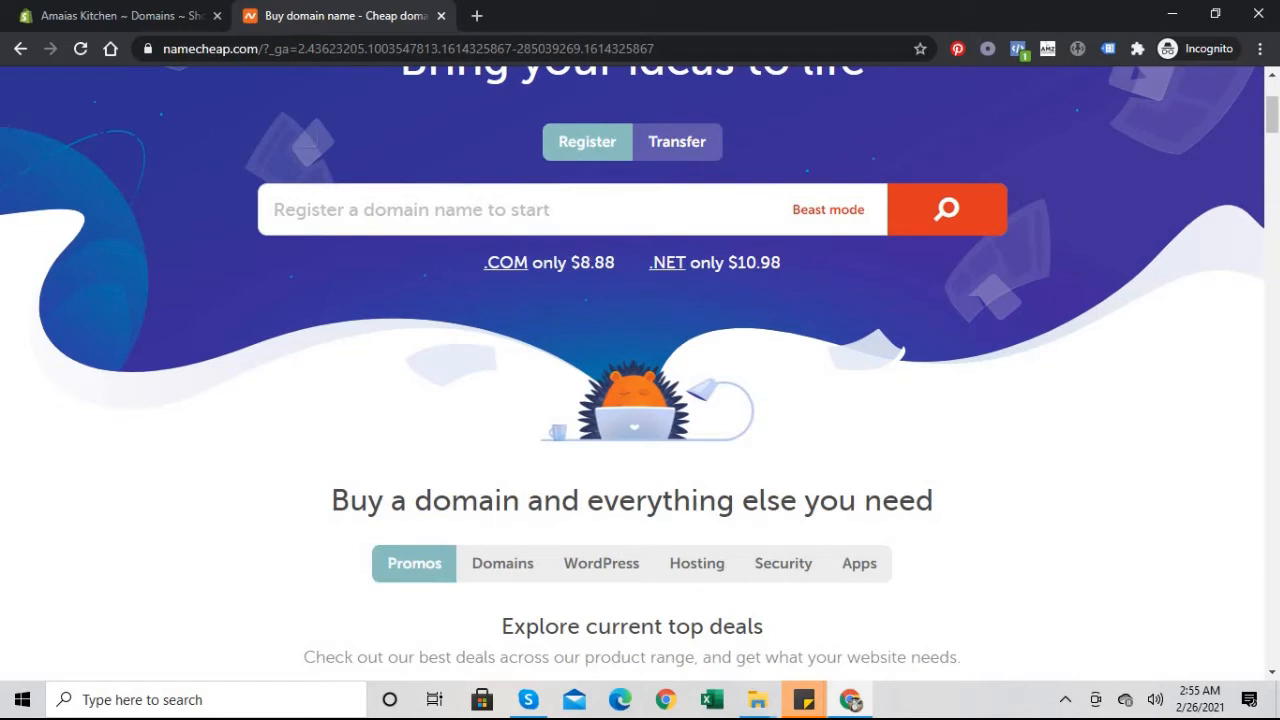
mouse_move(1264, 144)
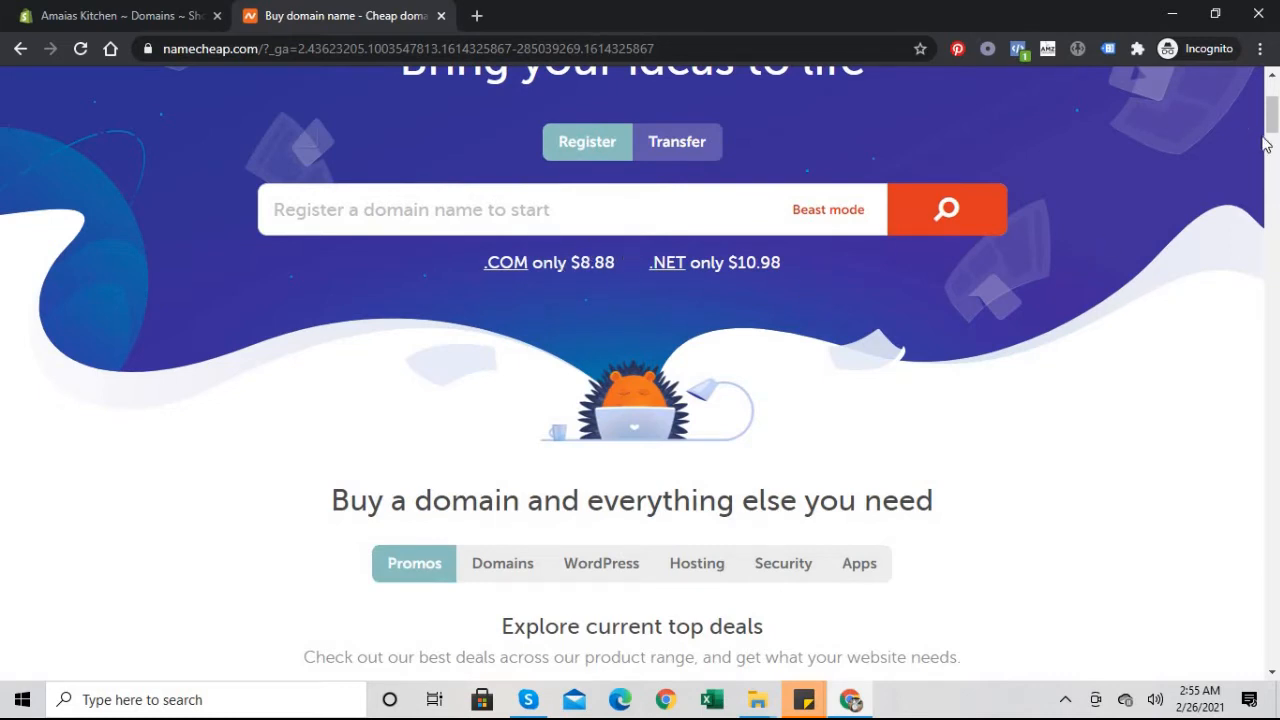
mouse_move(910, 248)
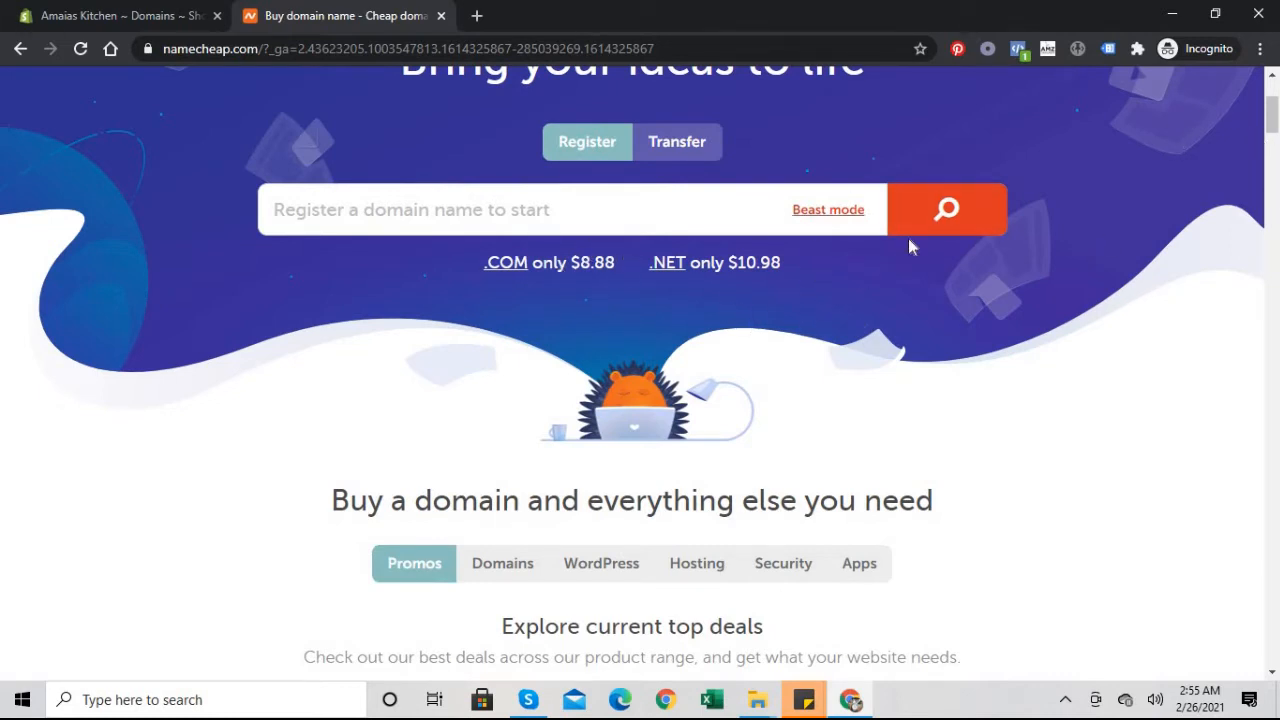
scroll("up", 3)
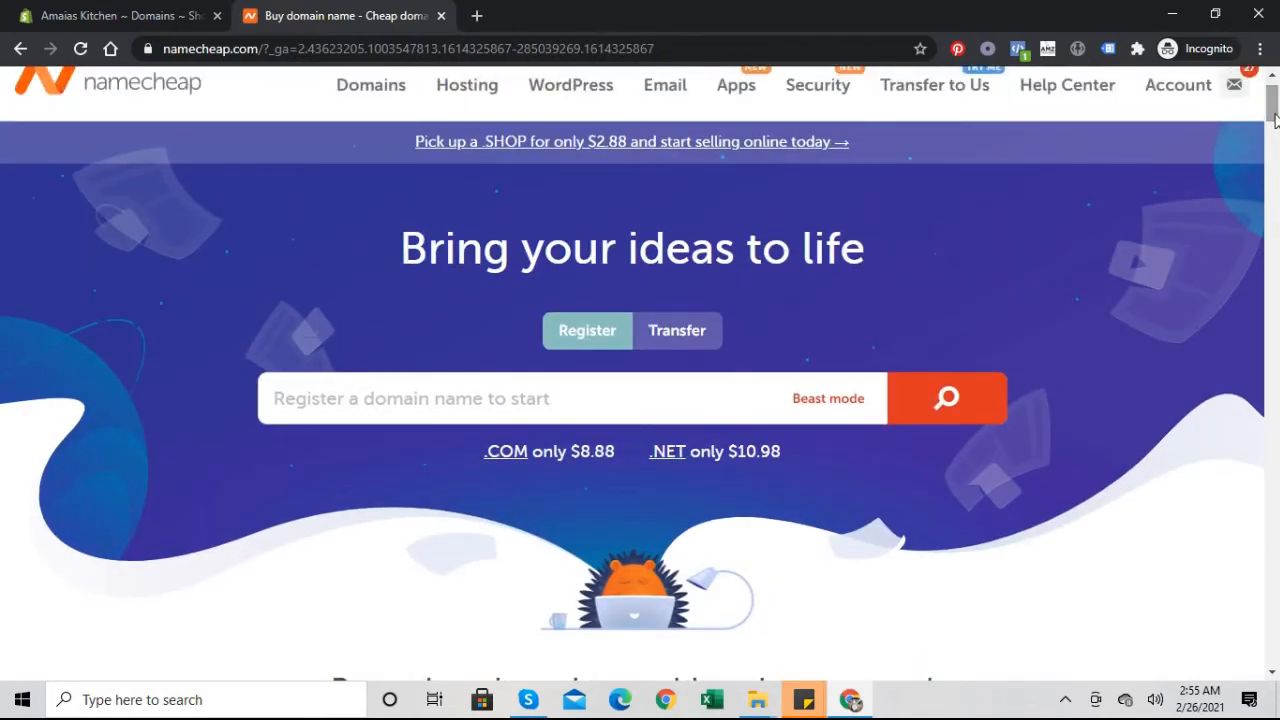
scroll("up", 3)
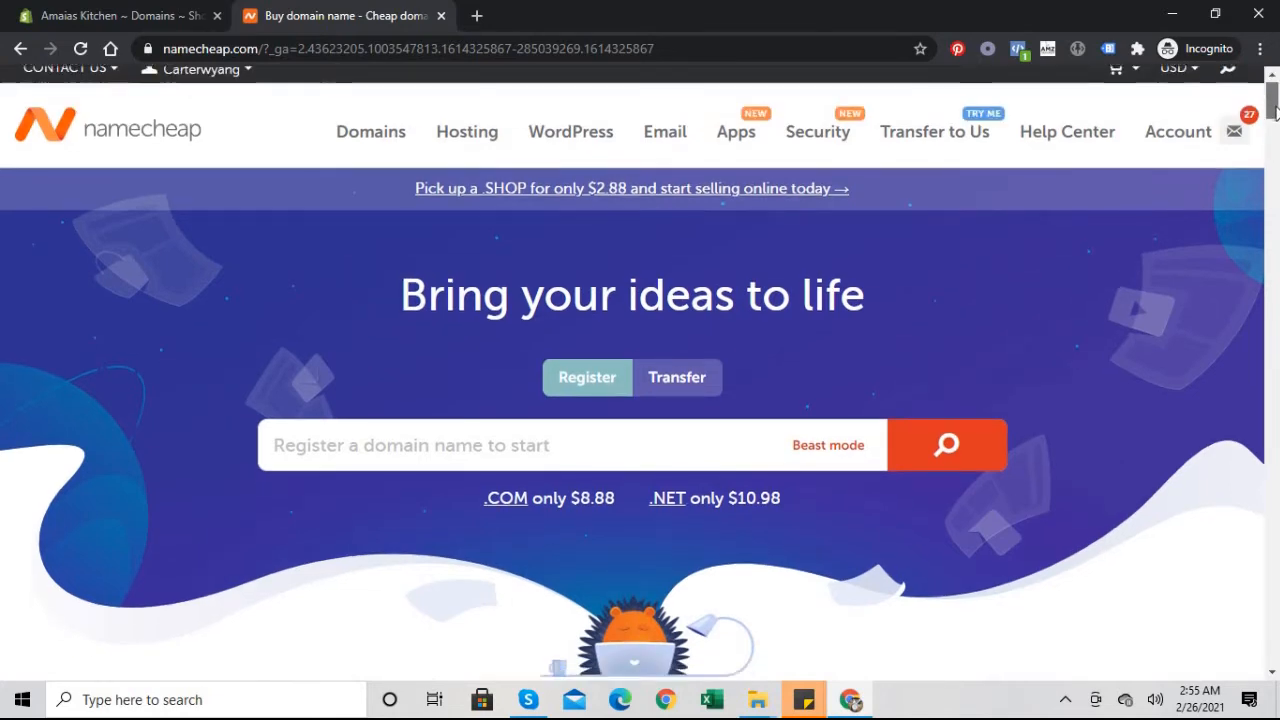
scroll("down", 3)
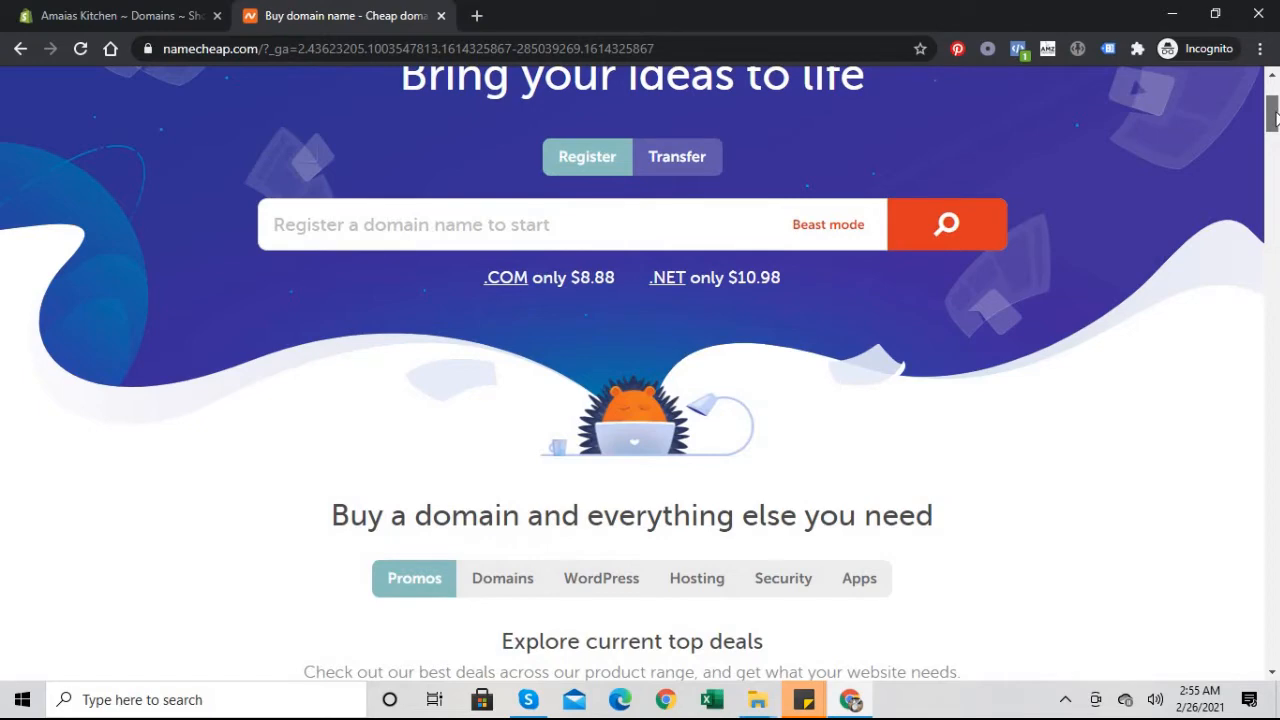
scroll("up", 3)
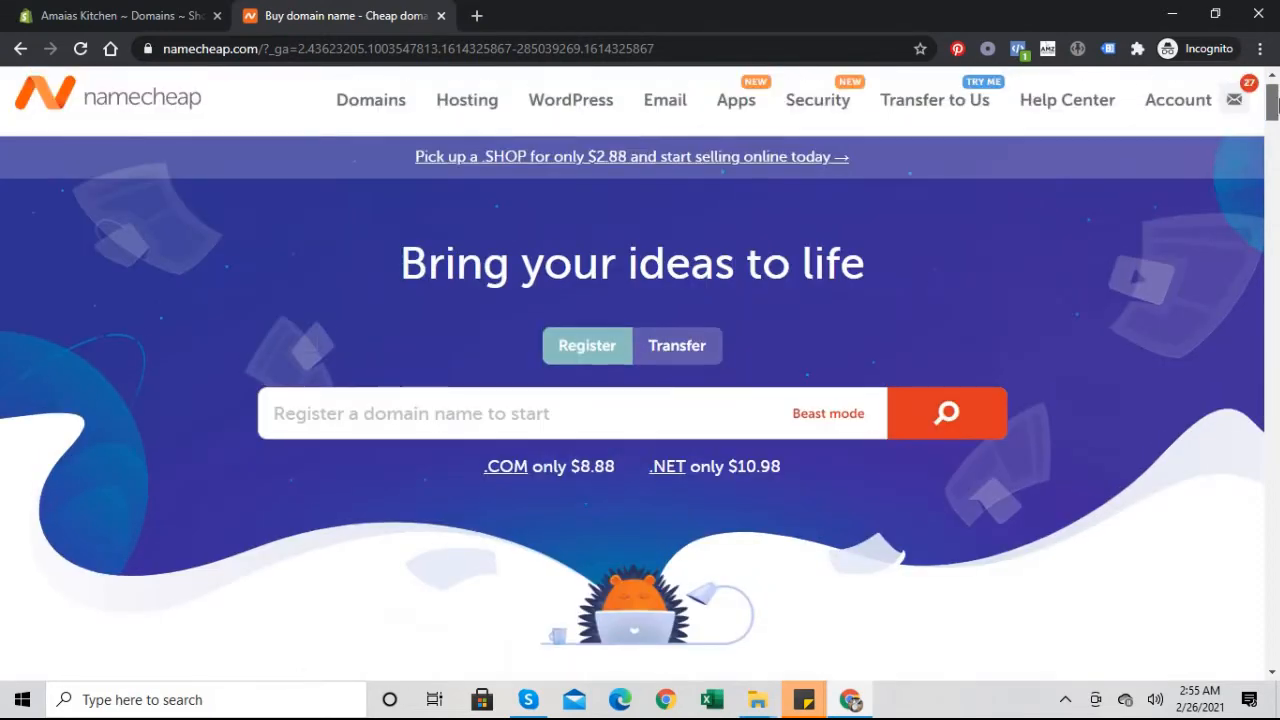
left_click(934, 100)
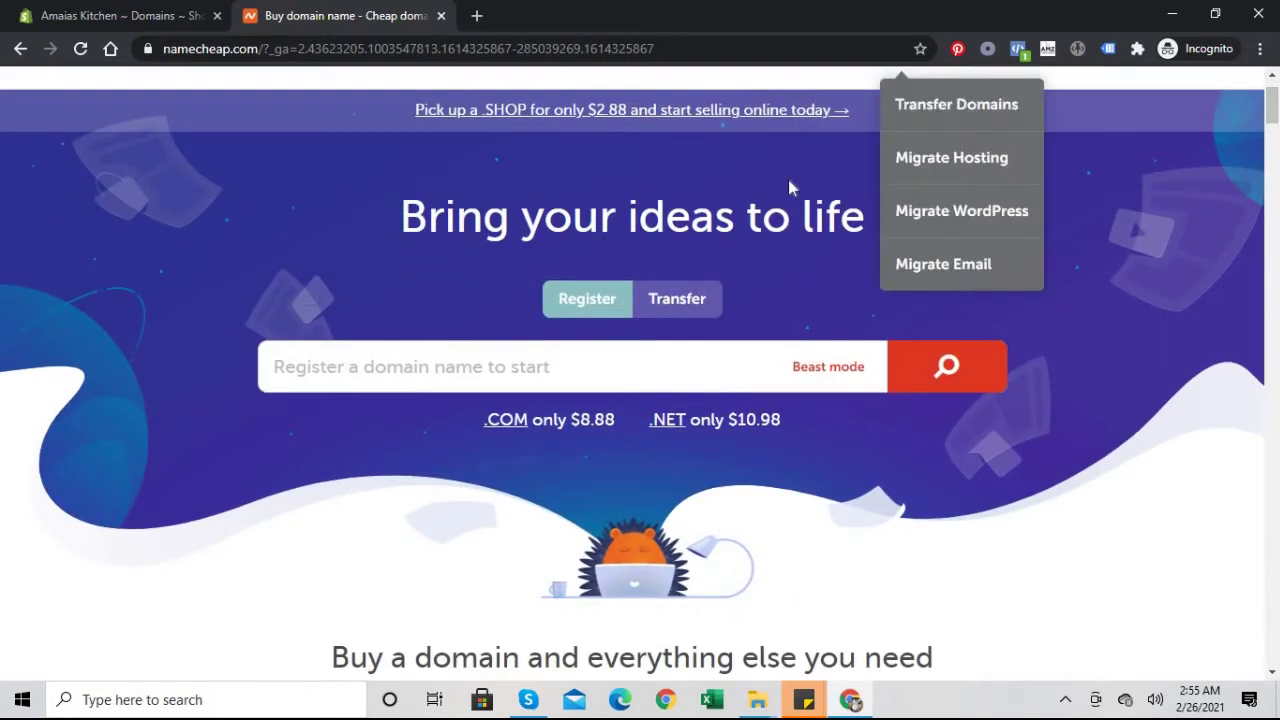
left_click(616, 366)
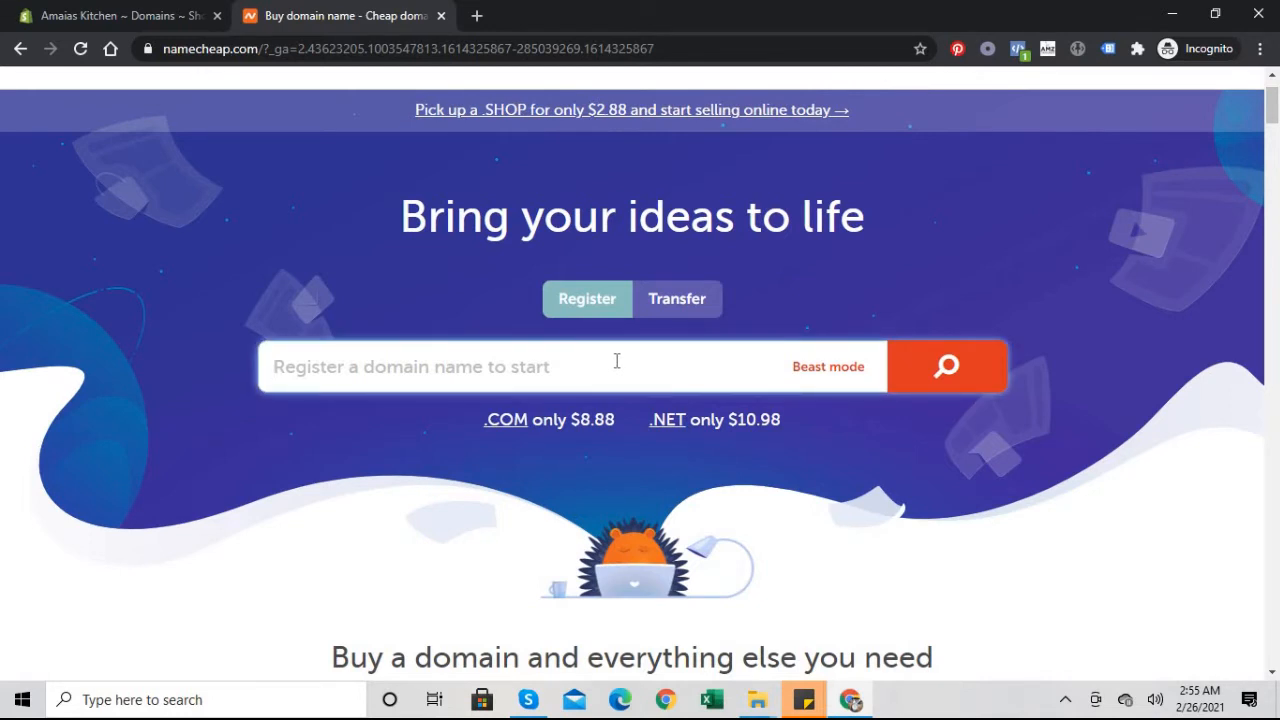
Search Namecheap for 'amaiaskitchen' to list available domains including amaiaskitchen.com.
type("amai")
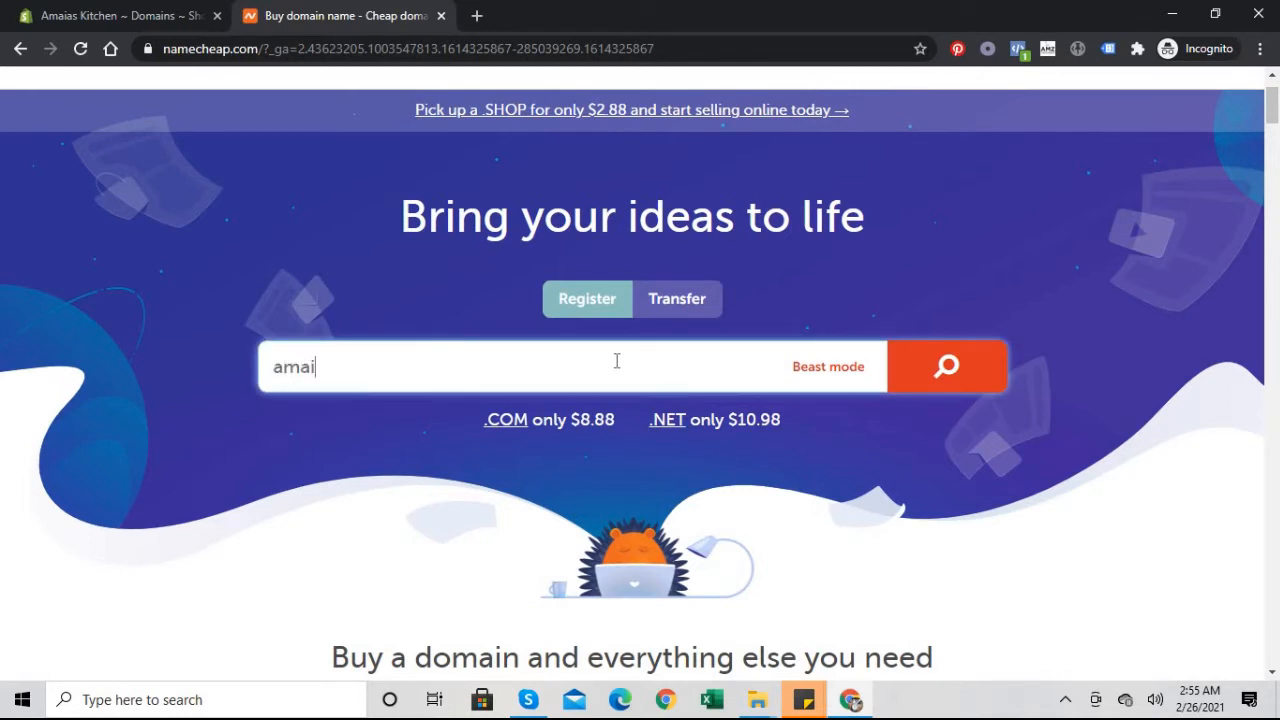
type("as")
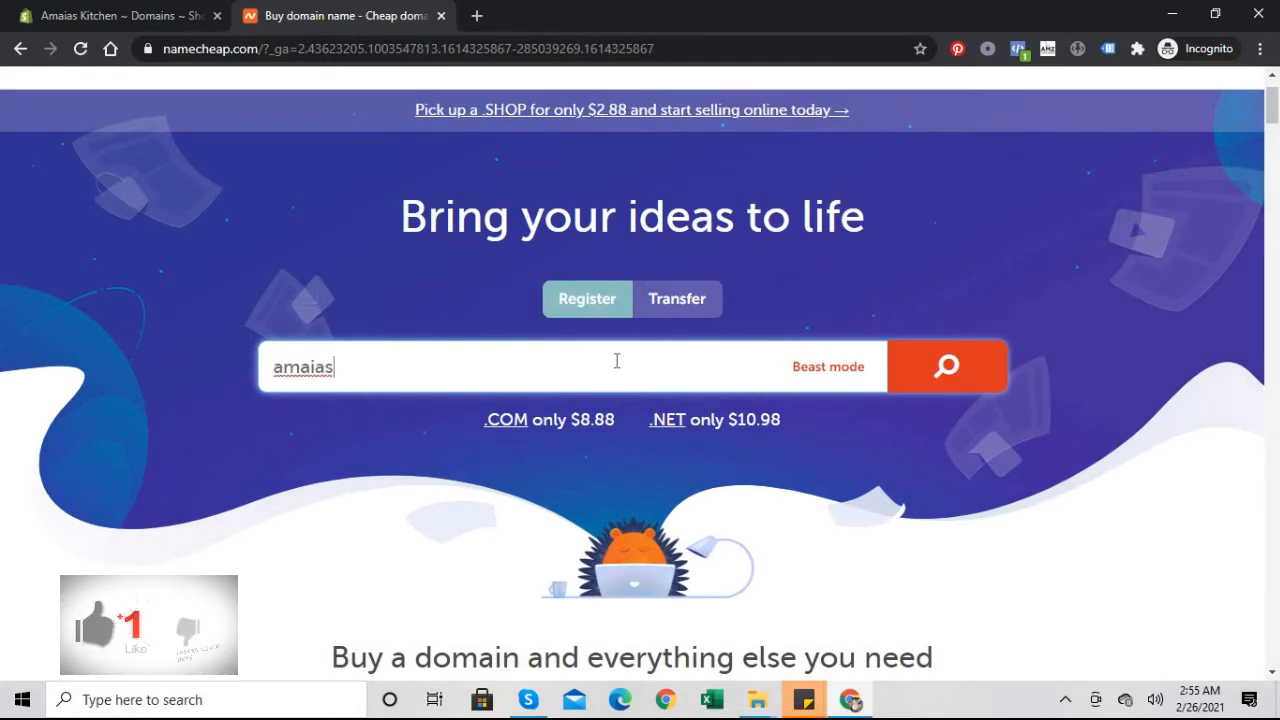
type("kitch")
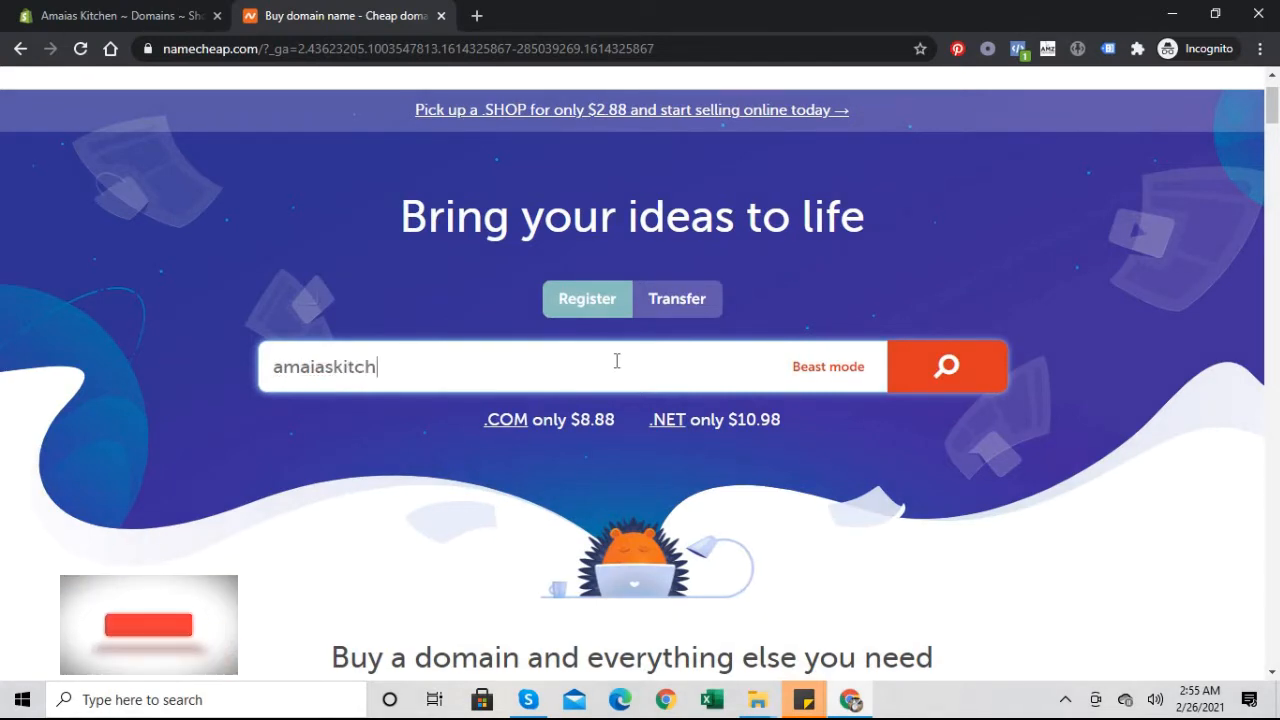
type("en")
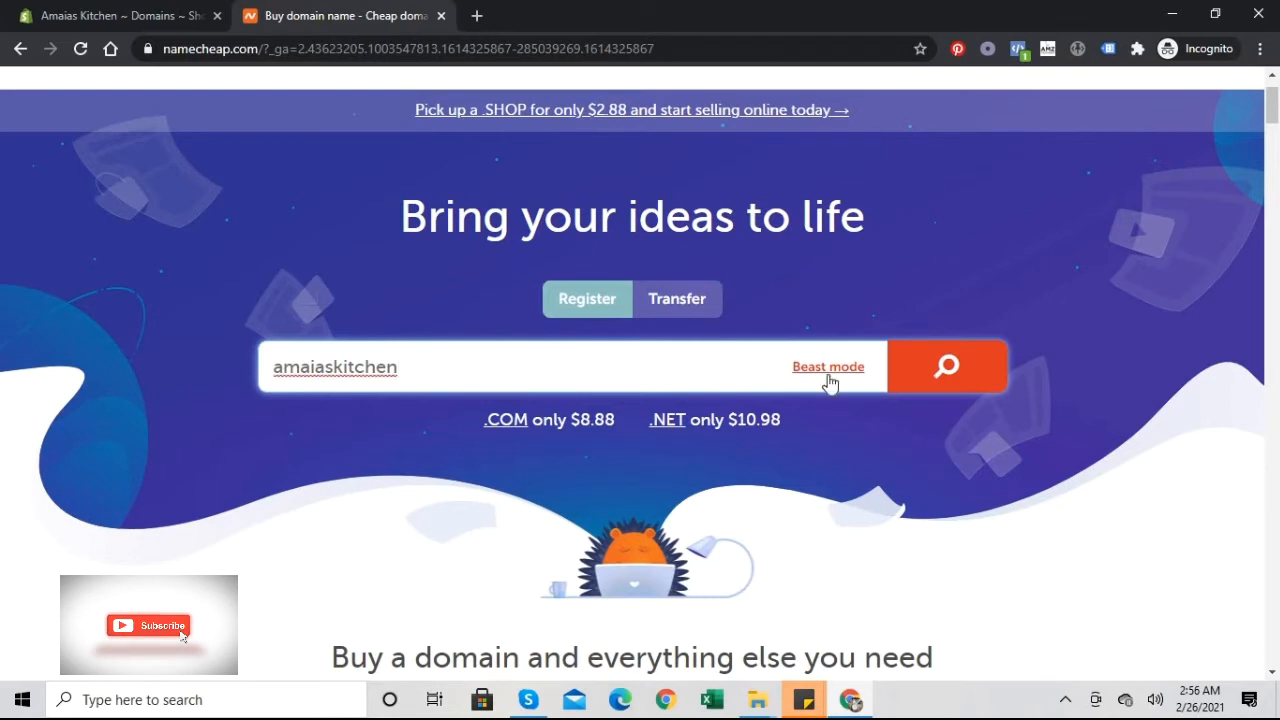
left_click(946, 366)
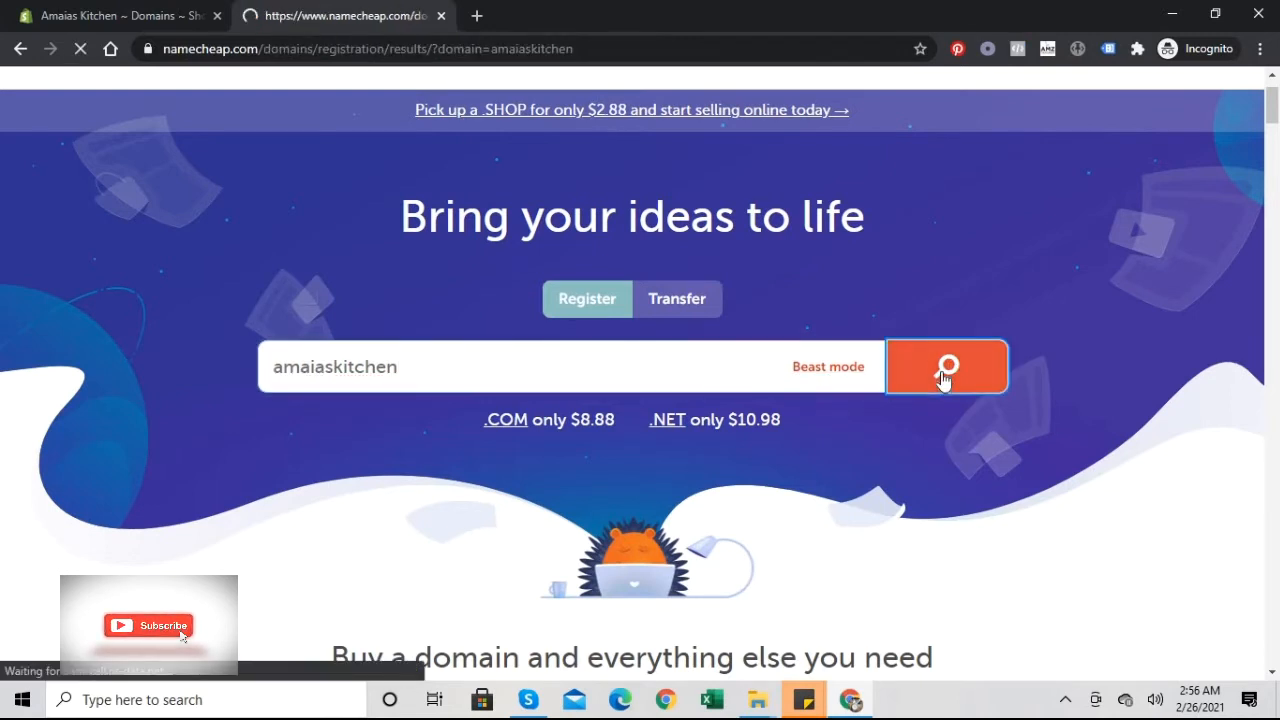
left_click(946, 366)
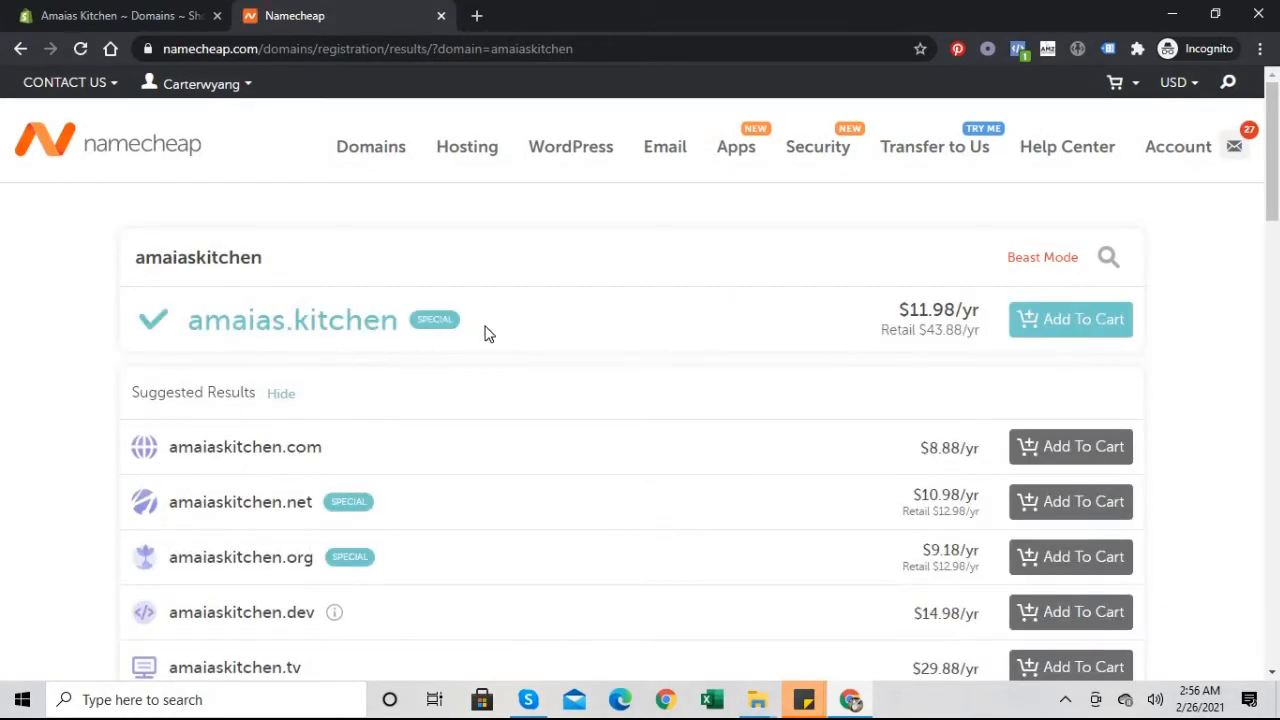
mouse_move(1270, 190)
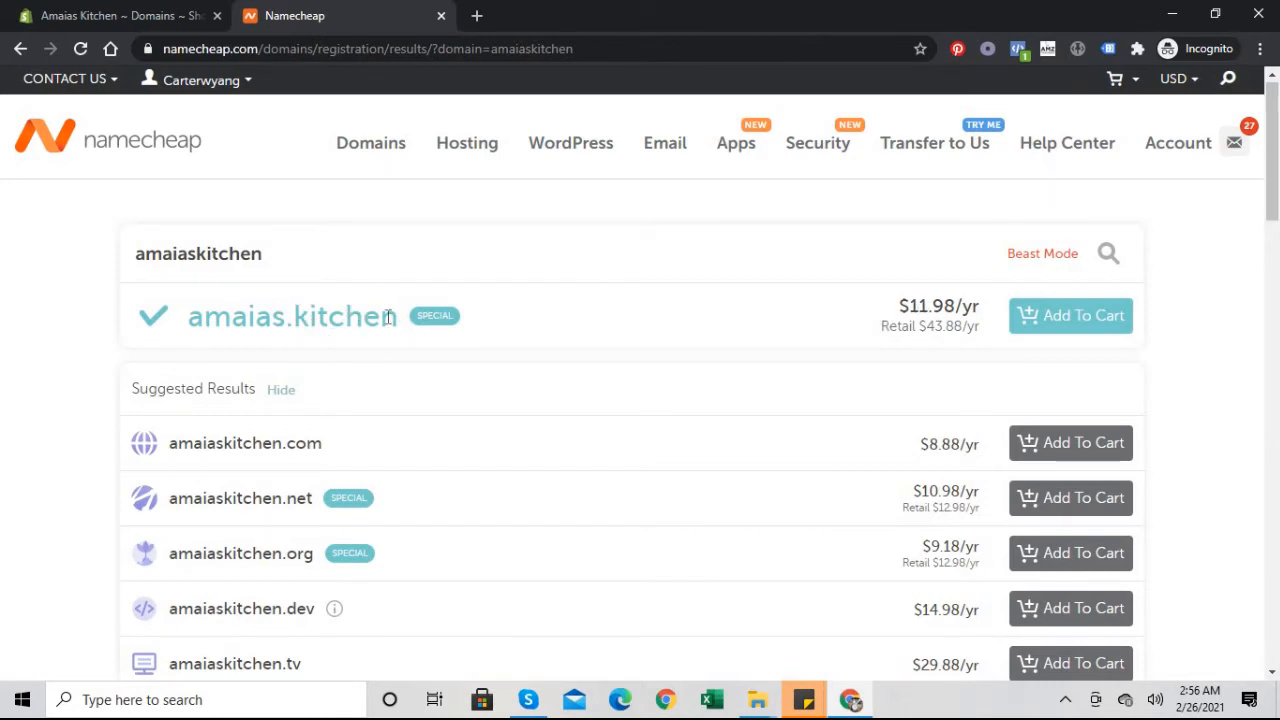
mouse_move(560, 344)
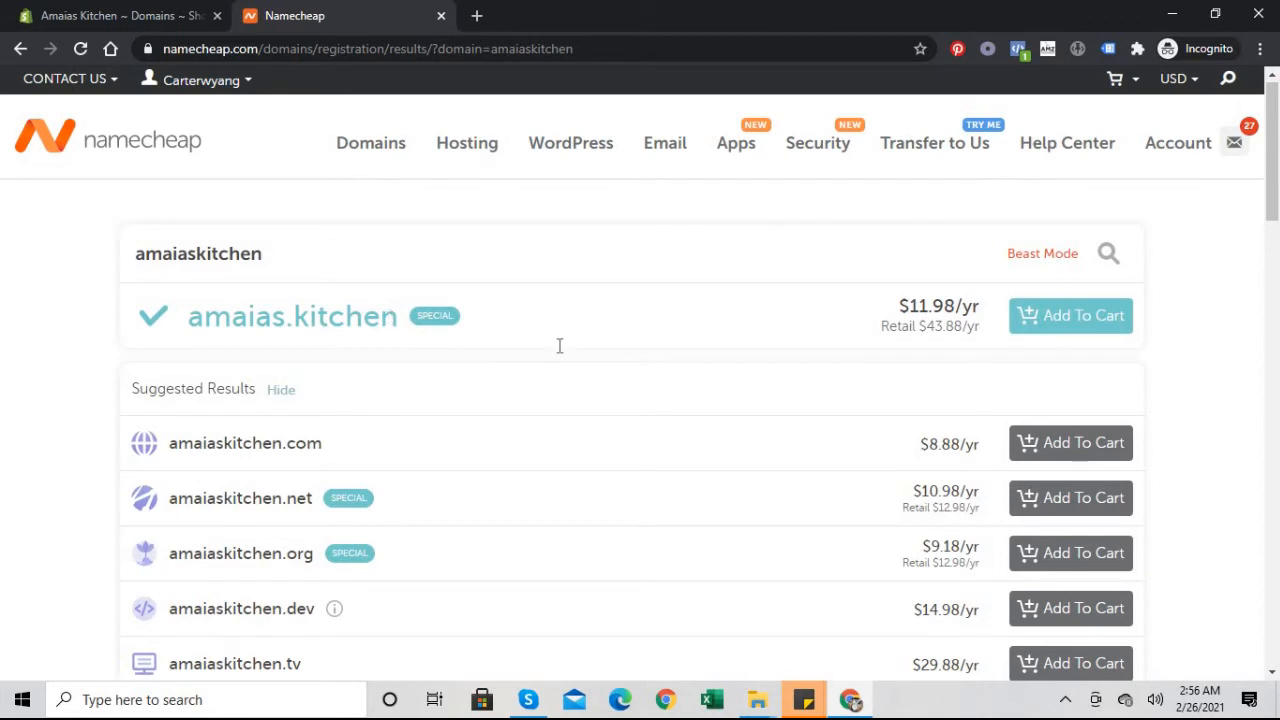
scroll("down", 3)
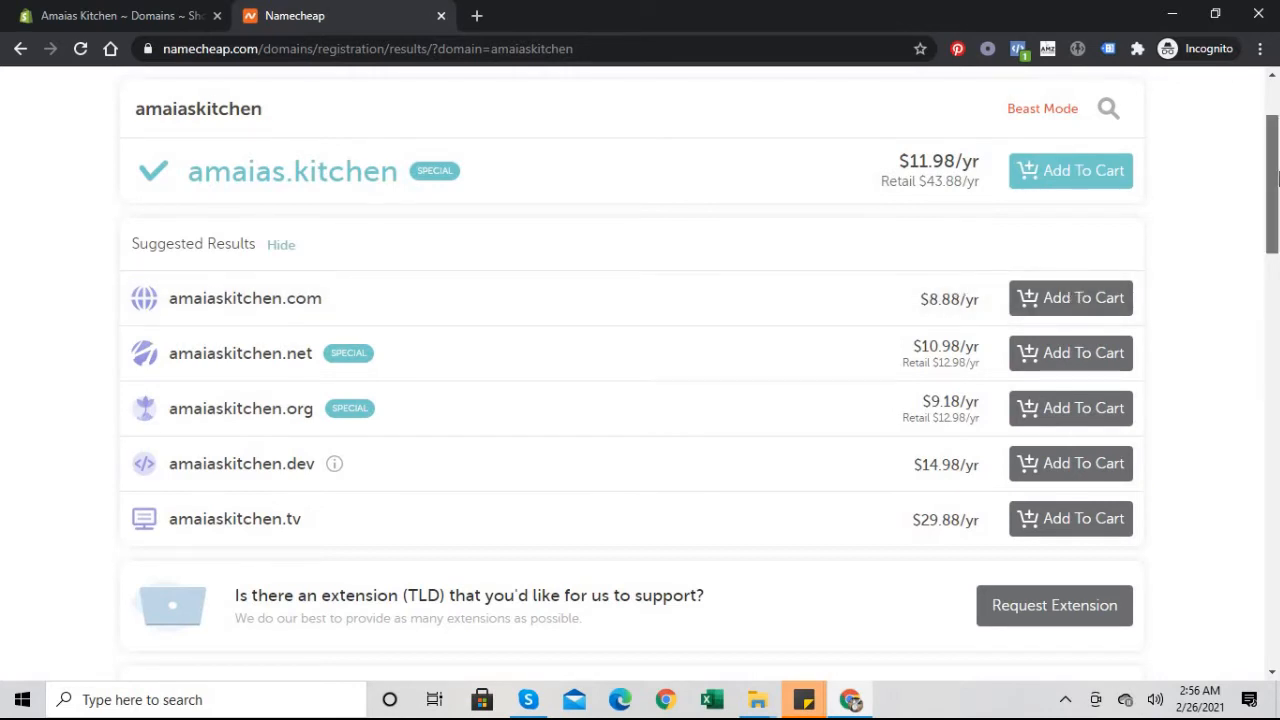
scroll("down", 3)
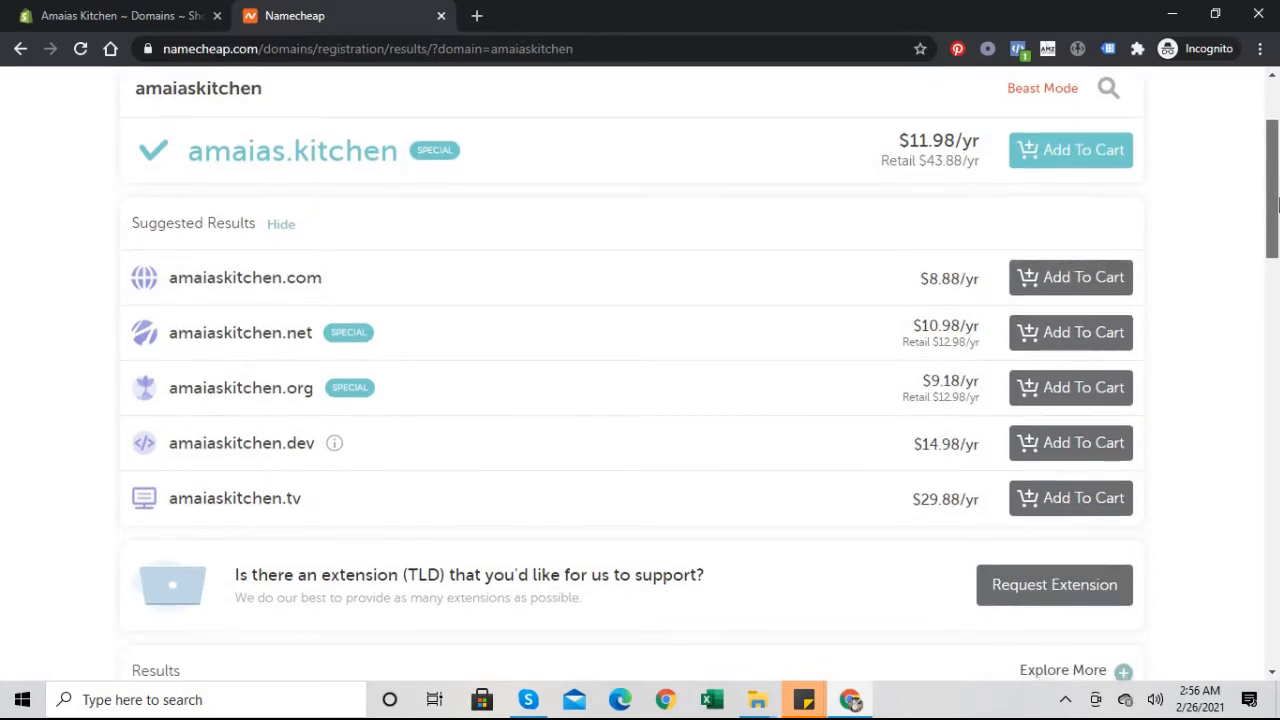
scroll("down", 3)
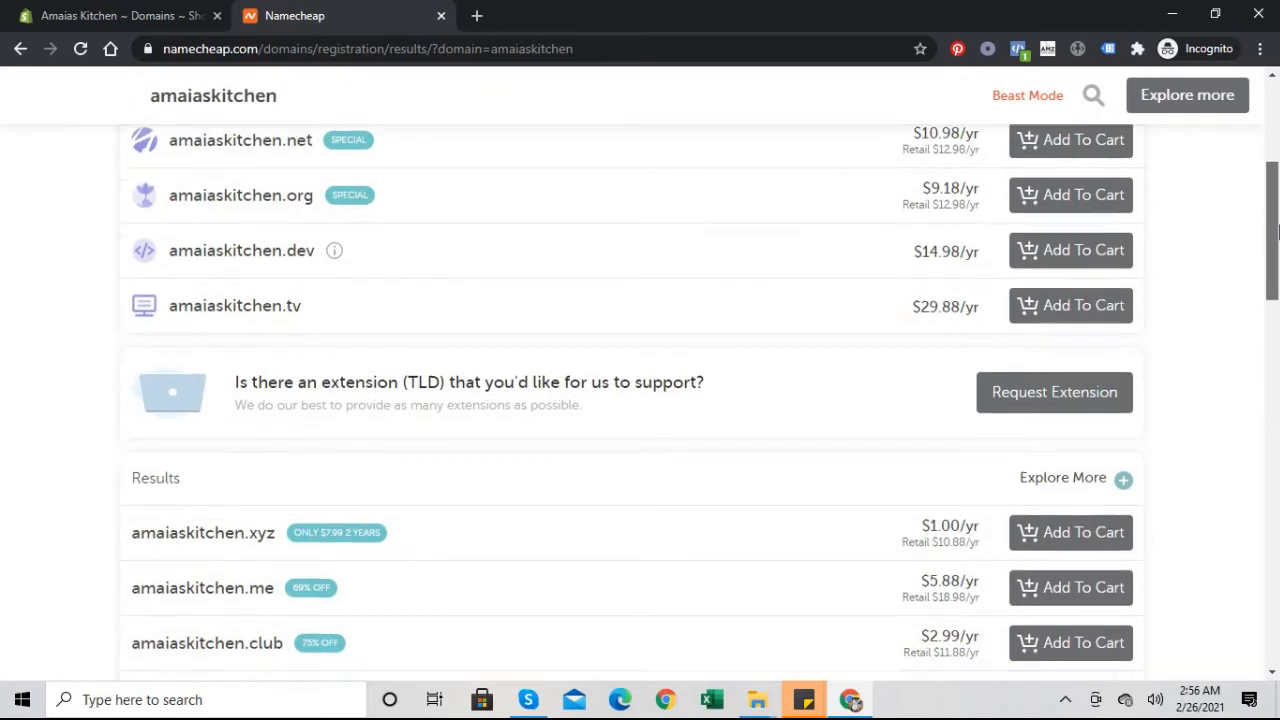
scroll("down", 3)
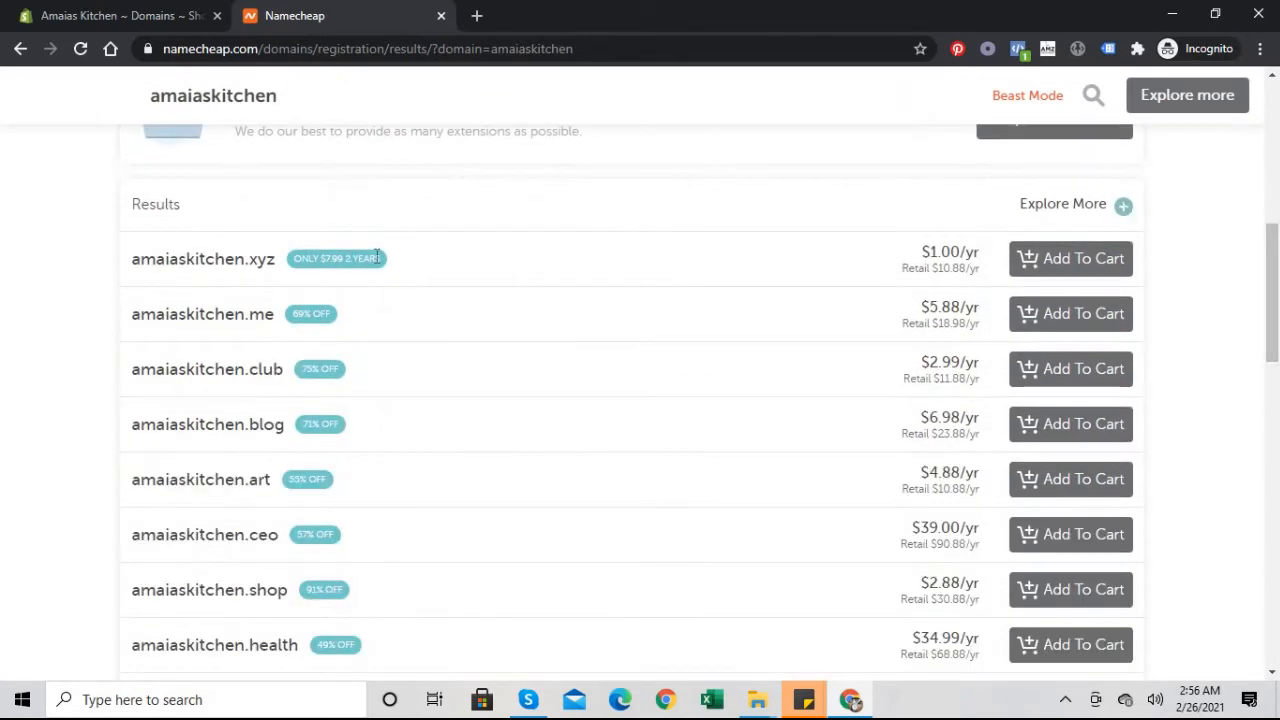
mouse_move(248, 344)
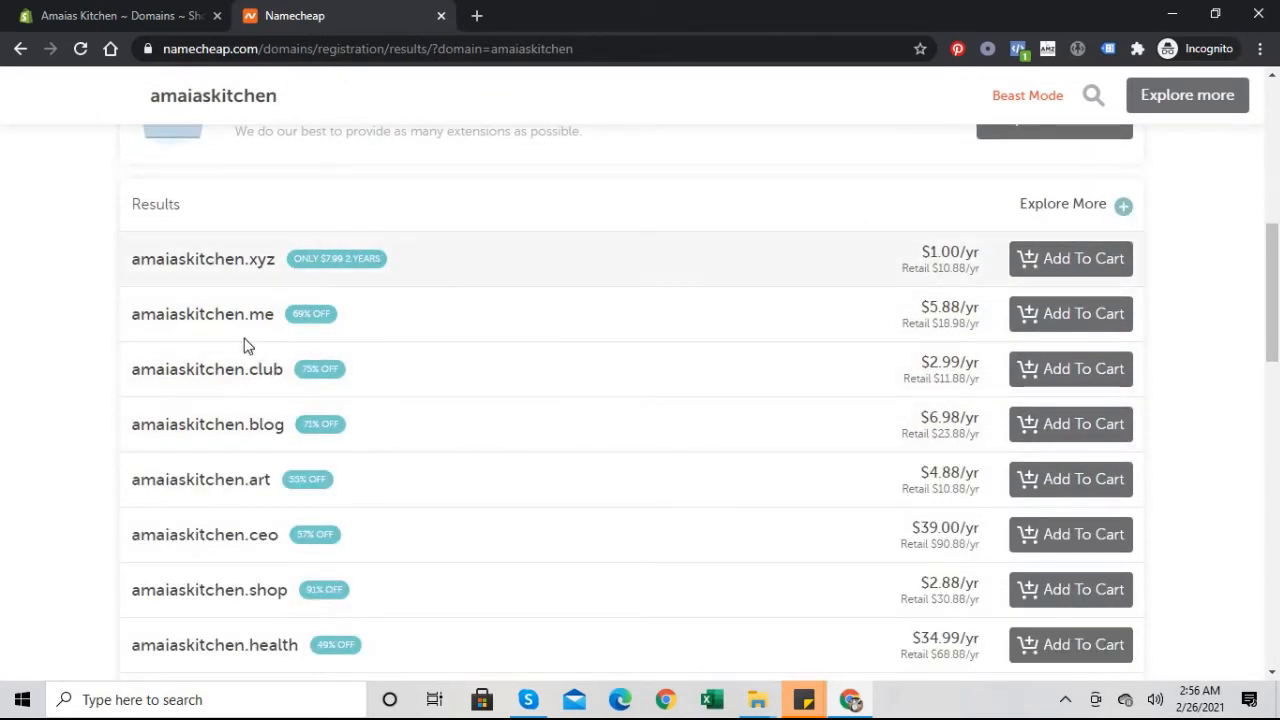
mouse_move(174, 284)
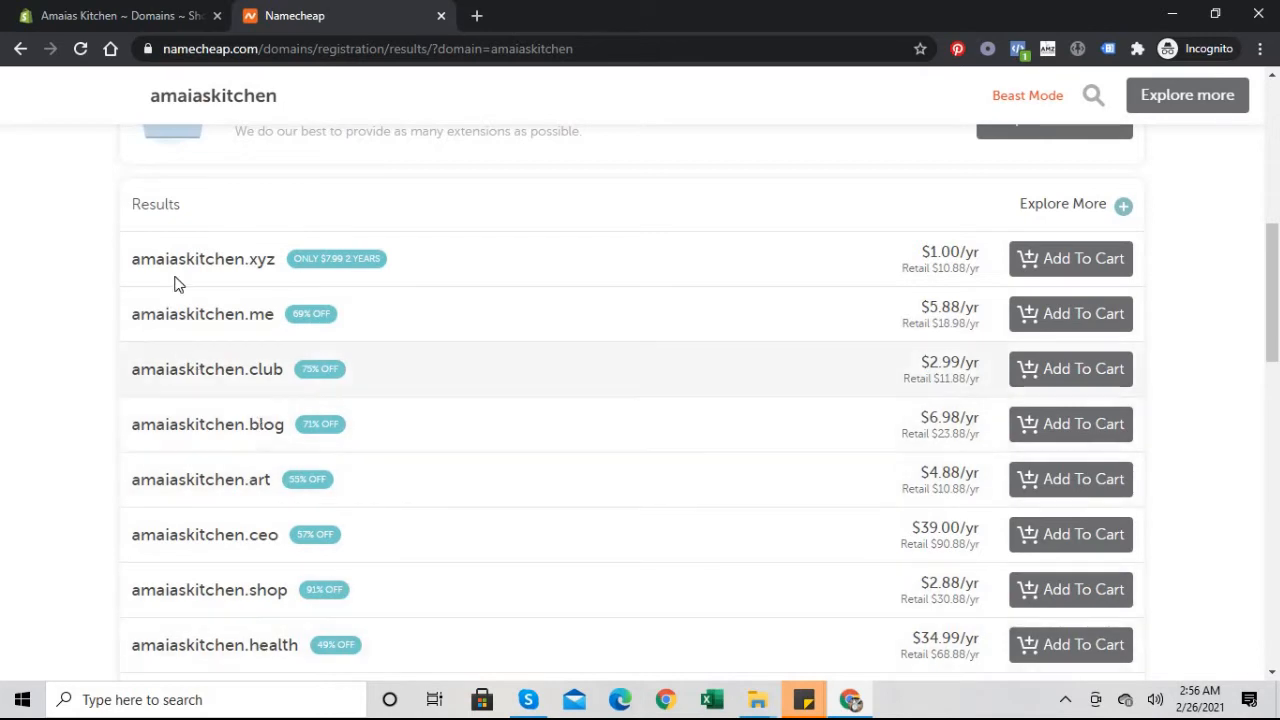
mouse_move(504, 248)
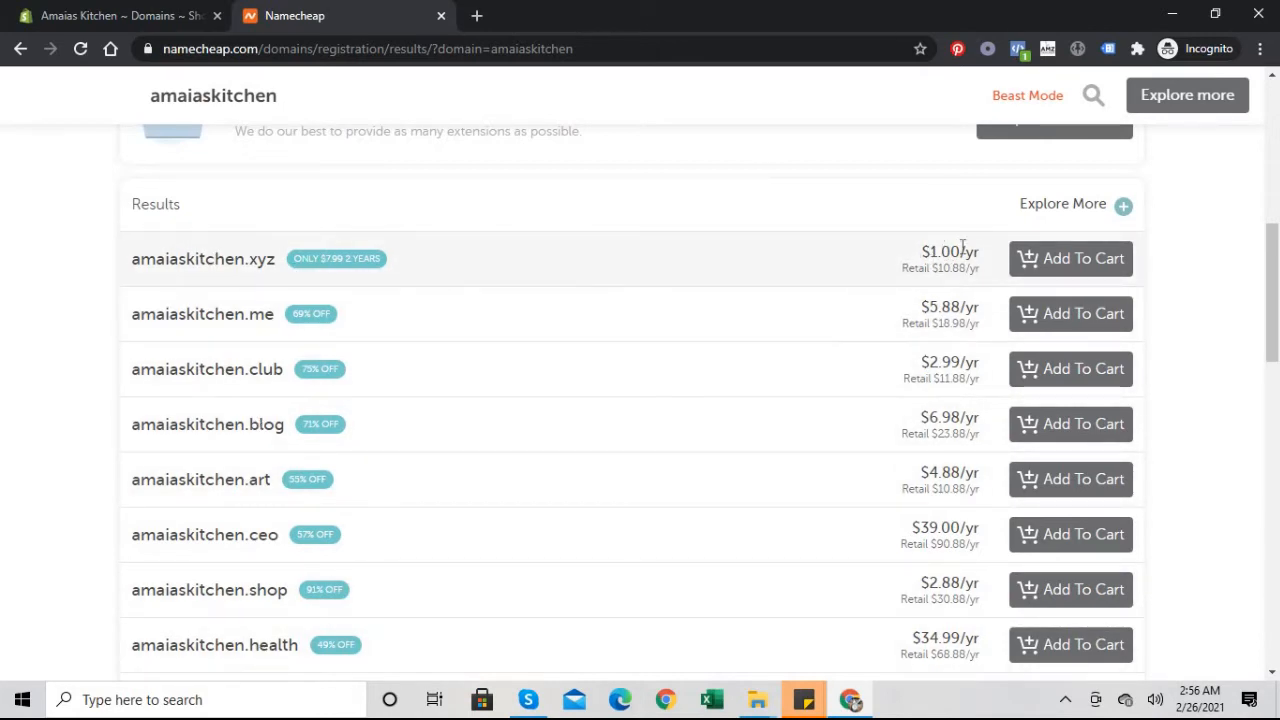
mouse_move(908, 294)
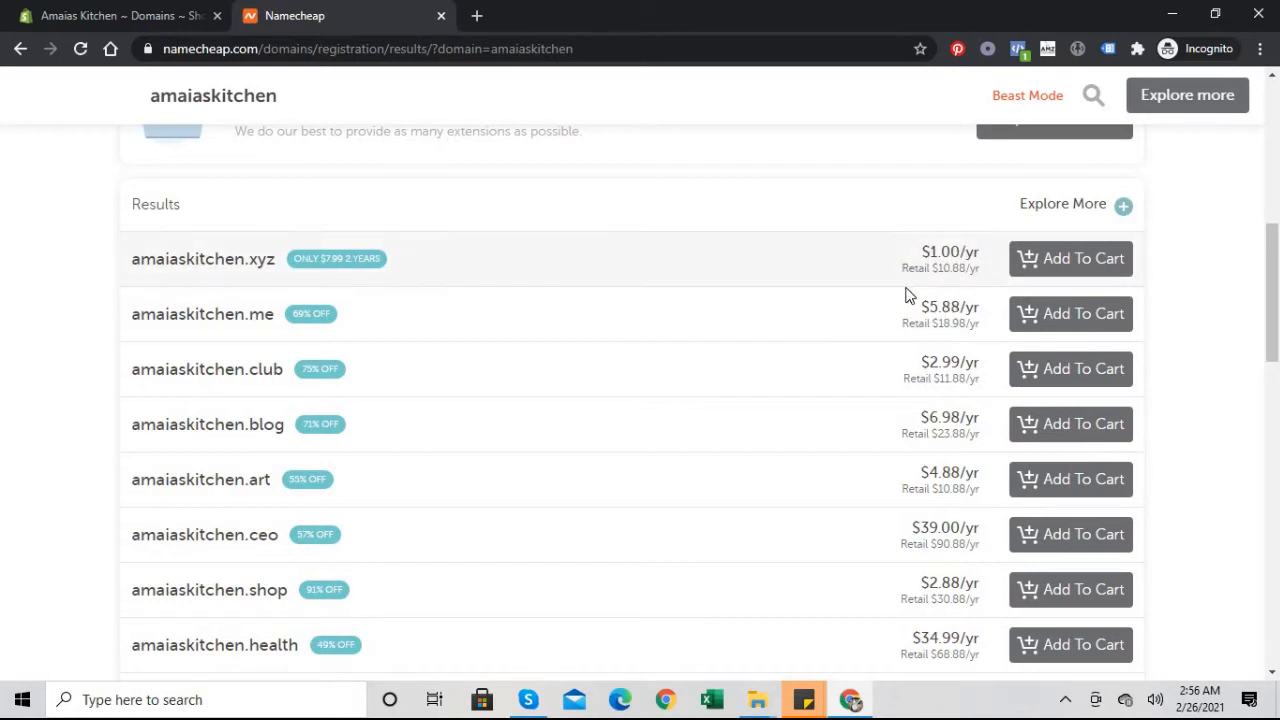
mouse_move(952, 216)
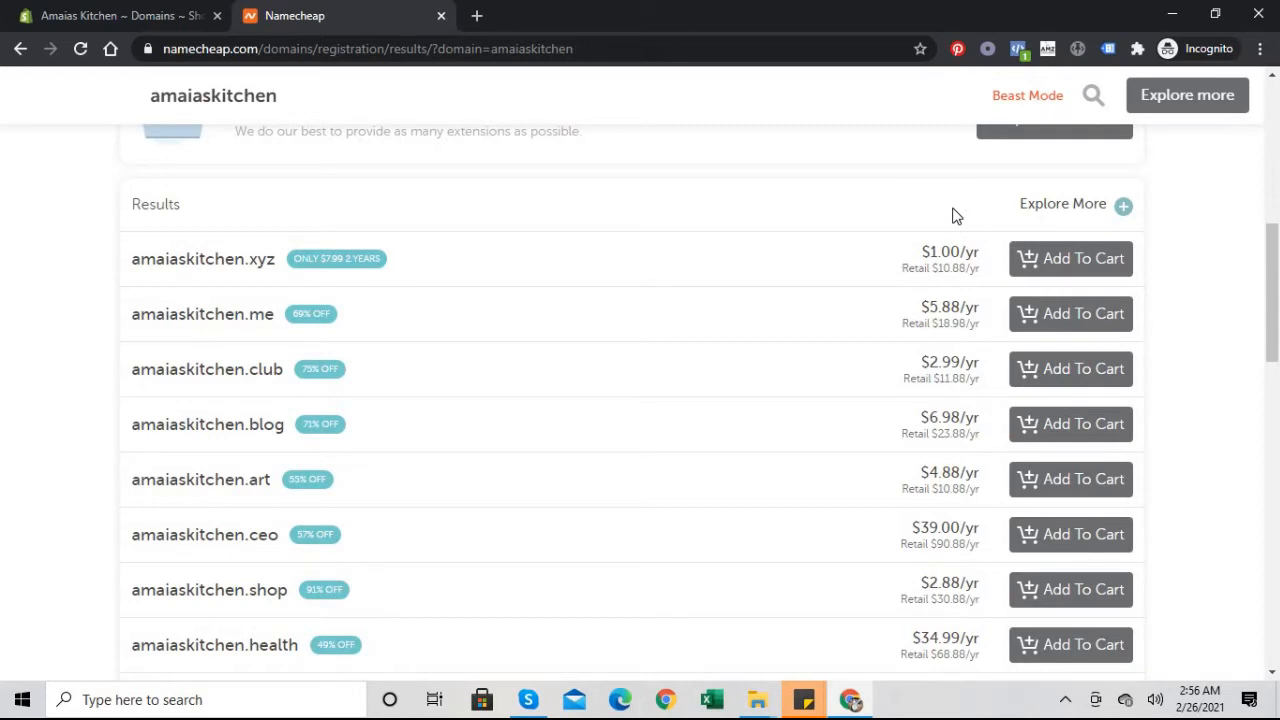
mouse_move(408, 388)
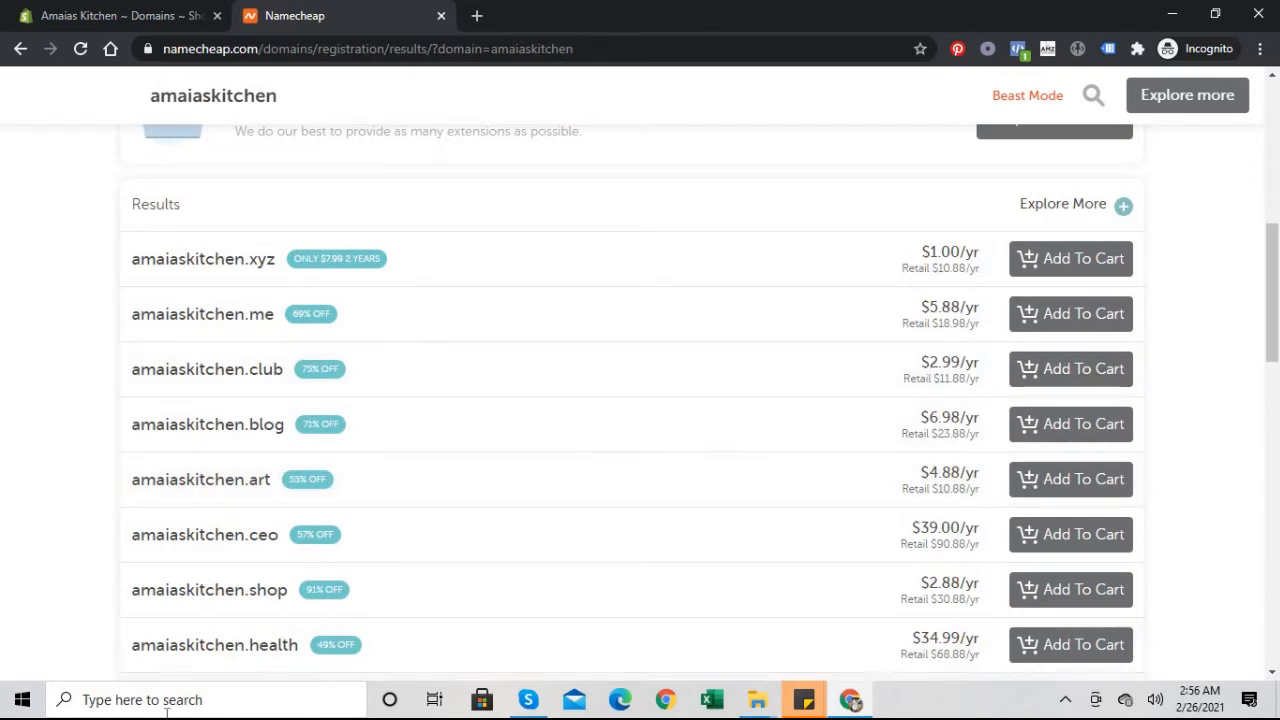
mouse_move(996, 564)
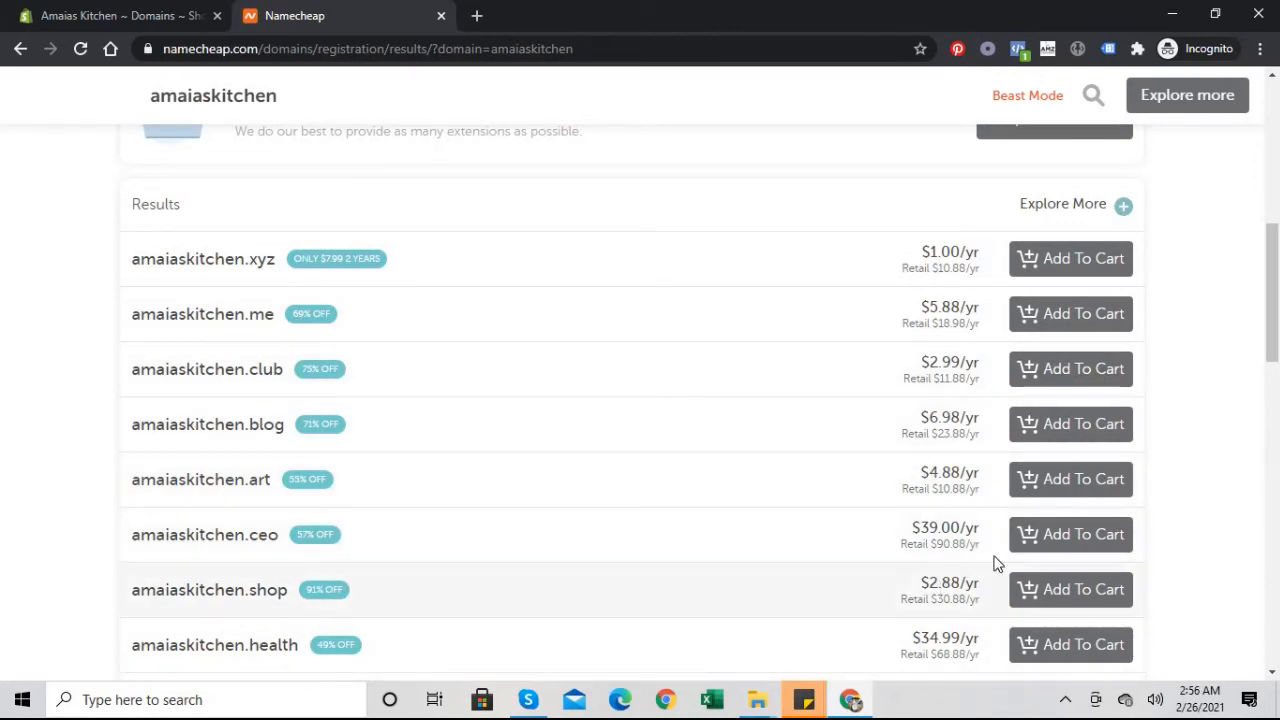
scroll("up", 3)
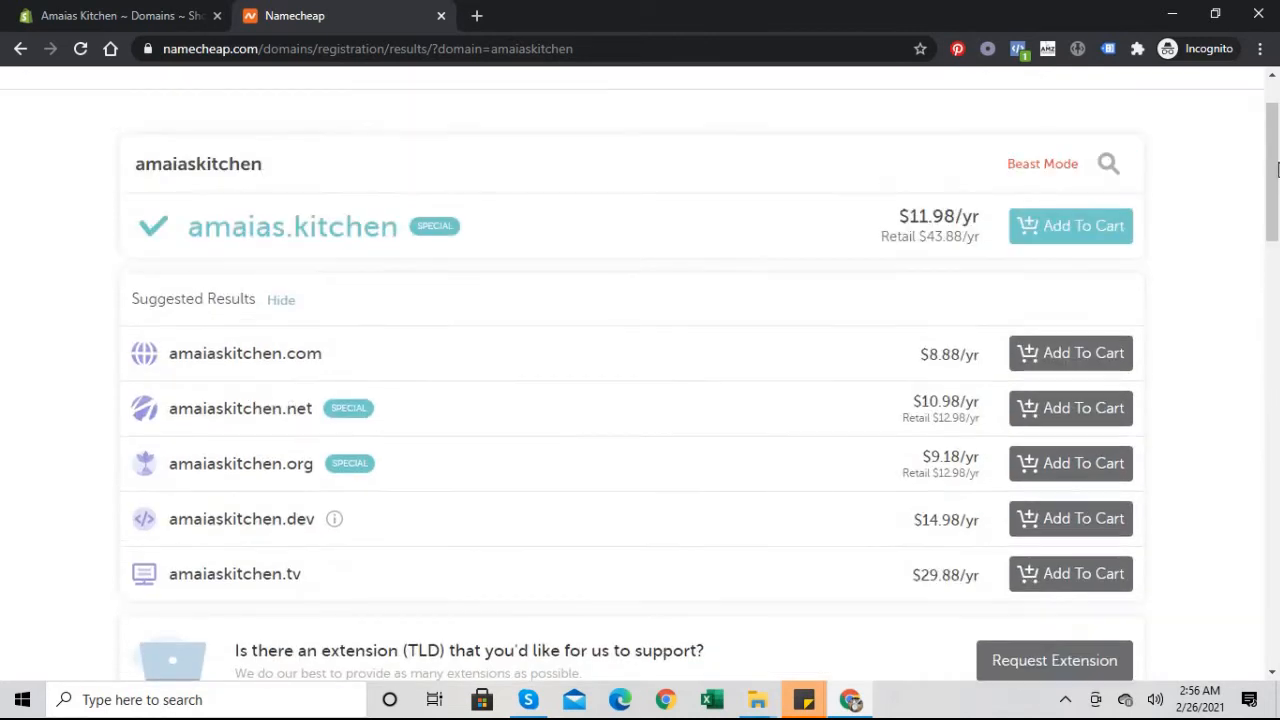
scroll("down", 3)
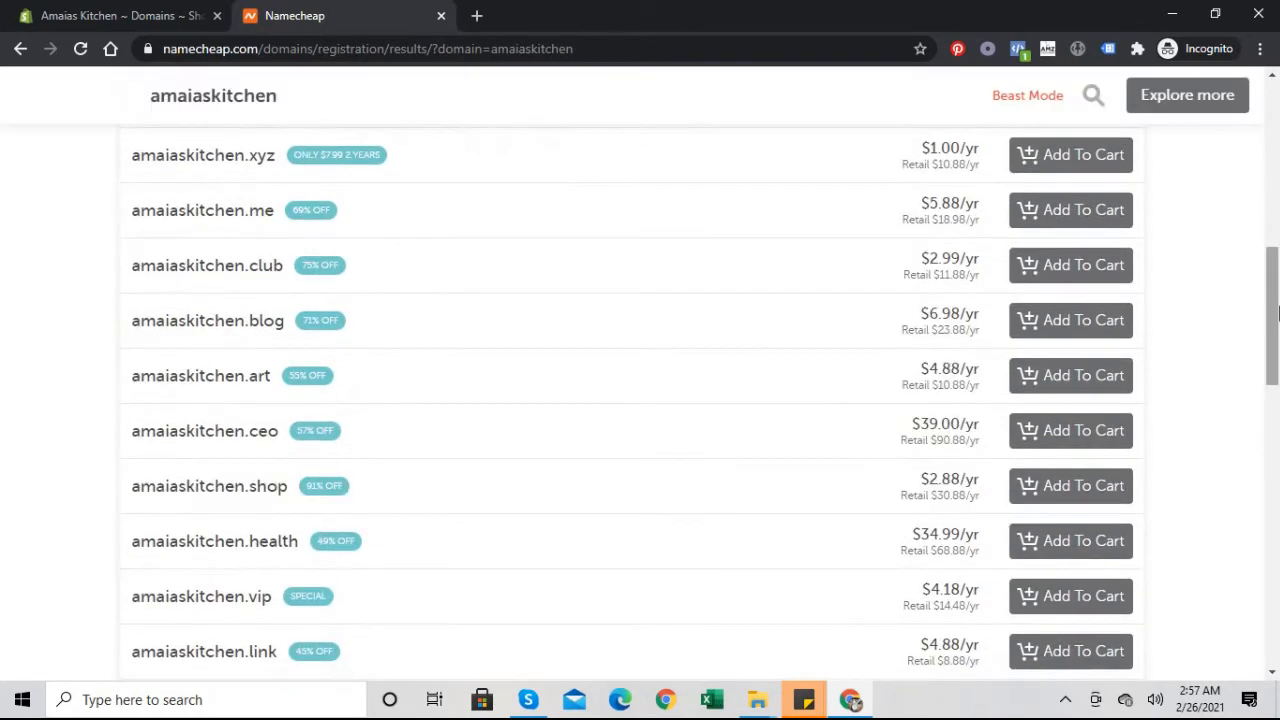
scroll("down", 3)
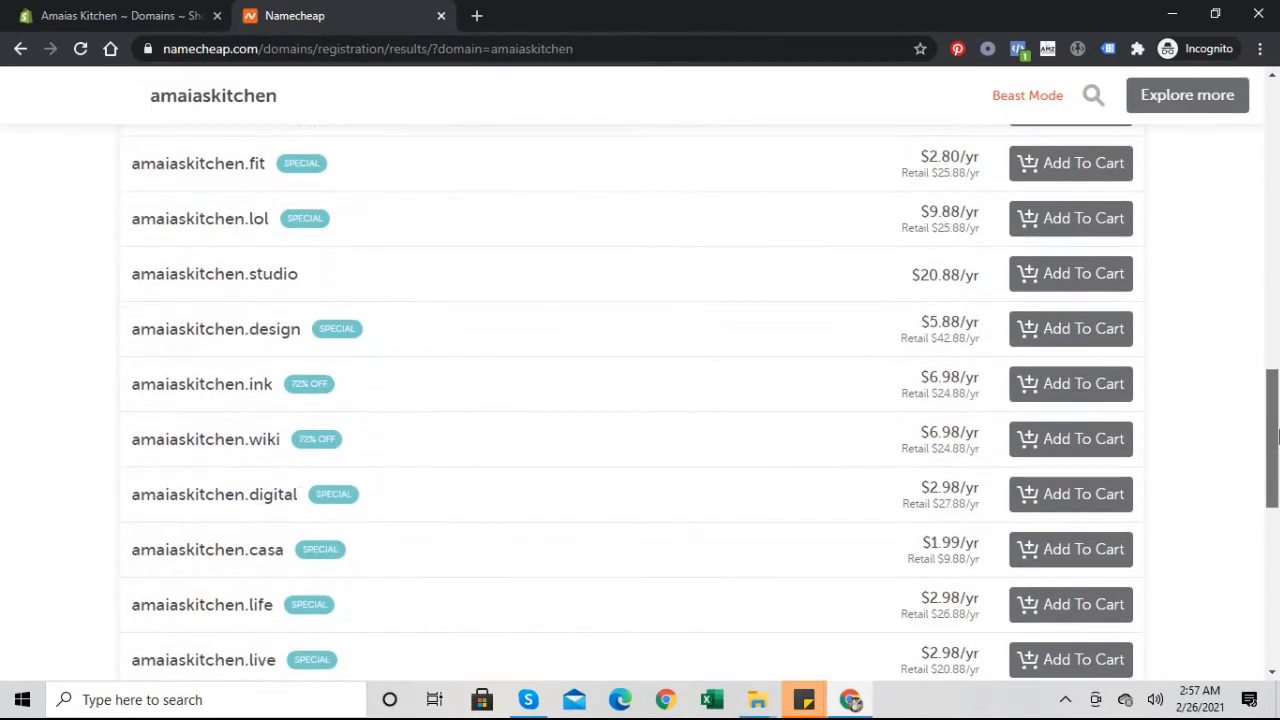
scroll("down", 3)
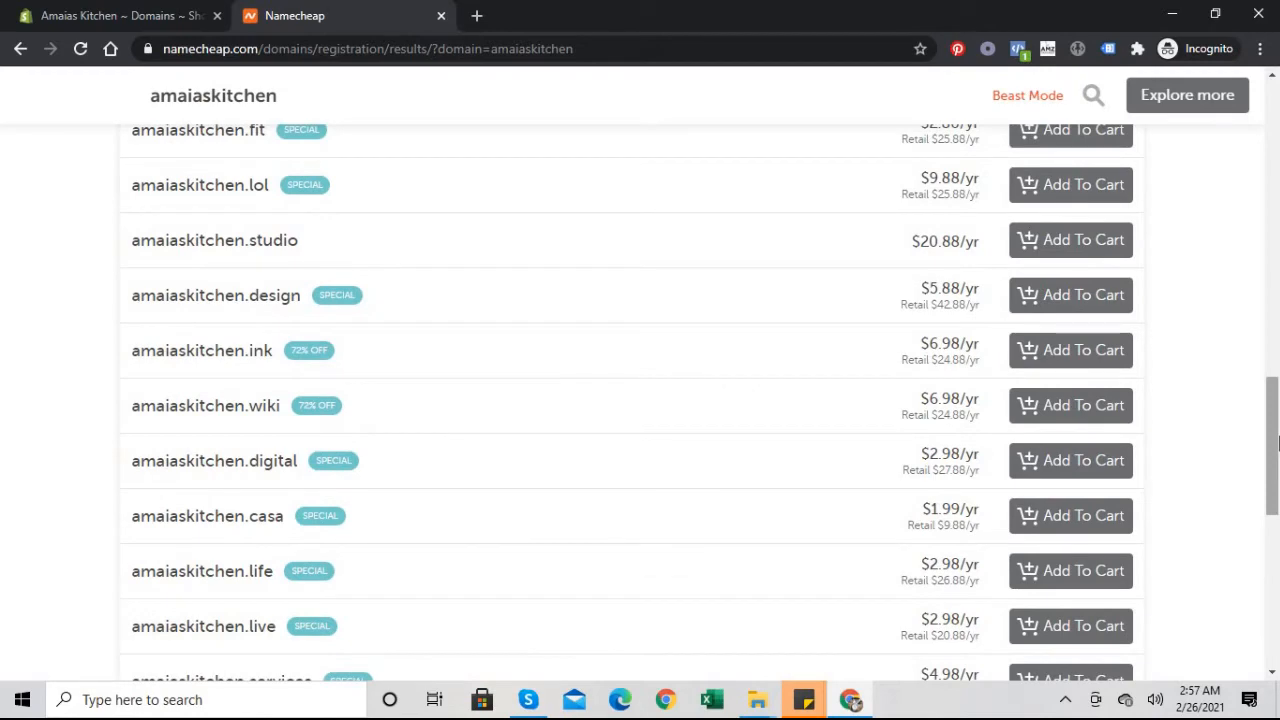
scroll("down", 3)
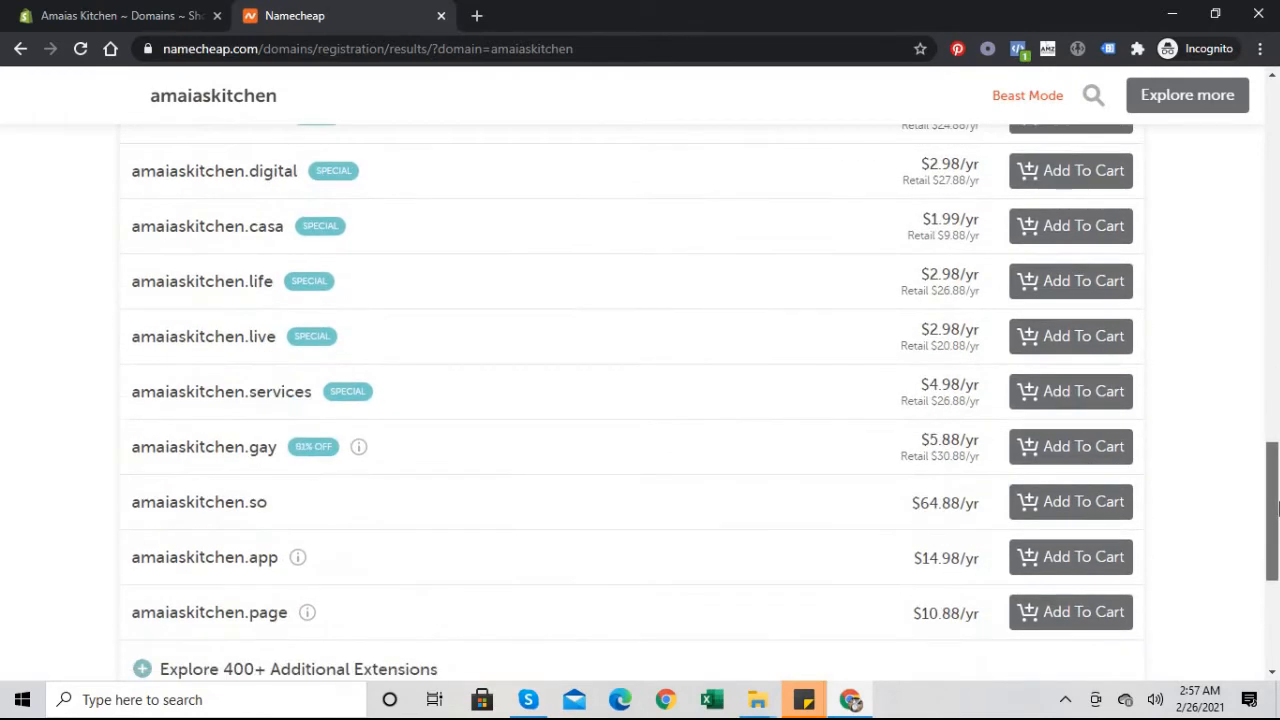
scroll("down", 3)
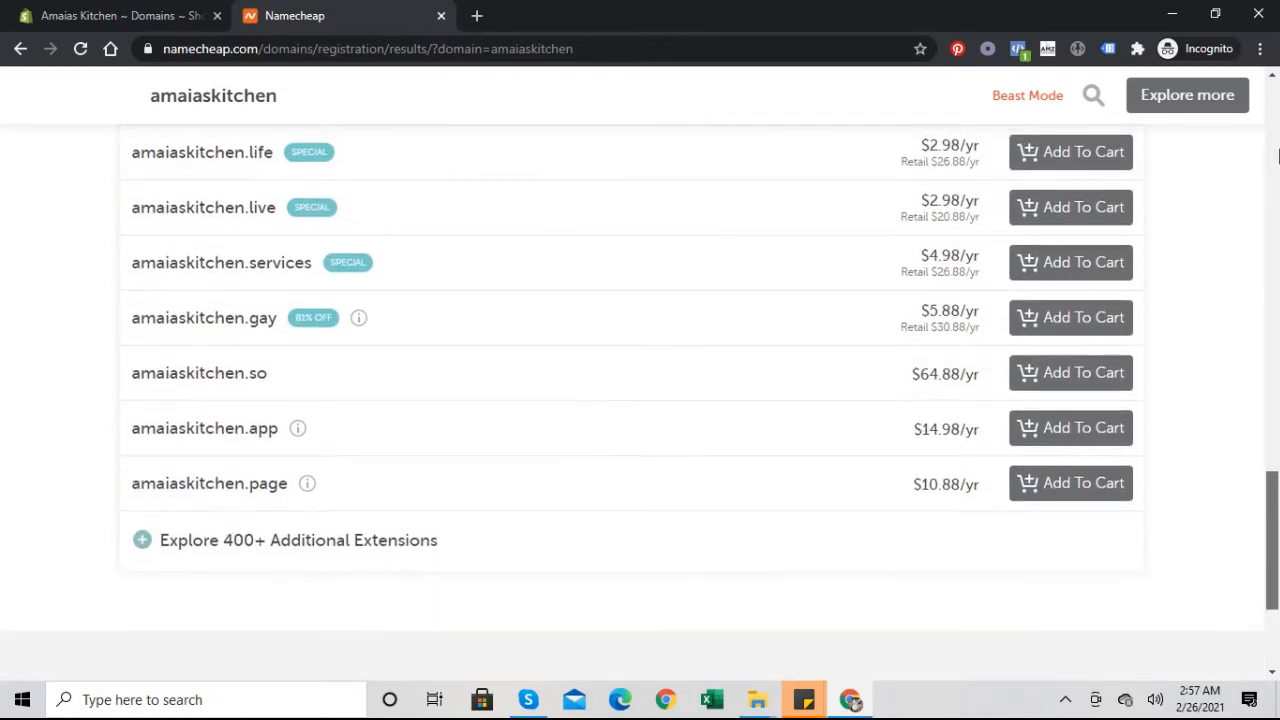
scroll("up", 3)
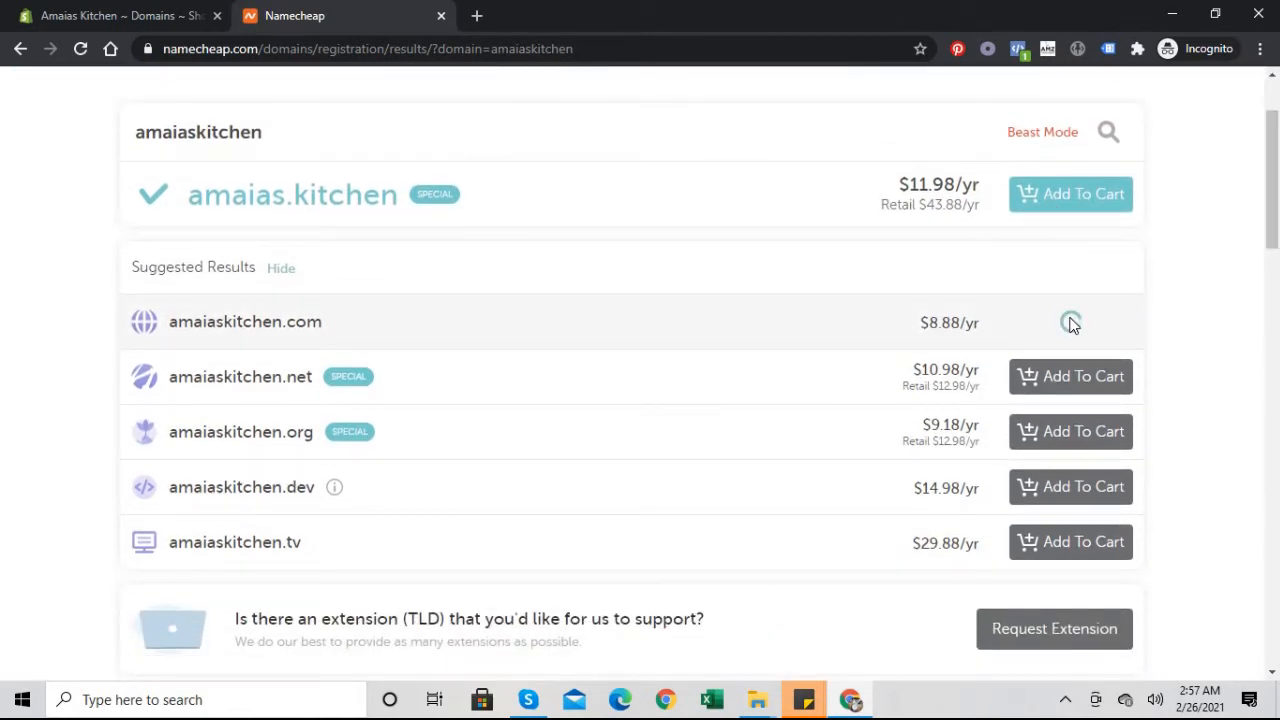
Add amaiaskitchen.com to the cart and proceed to checkout.
left_click(1072, 320)
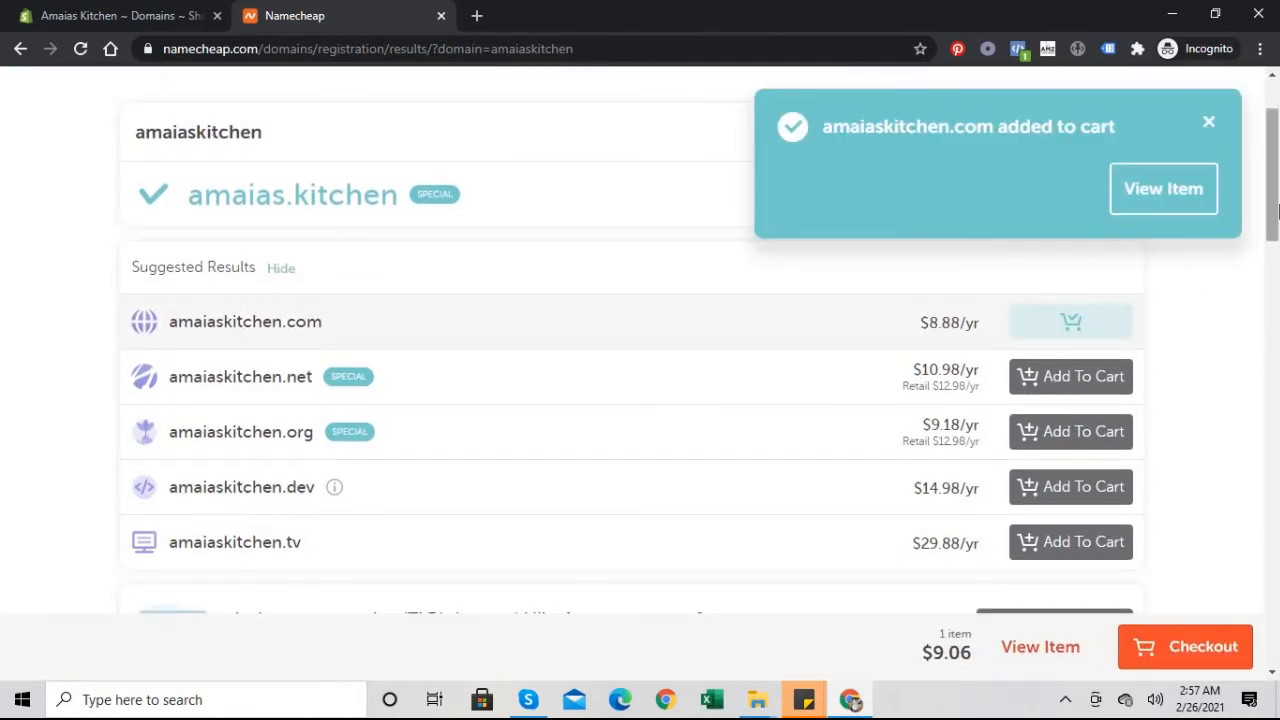
left_click(1208, 122)
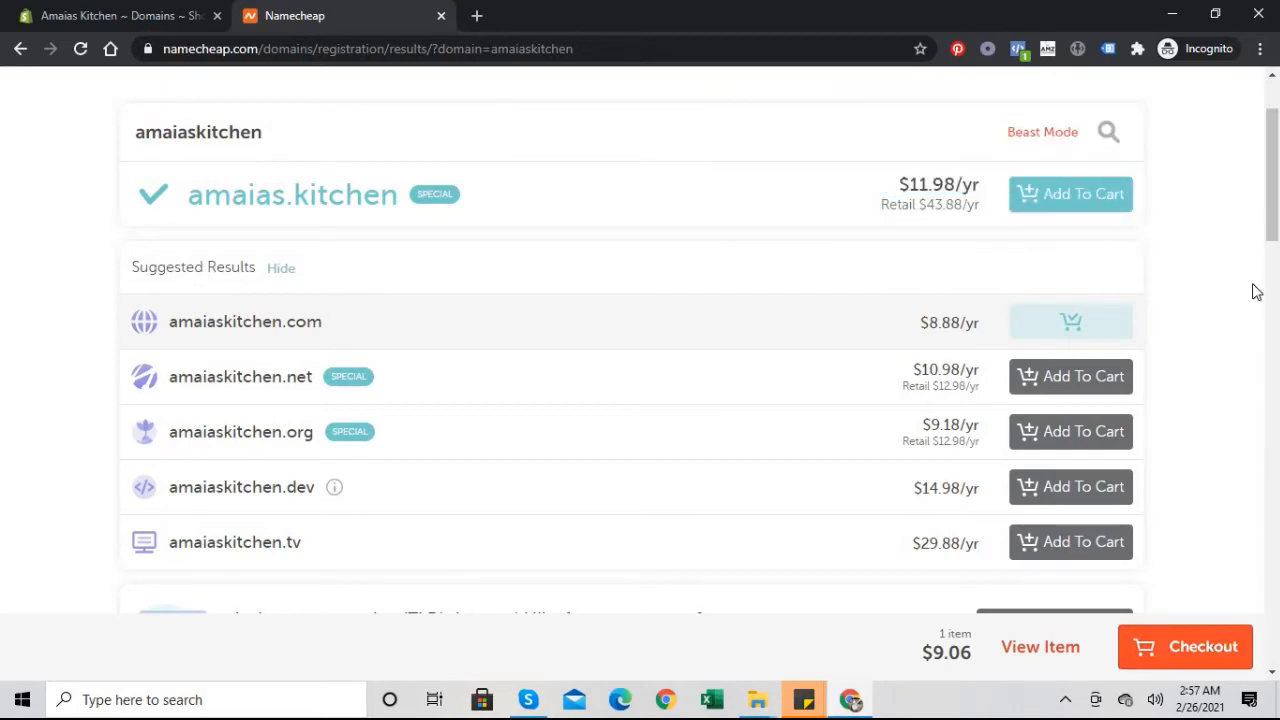
scroll("down", 3)
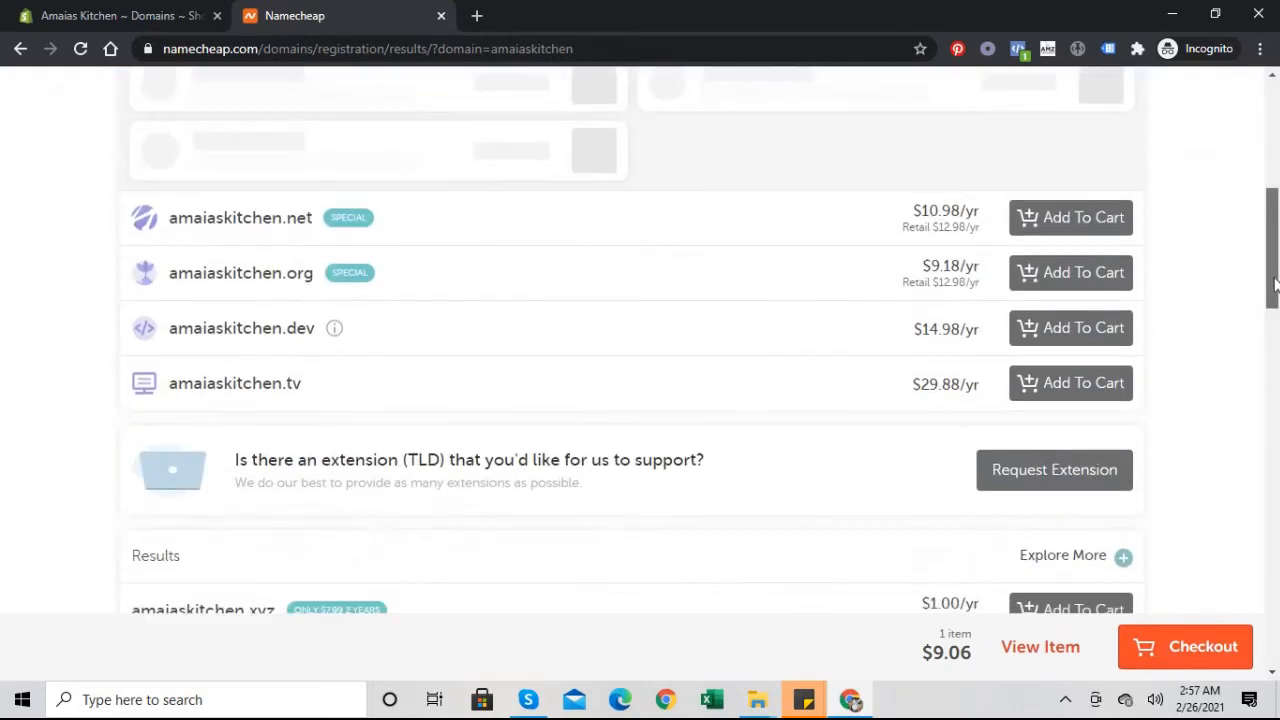
scroll("up", 3)
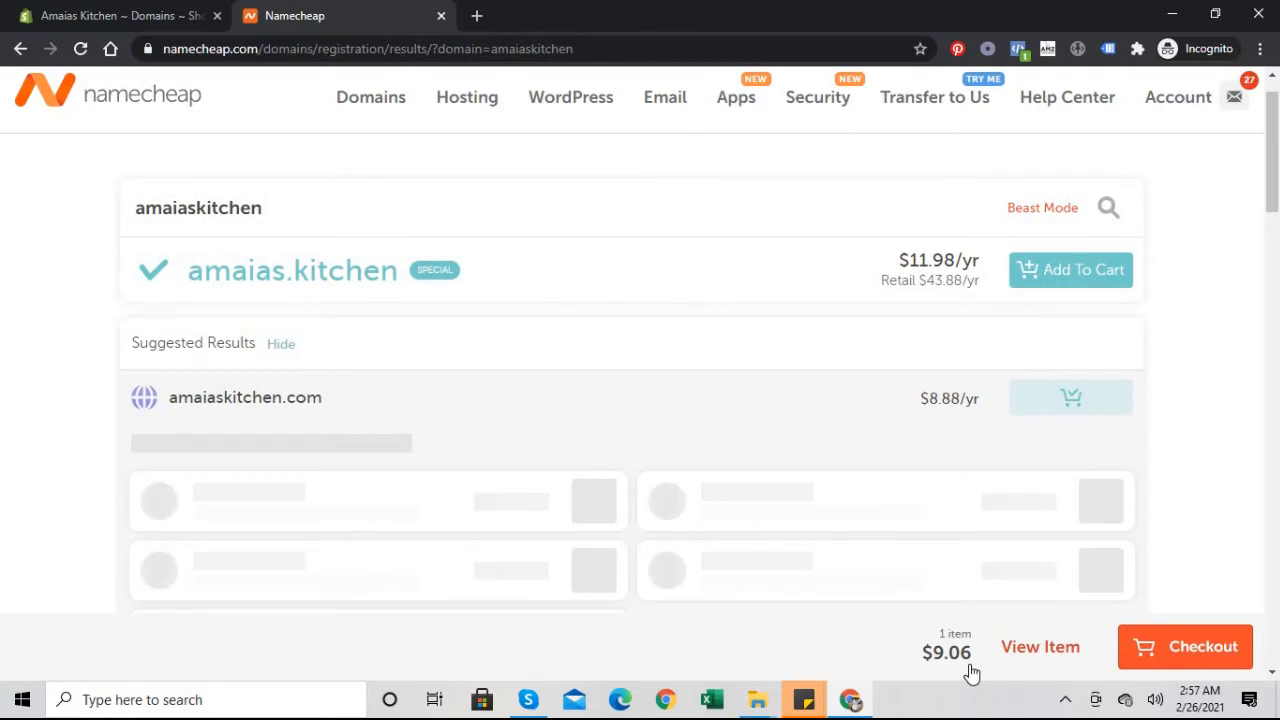
mouse_move(1164, 644)
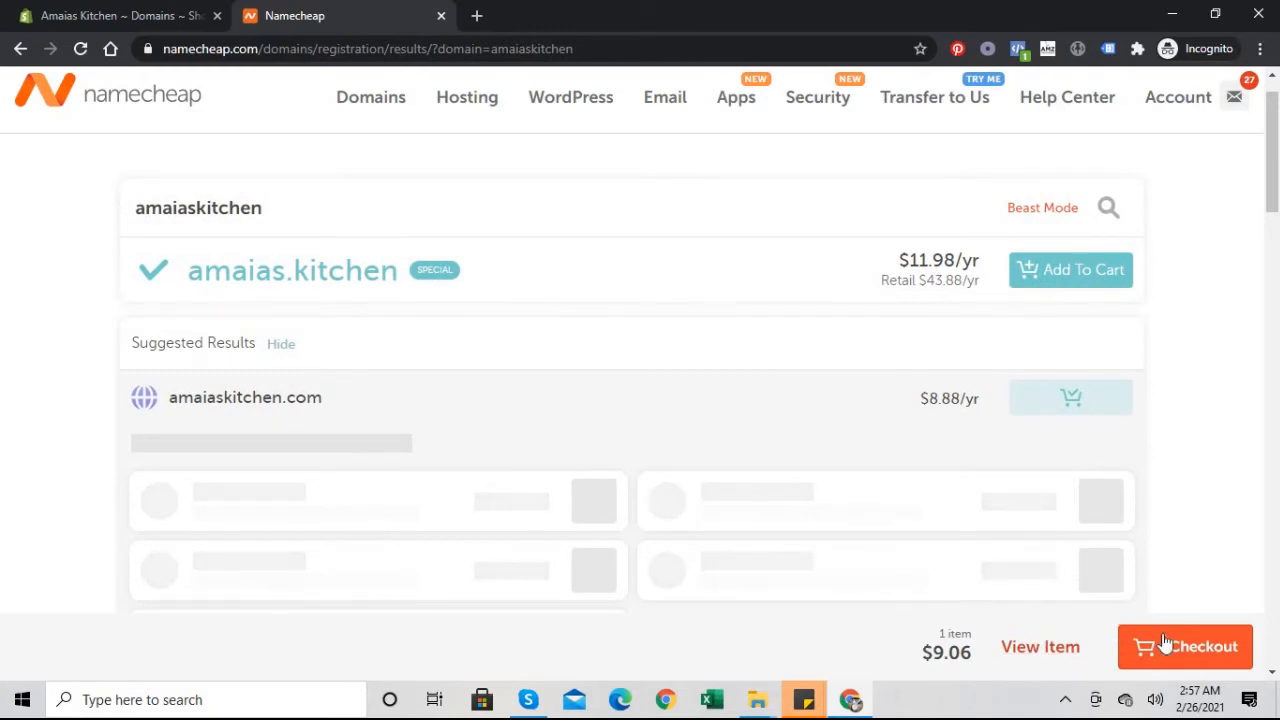
left_click(1184, 646)
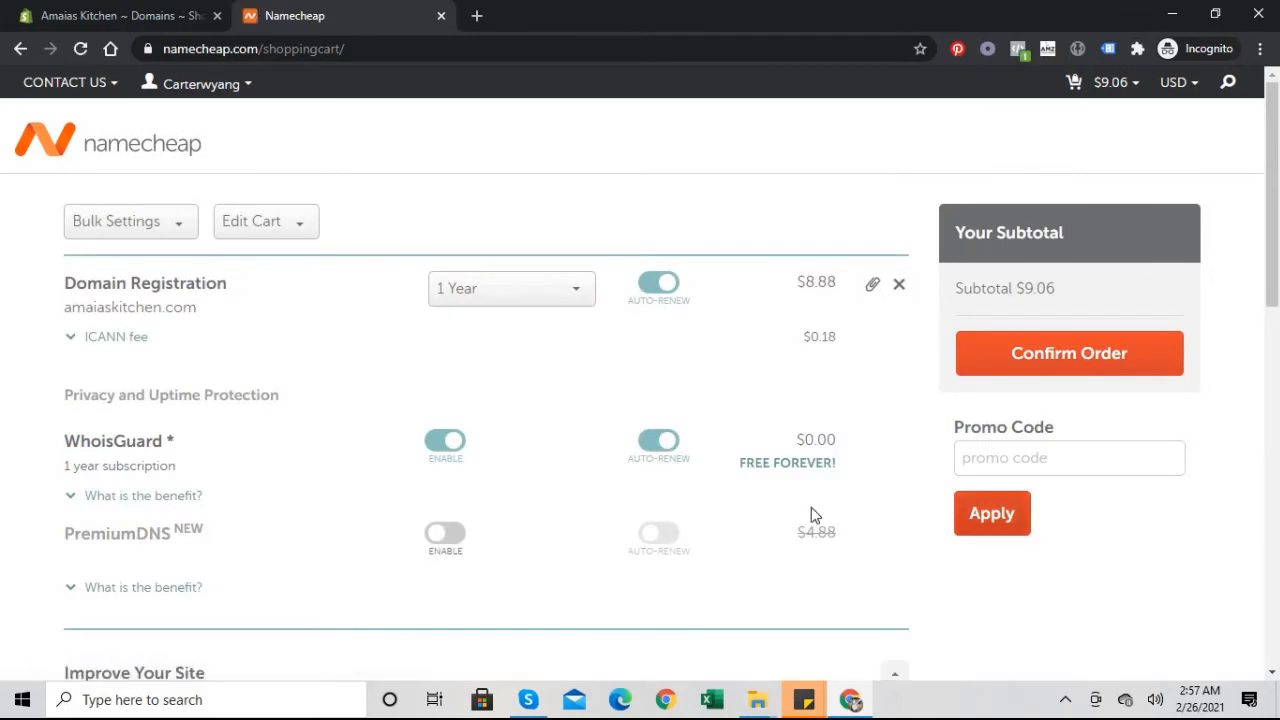
mouse_move(676, 320)
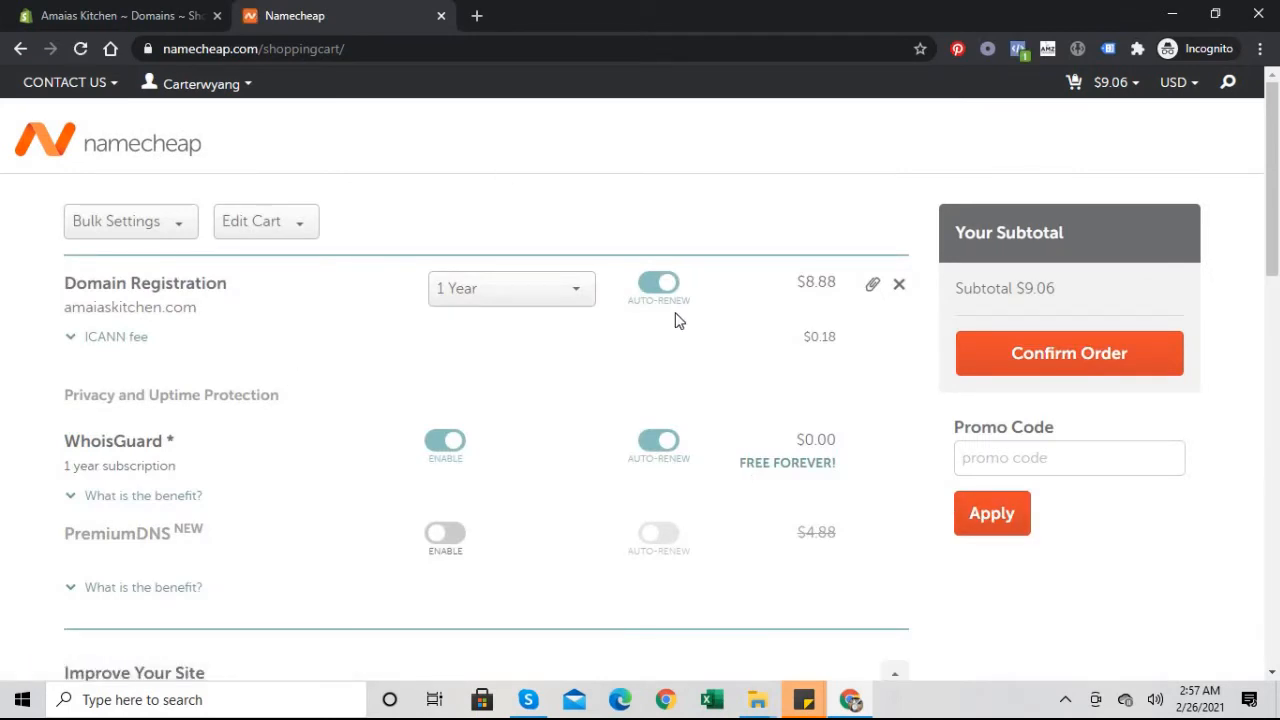
Review the cart with the one-year amaiaskitchen.com registration and confirm the order.
scroll("down", 3)
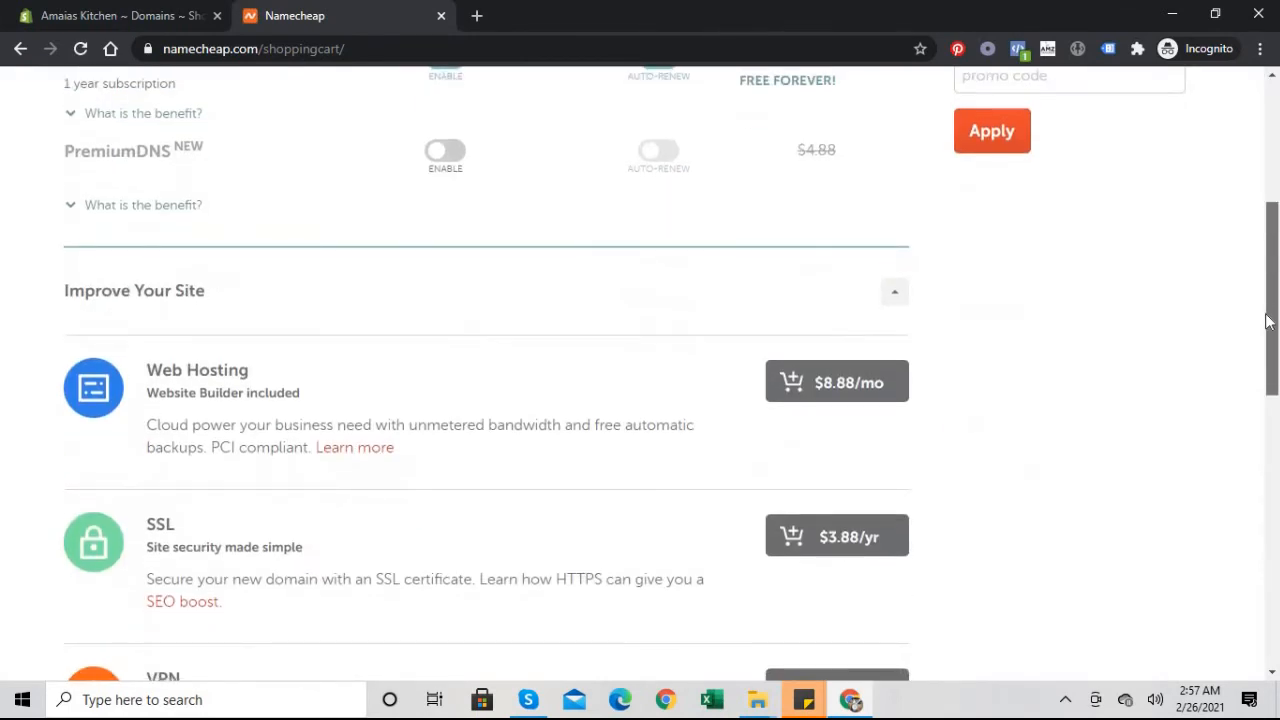
scroll("up", 3)
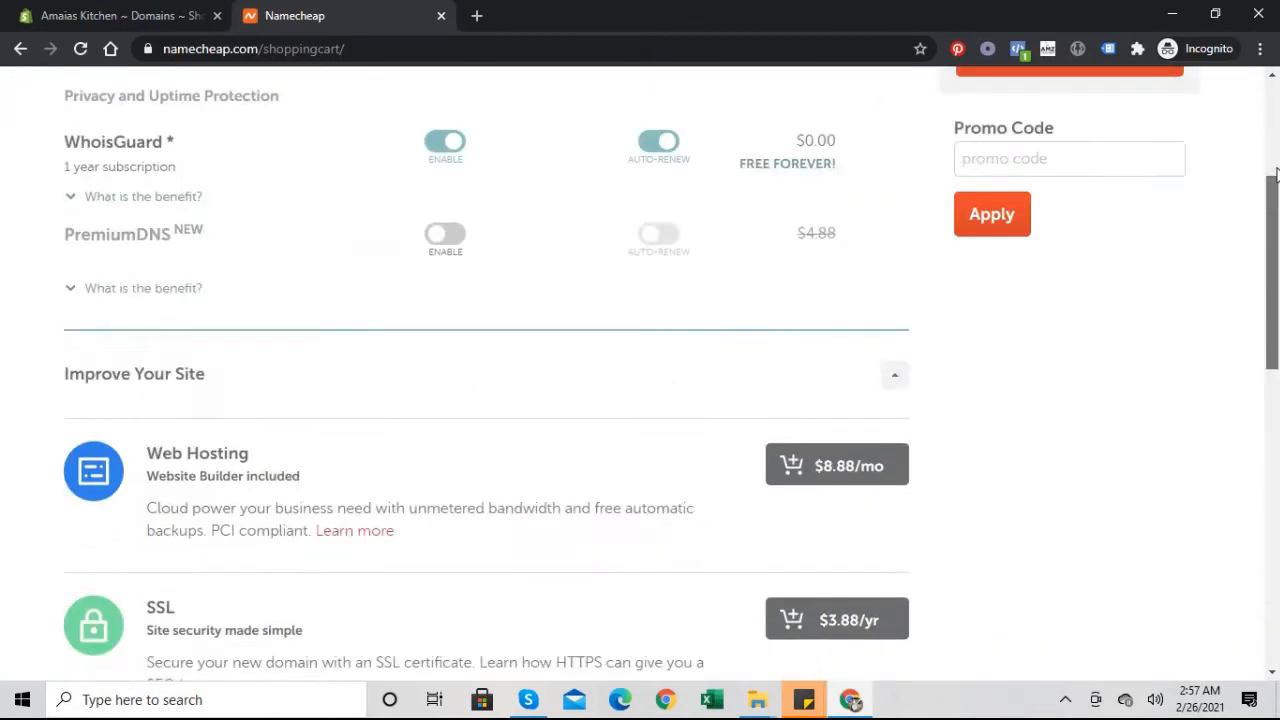
scroll("up", 3)
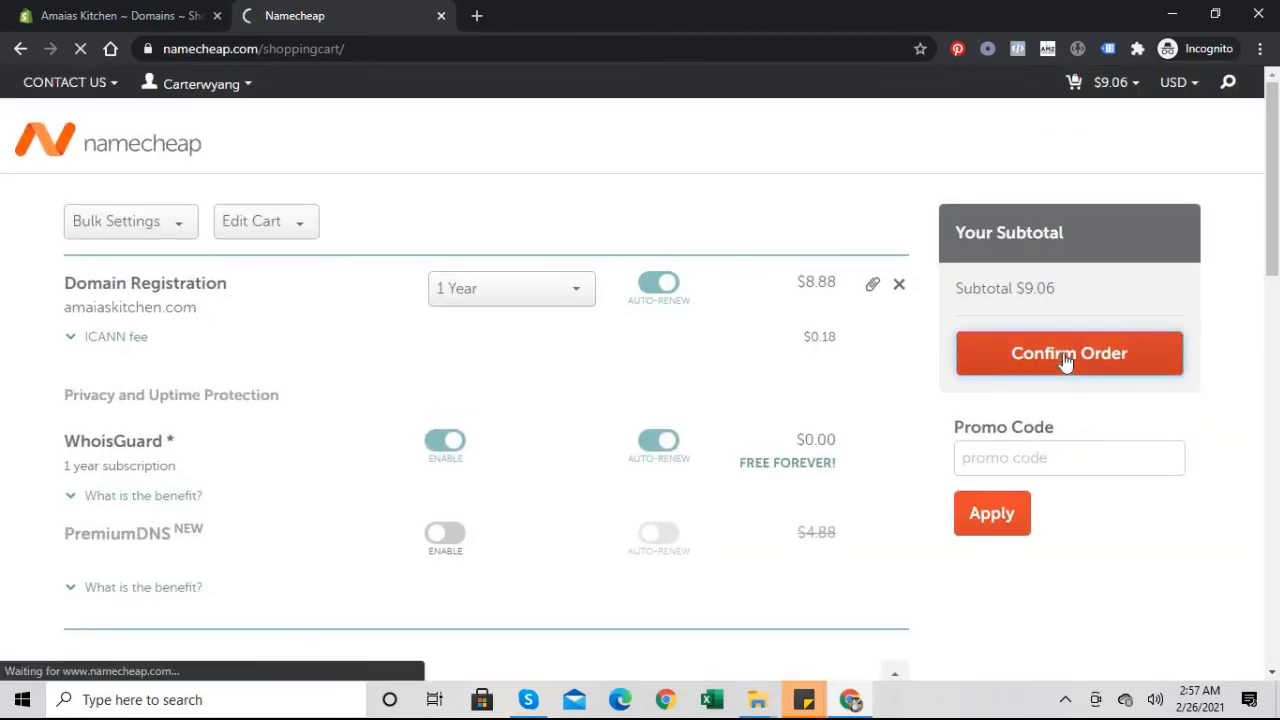
left_click(1068, 352)
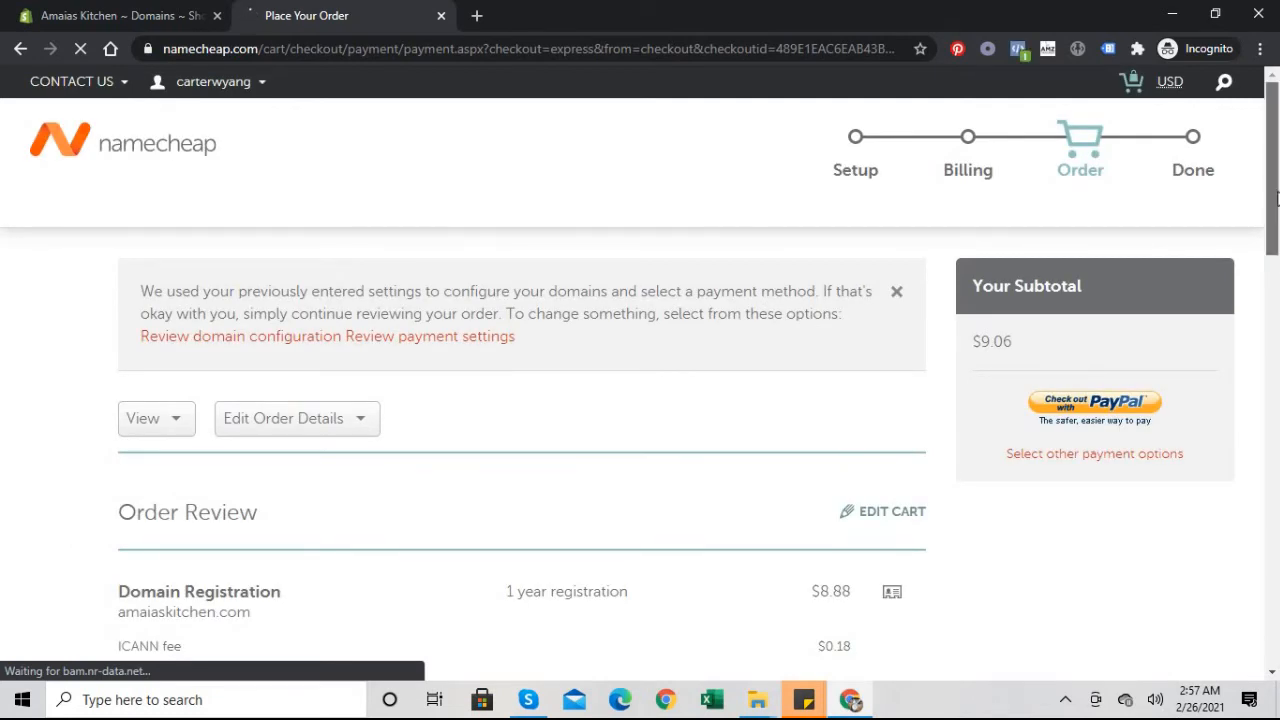
Review the order and pay the $9.06 total via PayPal checkout.
scroll("down", 3)
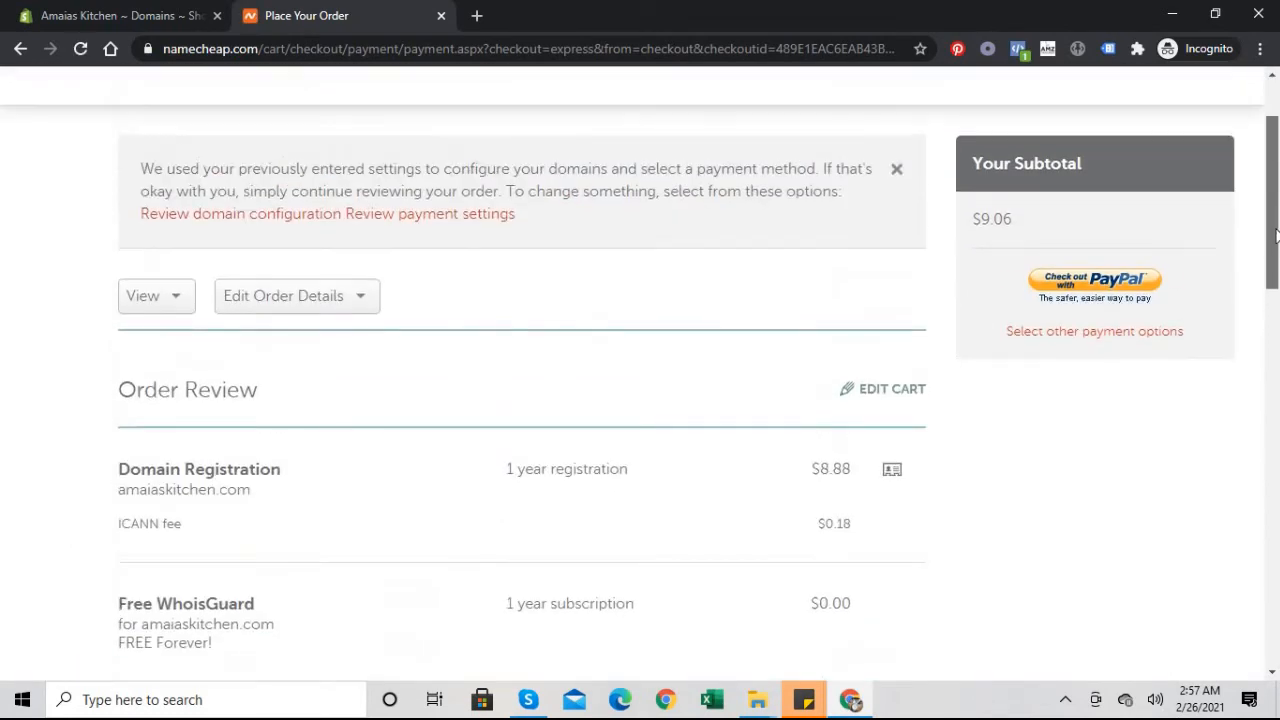
scroll("down", 3)
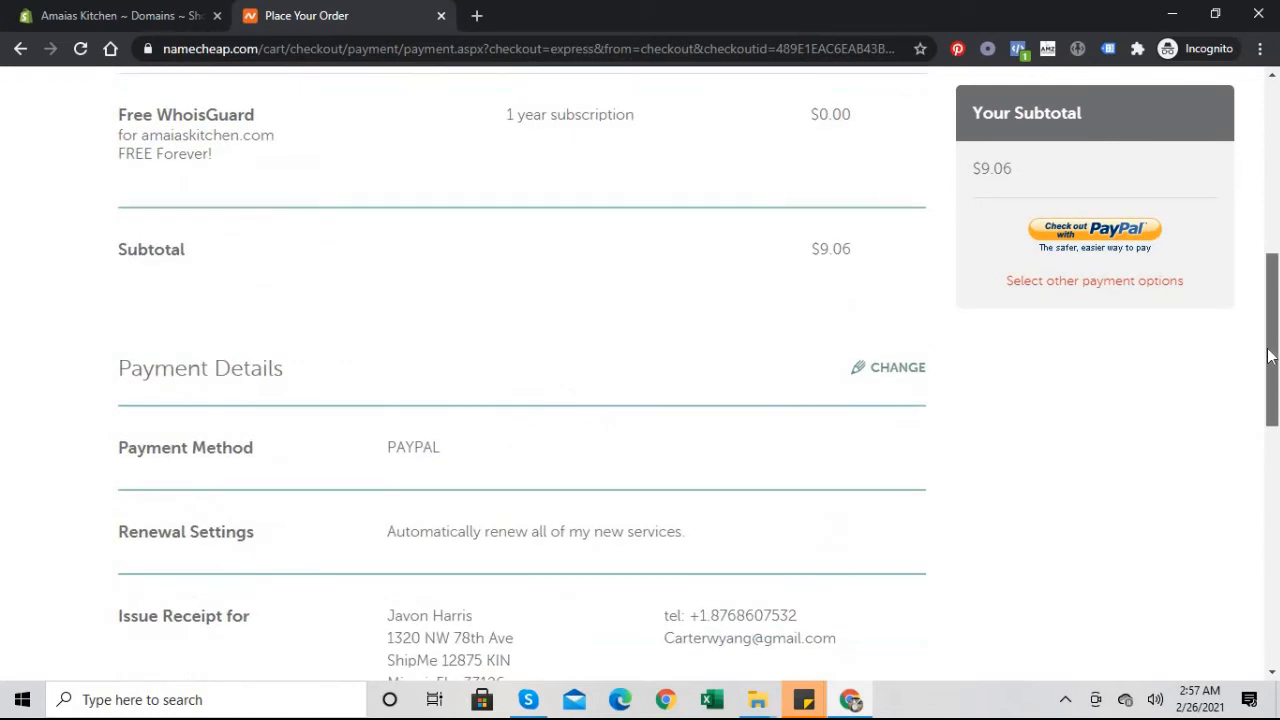
scroll("up", 3)
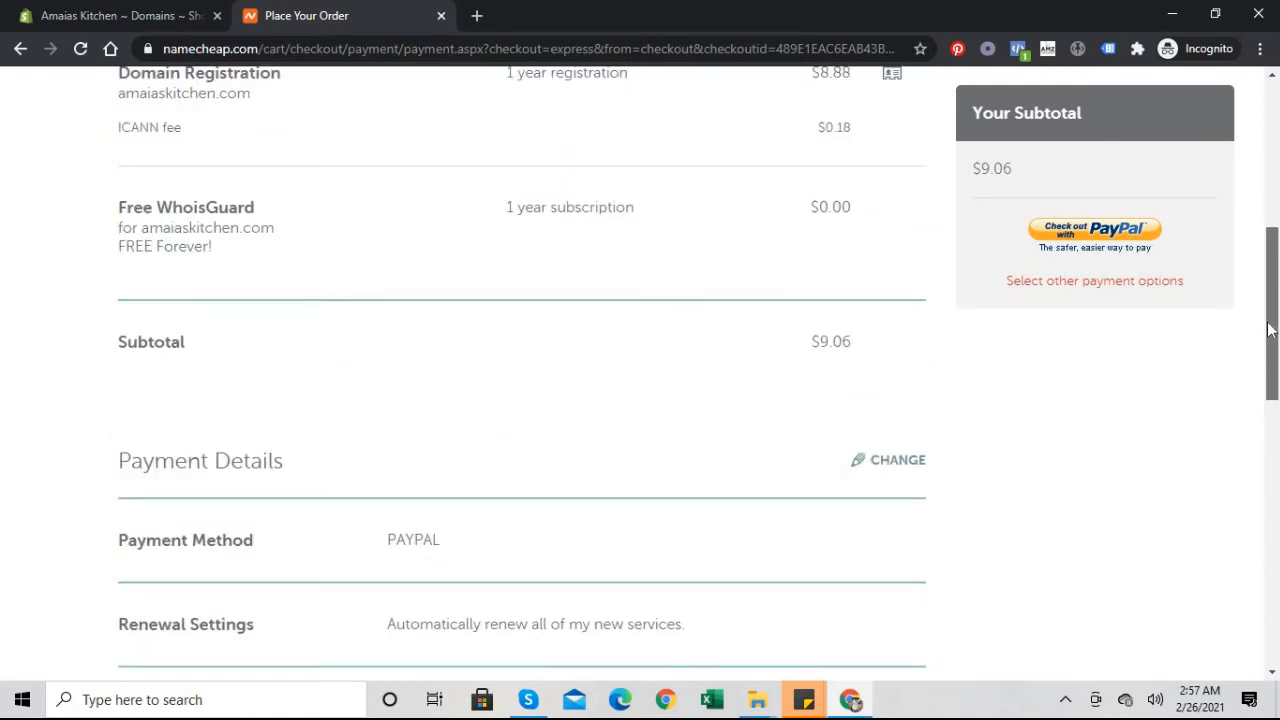
scroll("up", 3)
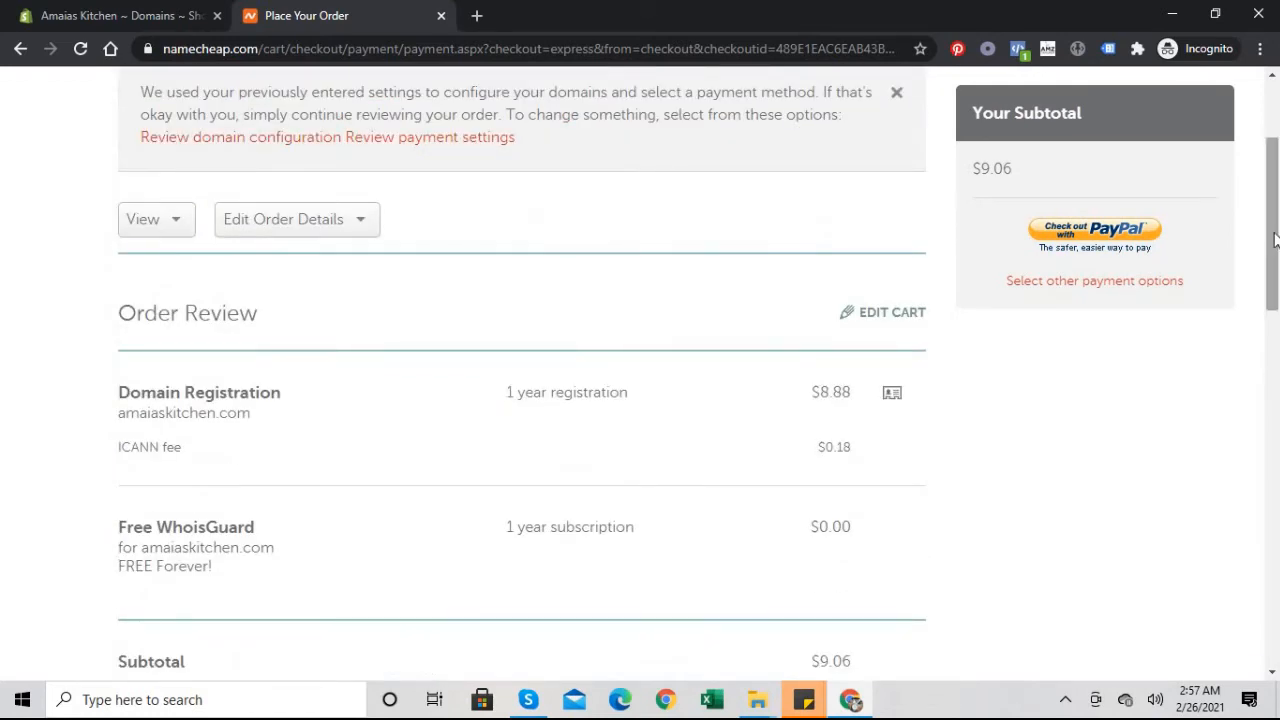
mouse_move(1094, 232)
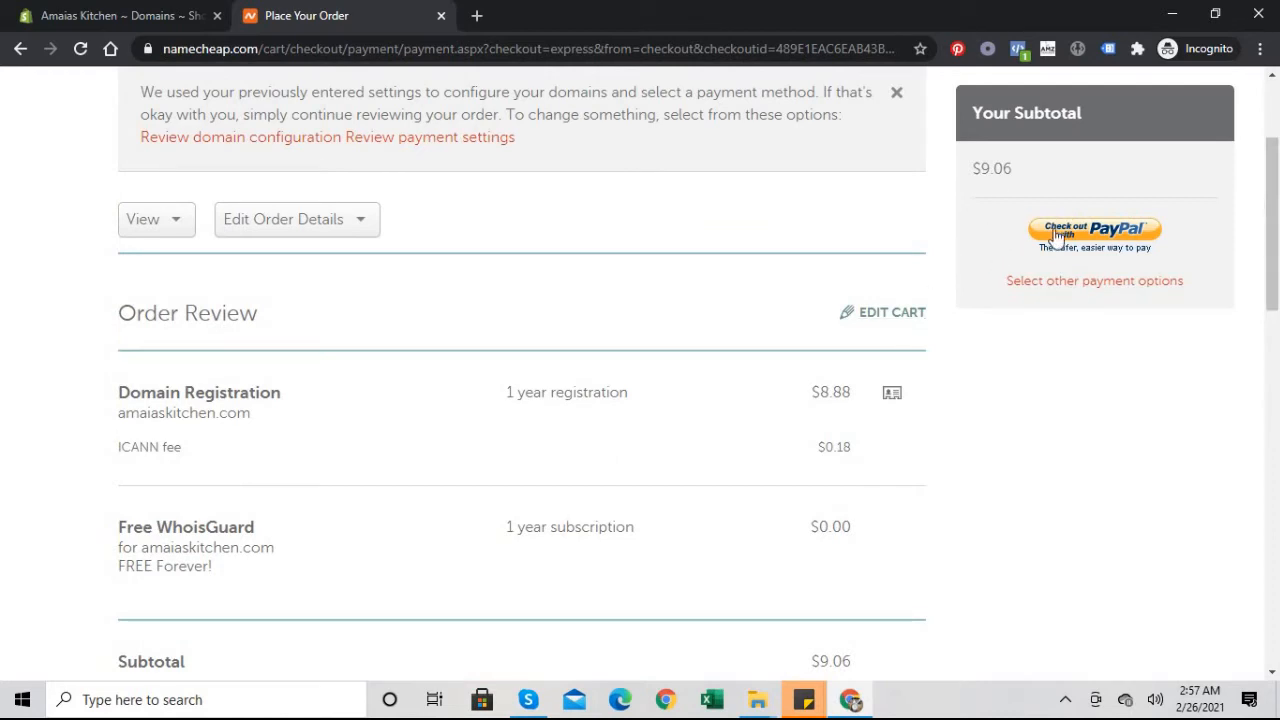
mouse_move(1088, 236)
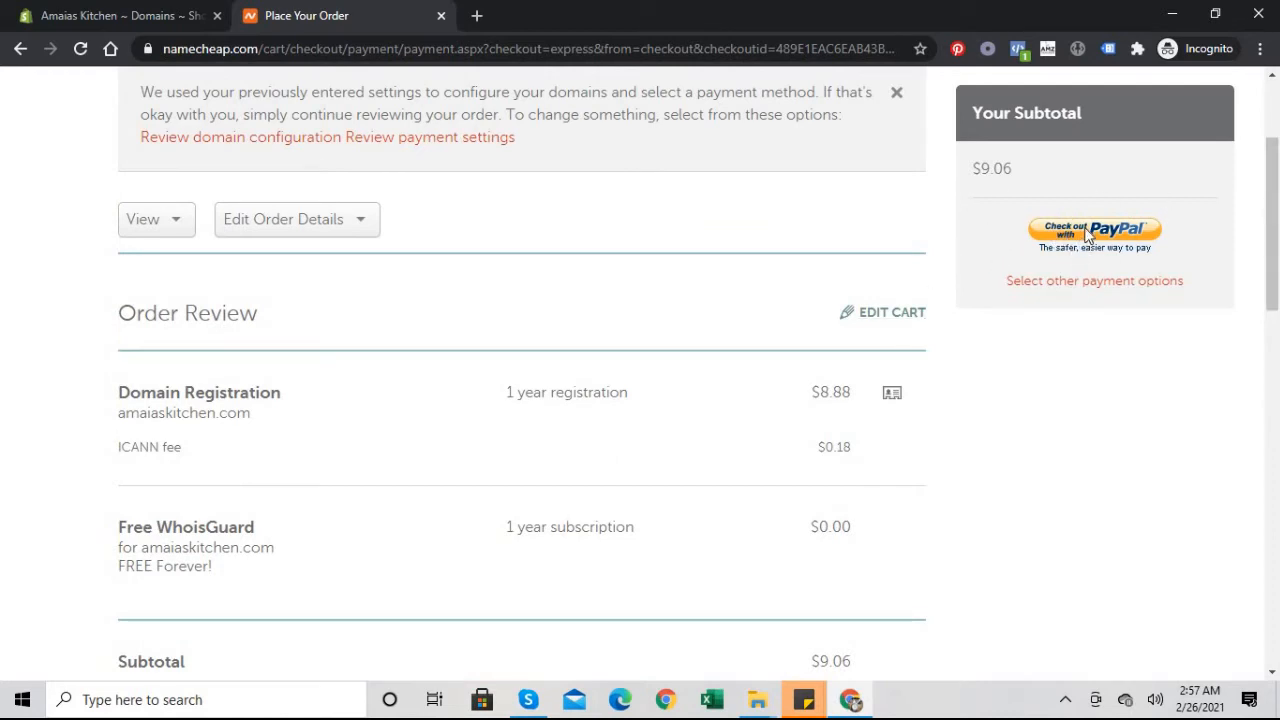
left_click(1094, 232)
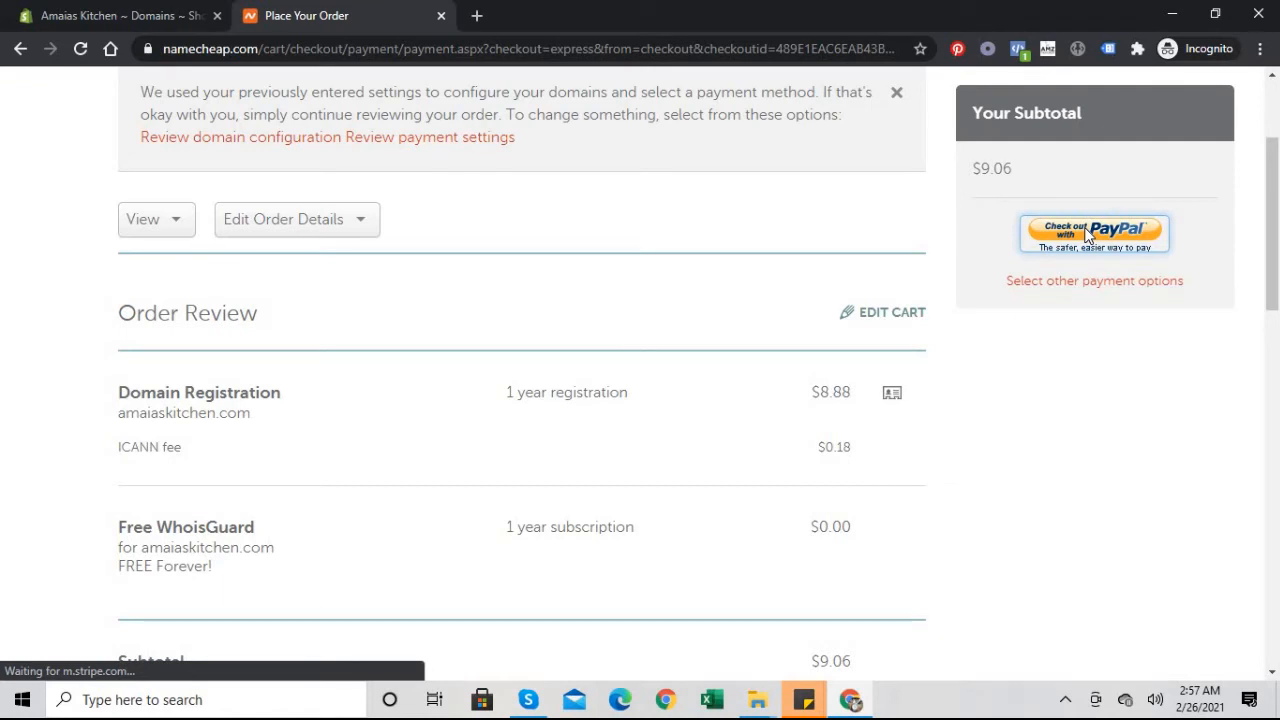
left_click(1092, 232)
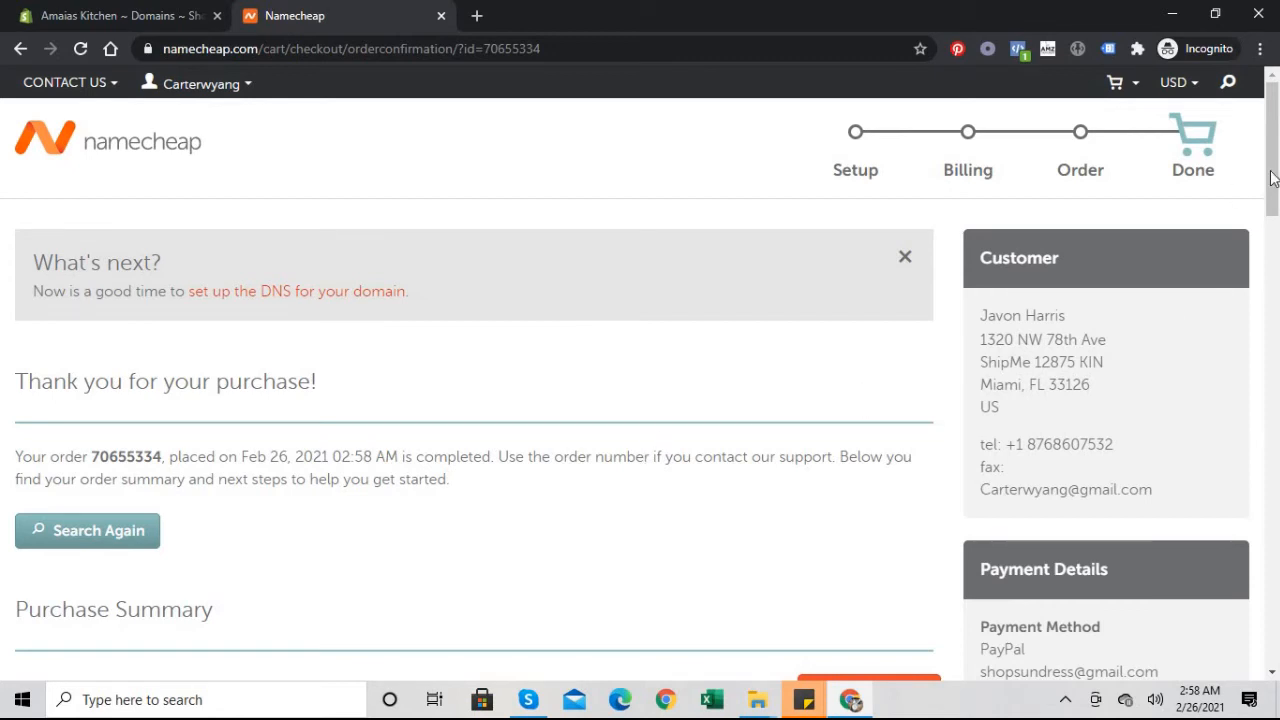
mouse_move(1270, 170)
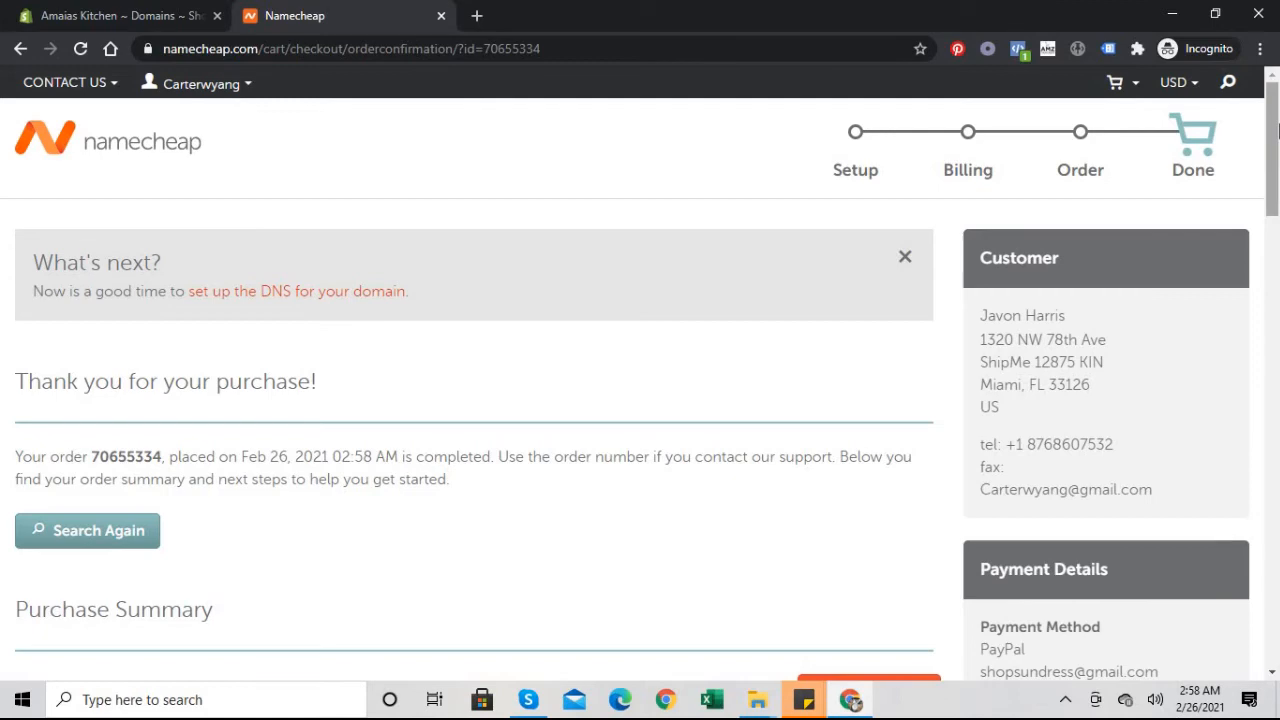
From the Purchase Summary, open Manage for the amaiaskitchen.com domain registration.
scroll("down", 3)
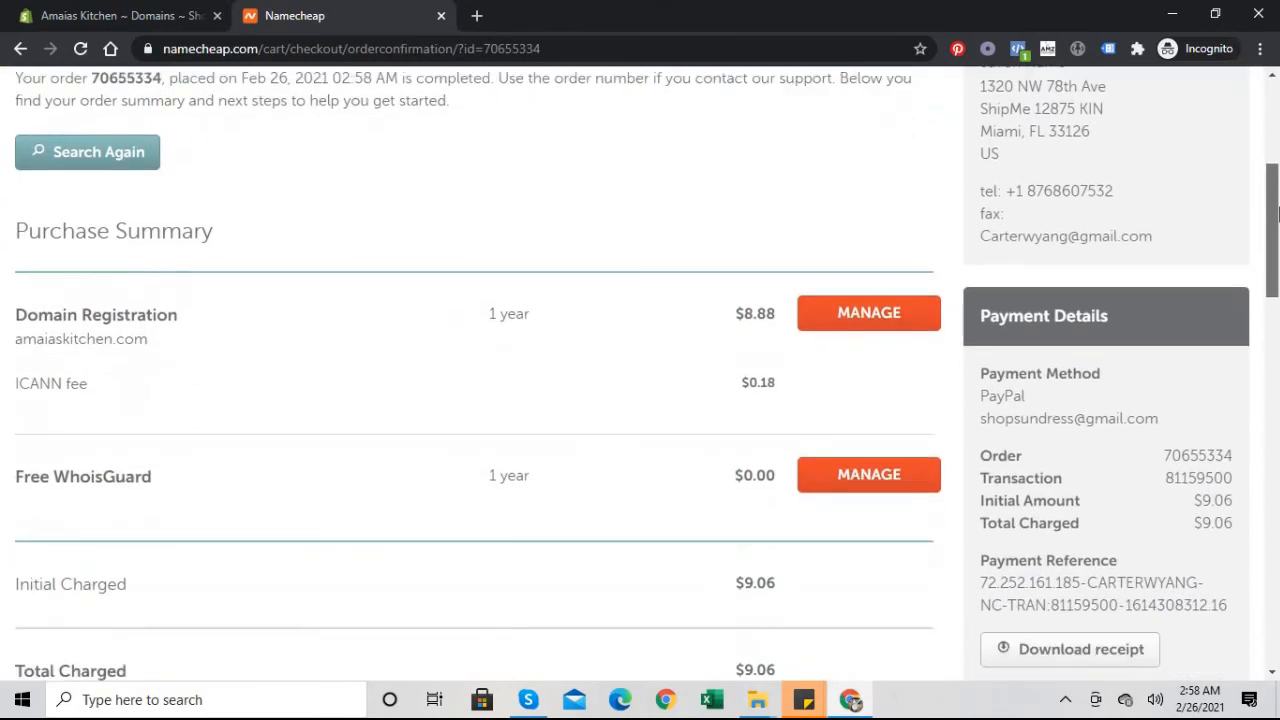
scroll("down", 3)
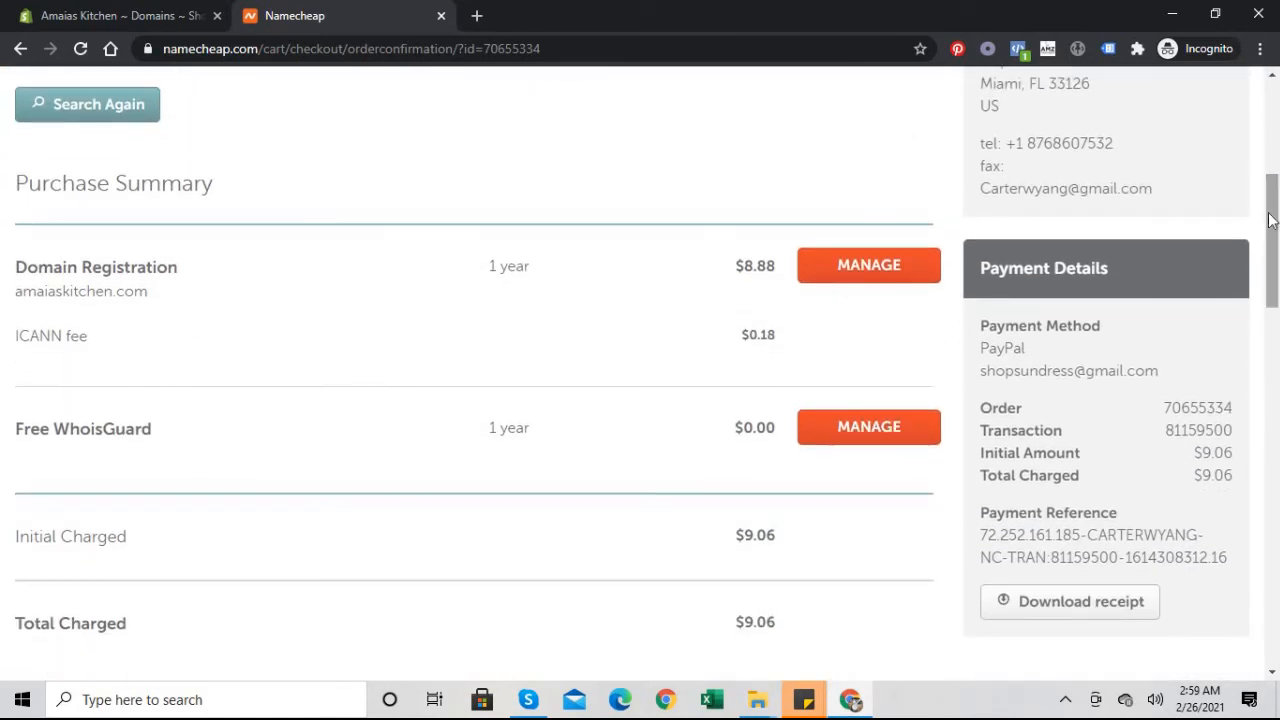
mouse_move(868, 264)
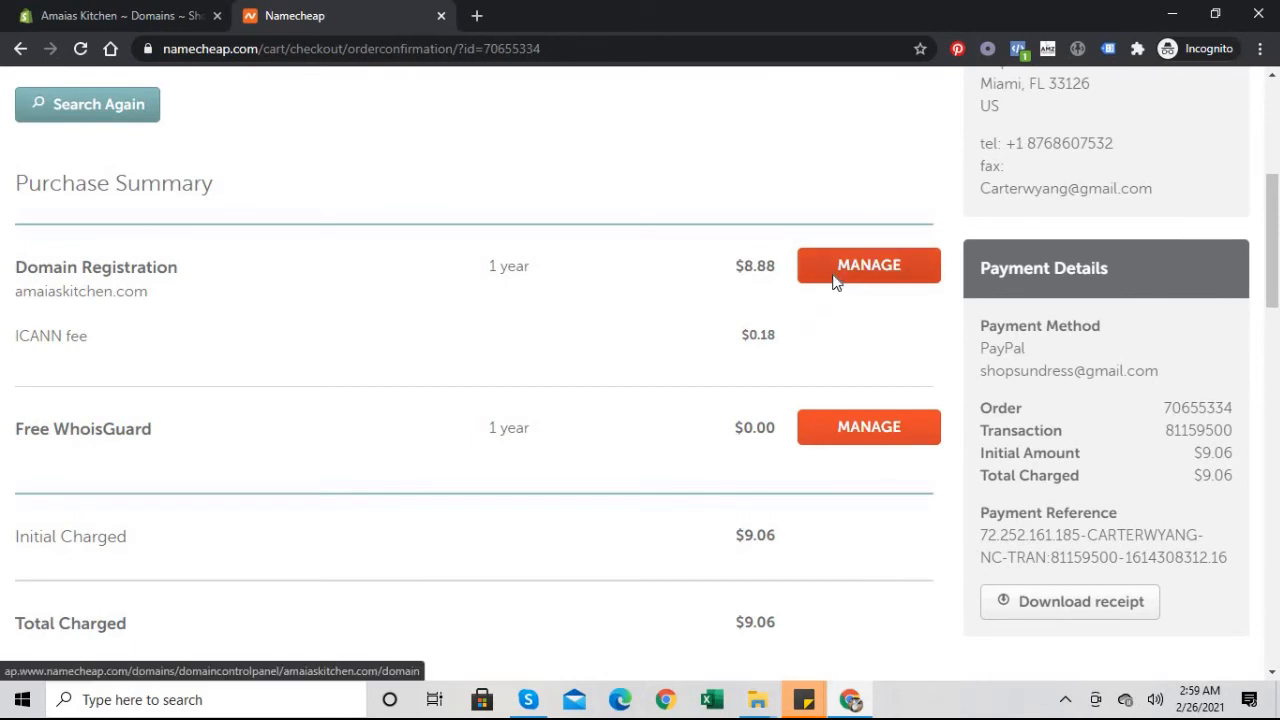
left_click(868, 264)
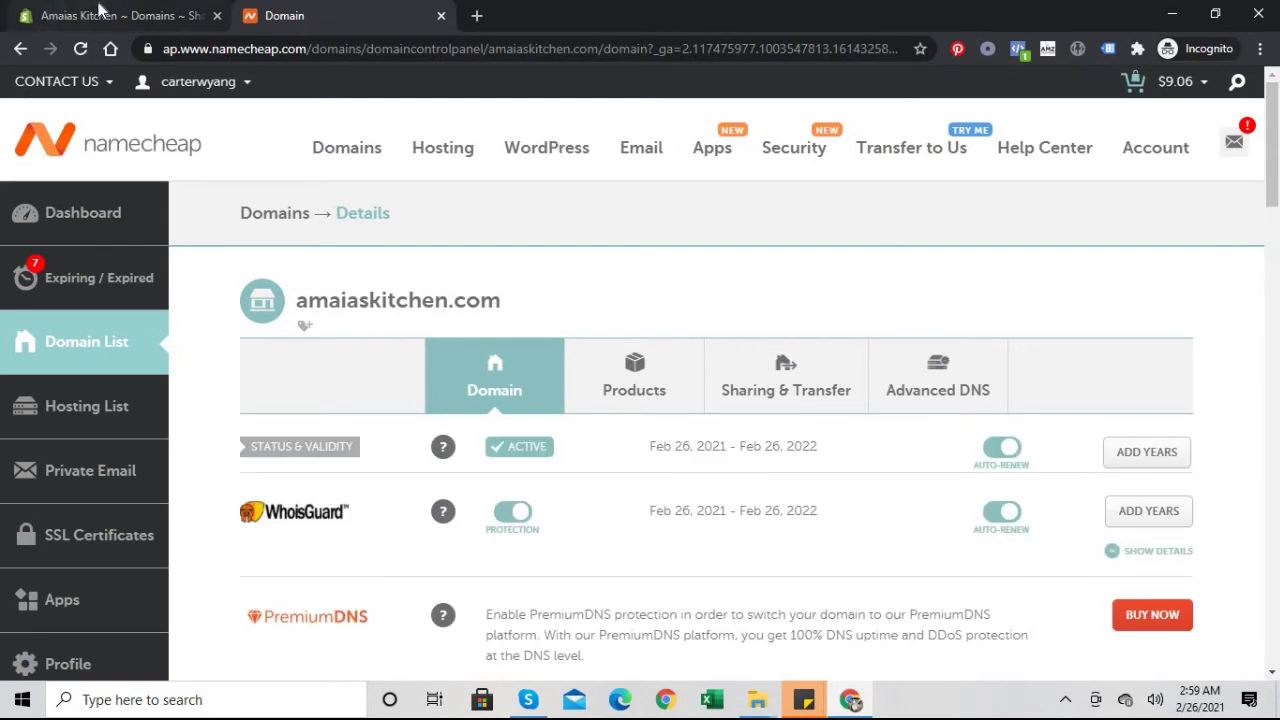
In Shopify, enter amaiaskitchen.com as an existing domain to connect and continue to the Namecheap instructions.
left_click(120, 16)
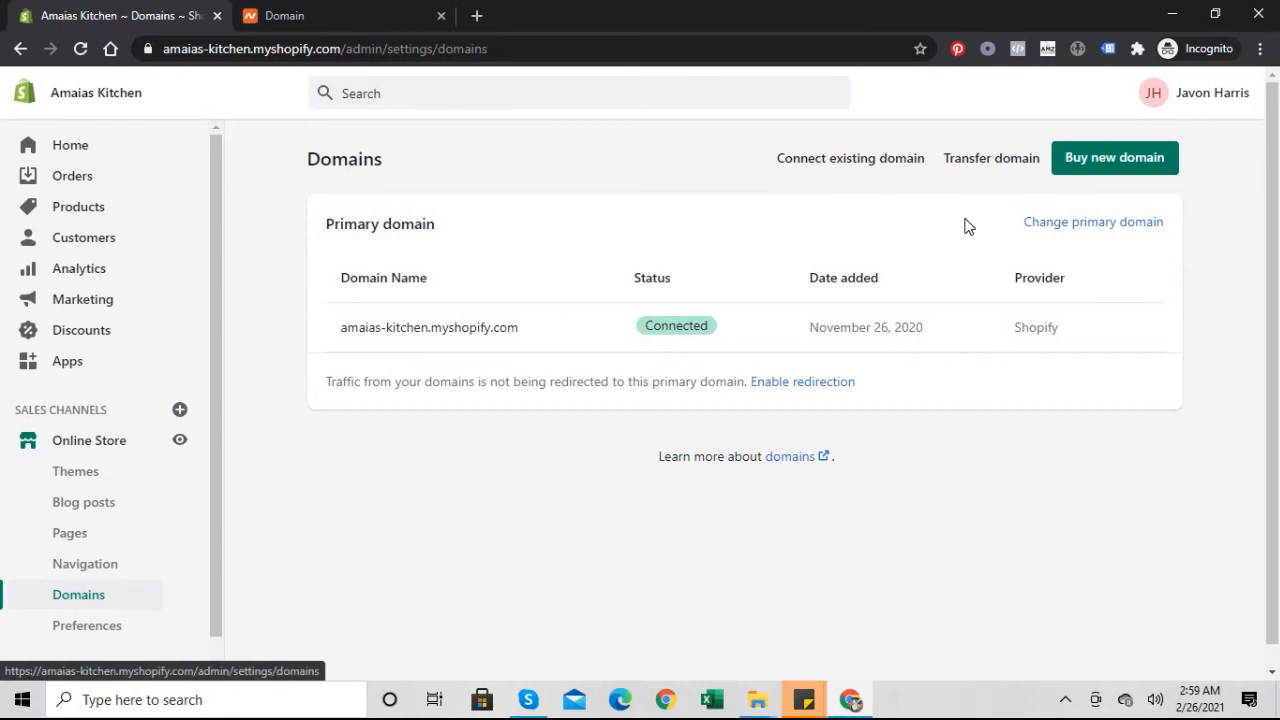
left_click(850, 158)
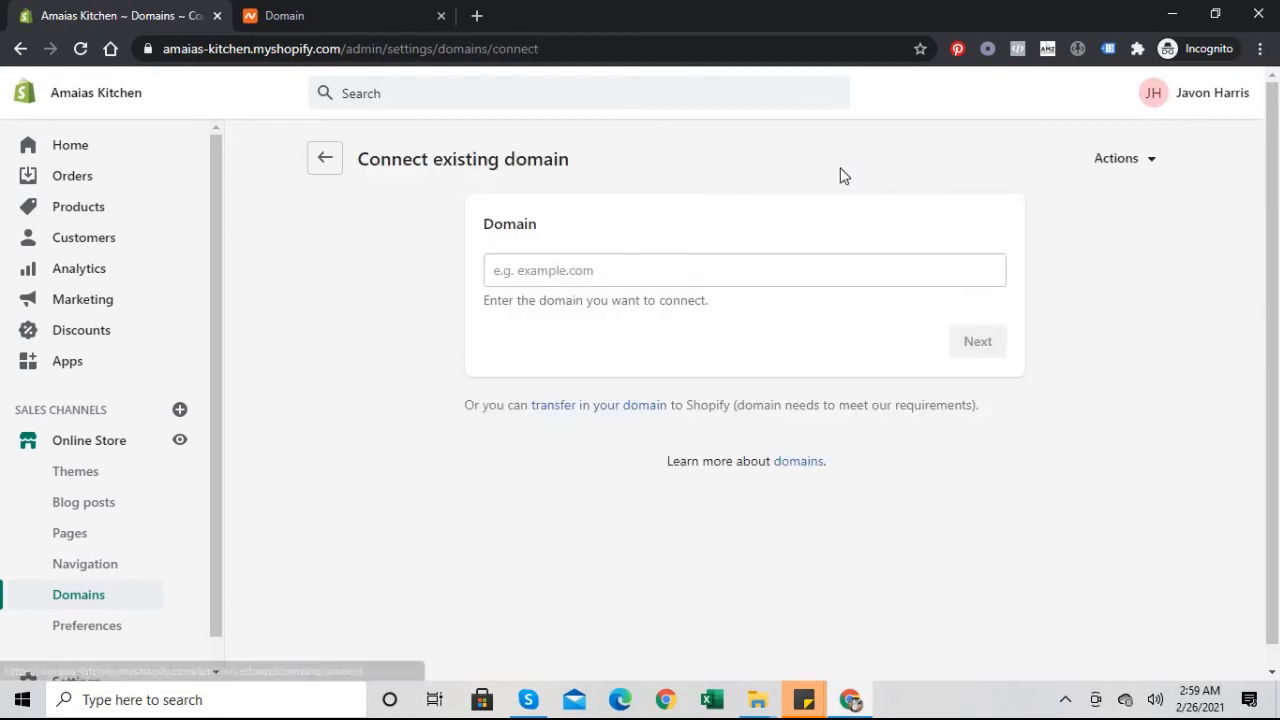
mouse_move(700, 244)
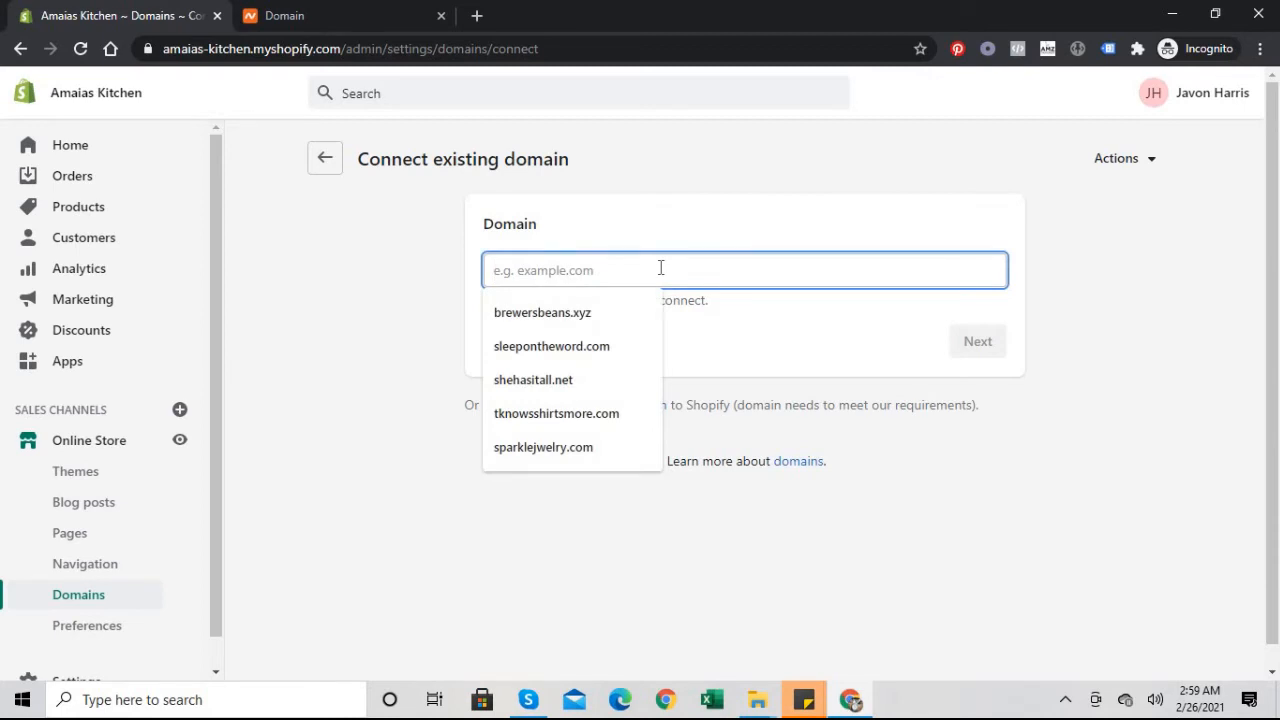
type("ama")
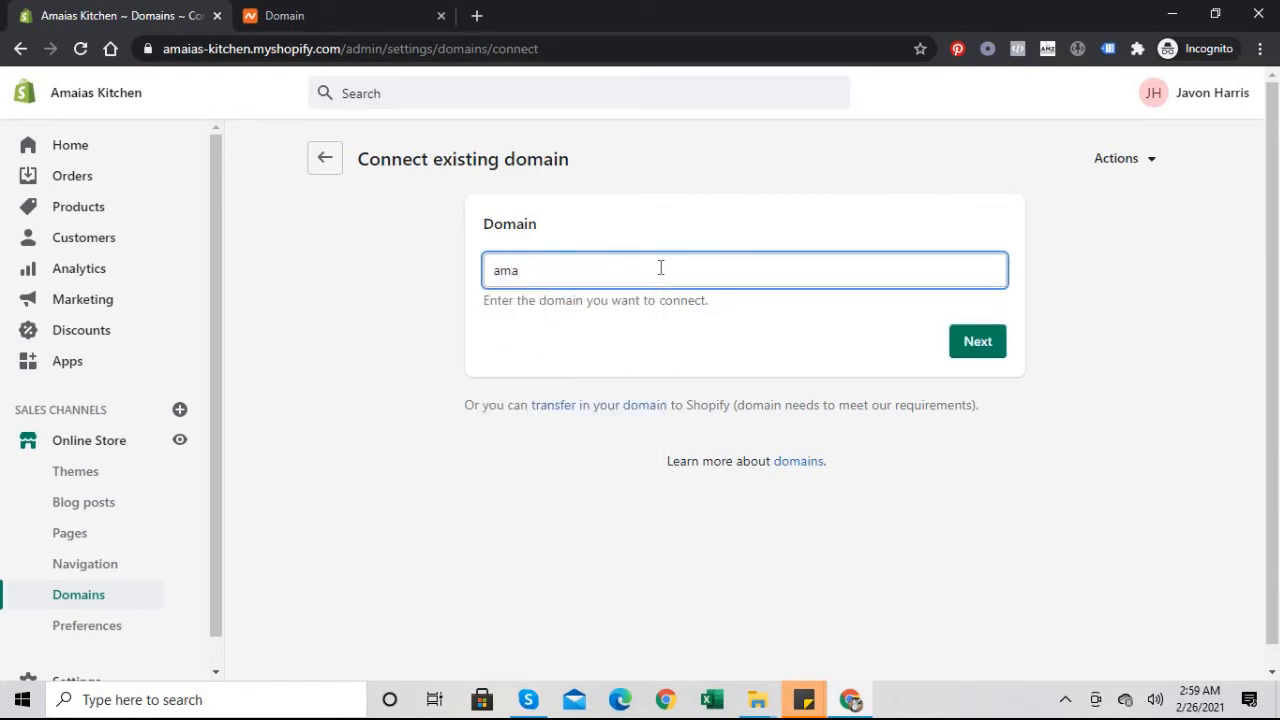
type("iaskitc")
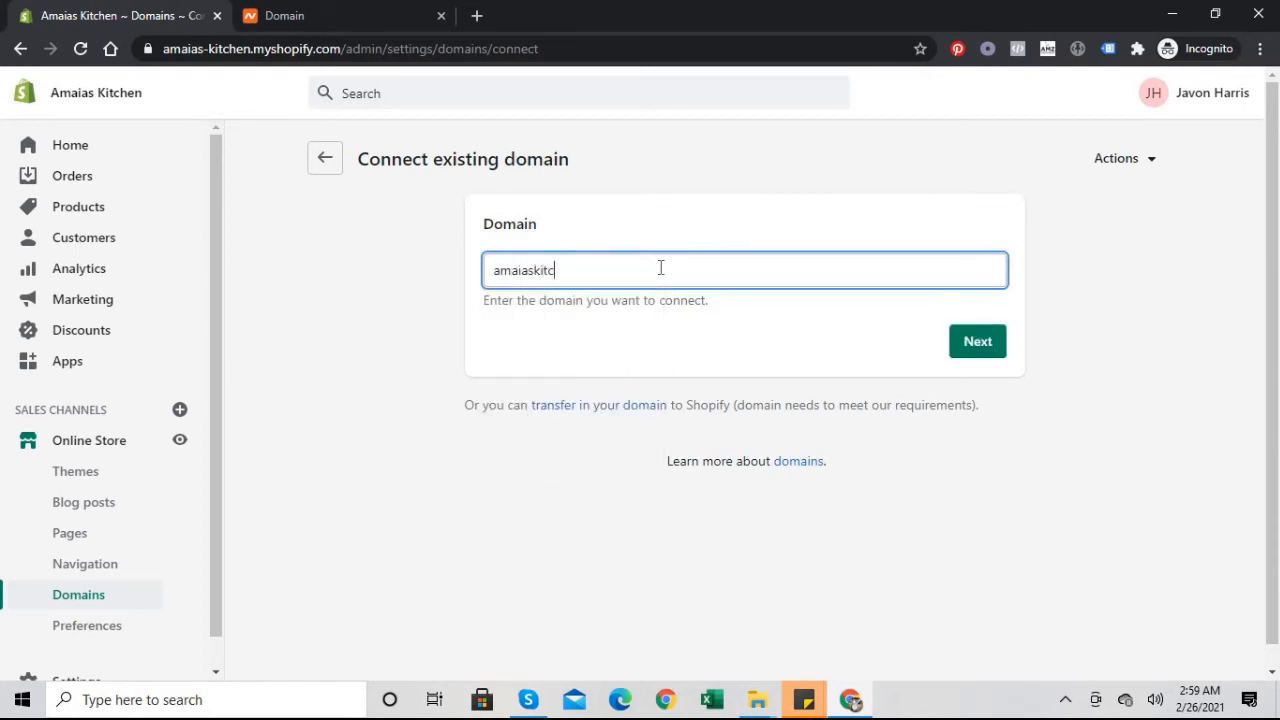
type("hen")
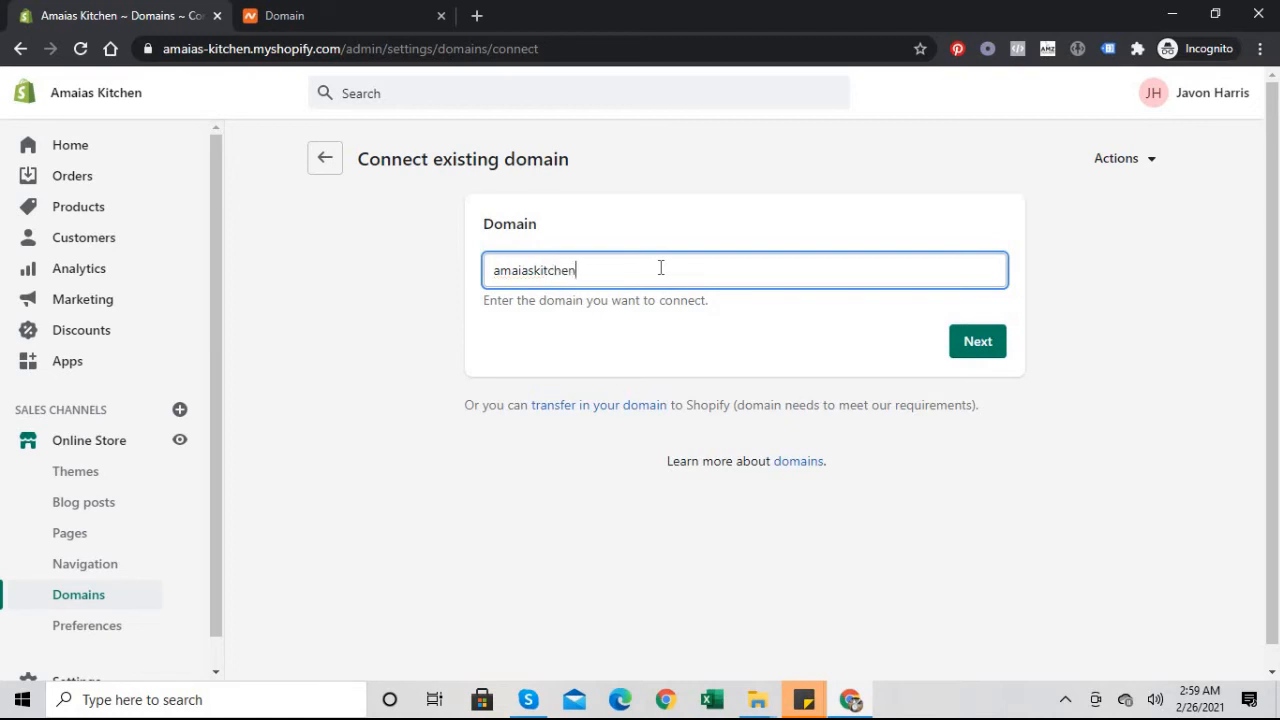
type(".com")
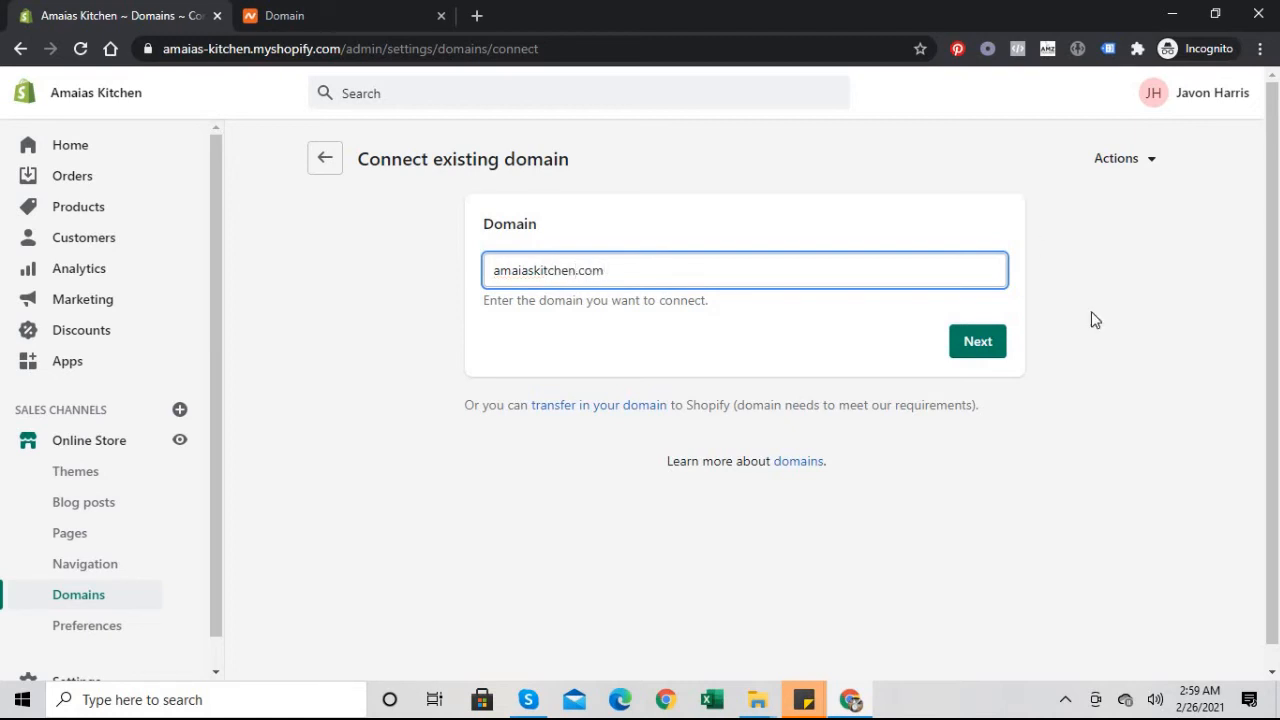
left_click(976, 340)
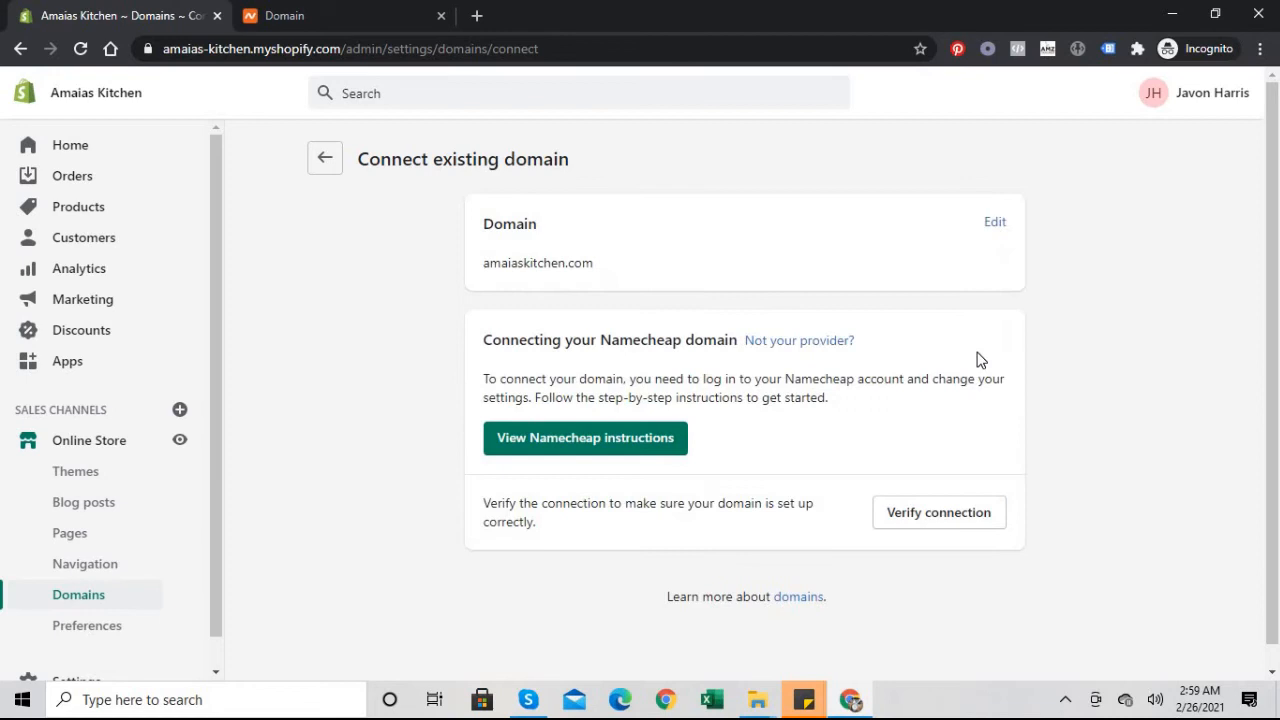
mouse_move(490, 70)
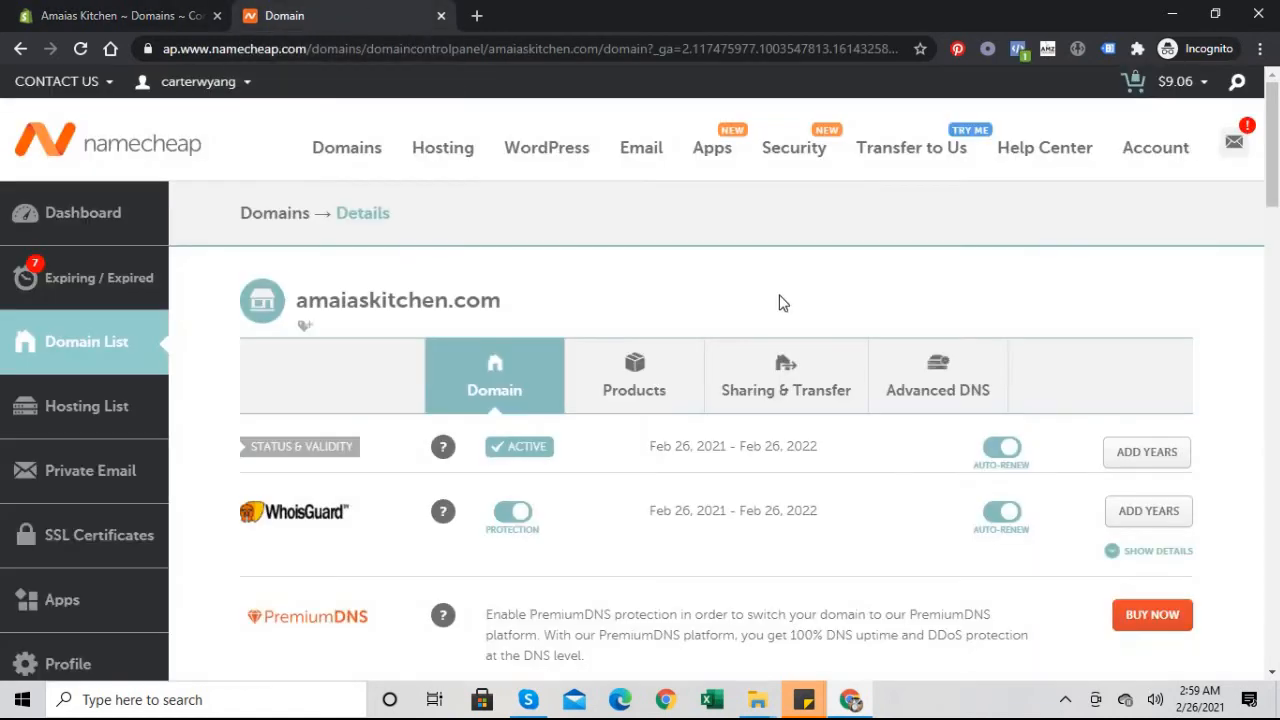
mouse_move(936, 390)
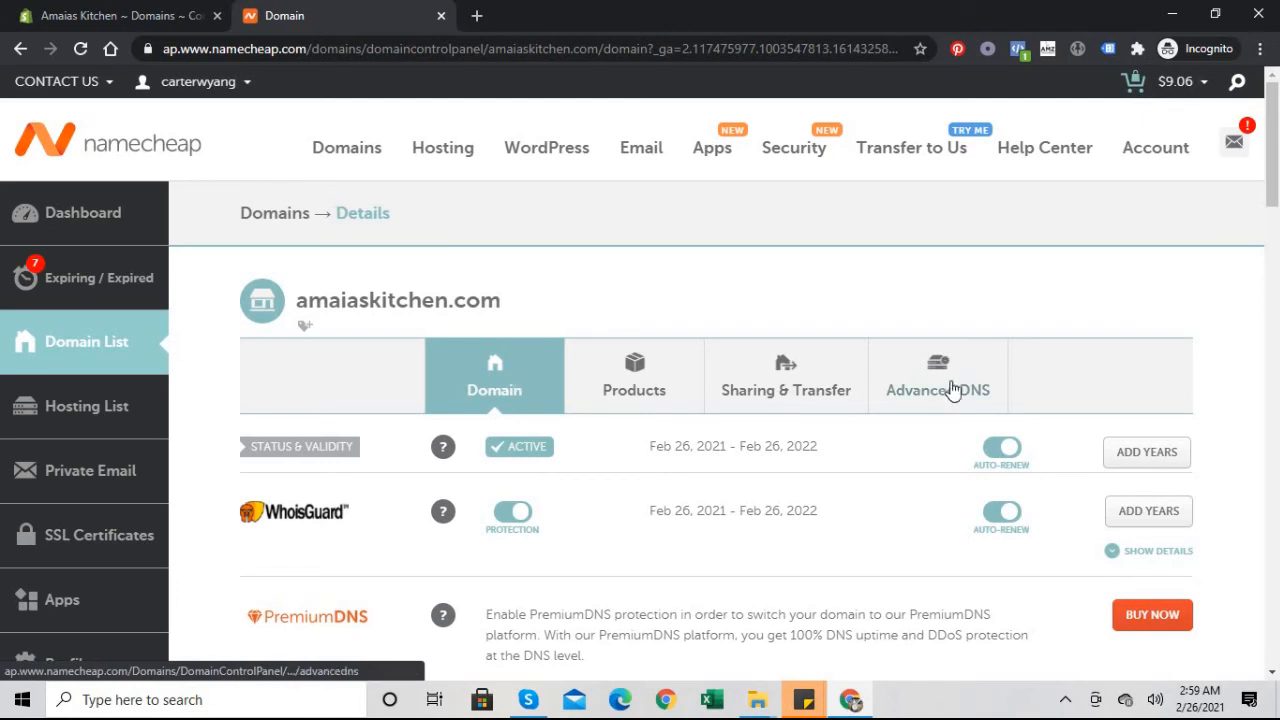
In Advanced DNS, select the Shopify template for amaiaskitchen.com and confirm the DNS change warning.
left_click(936, 376)
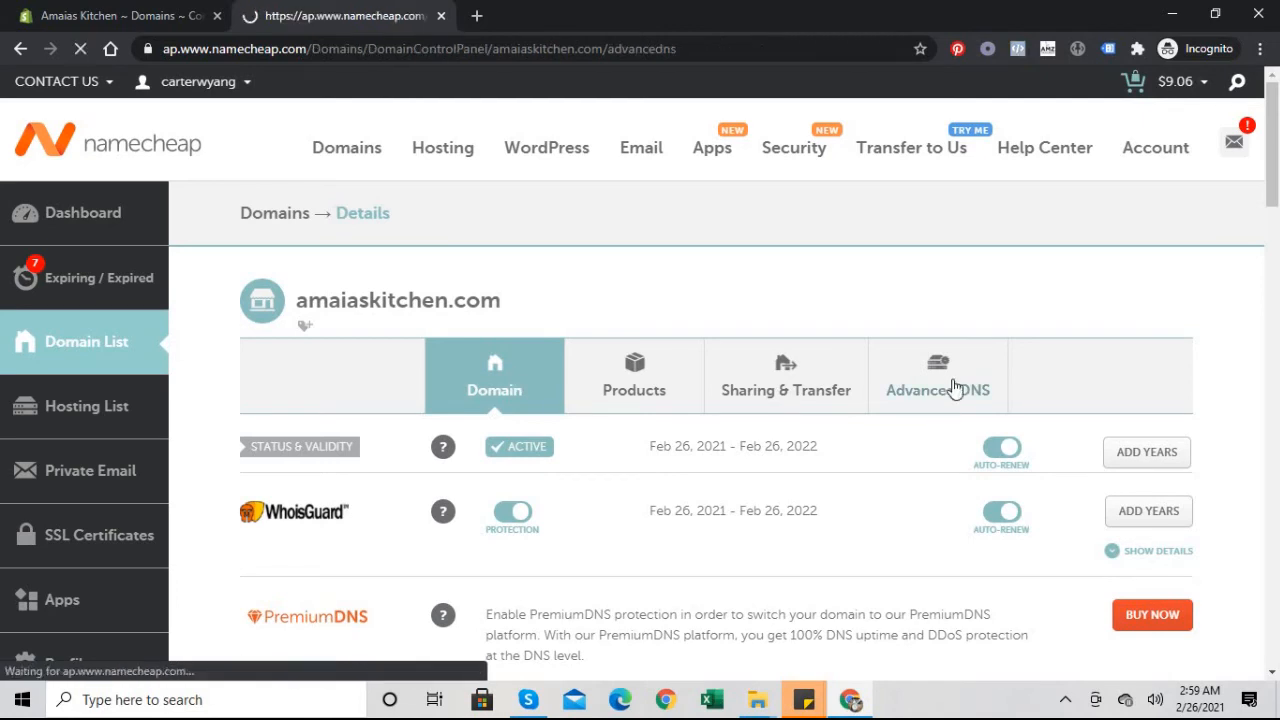
left_click(936, 376)
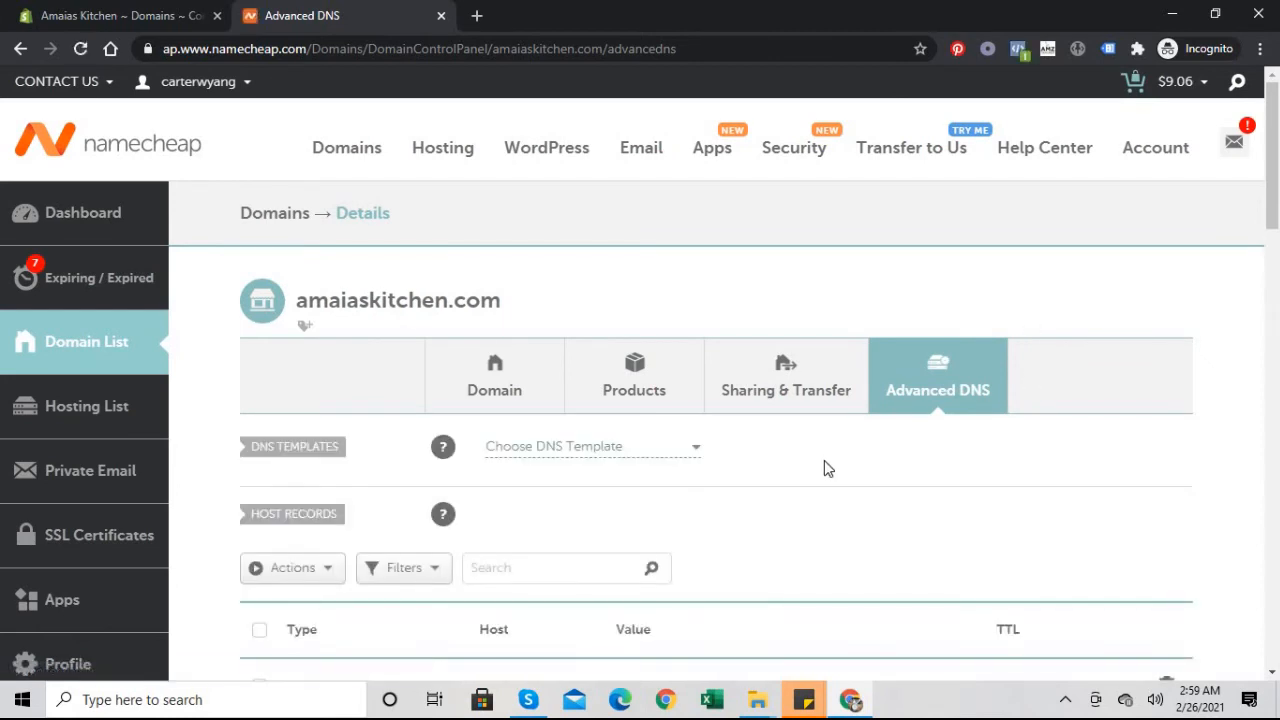
left_click(590, 446)
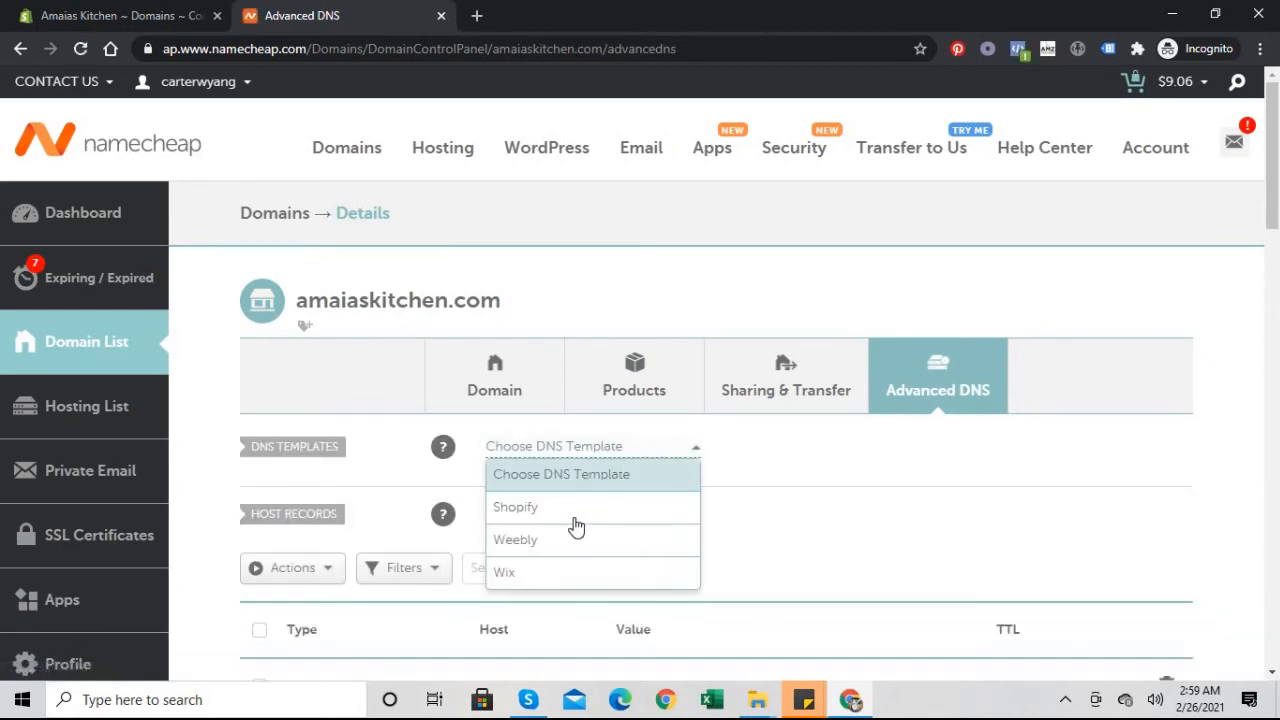
left_click(516, 508)
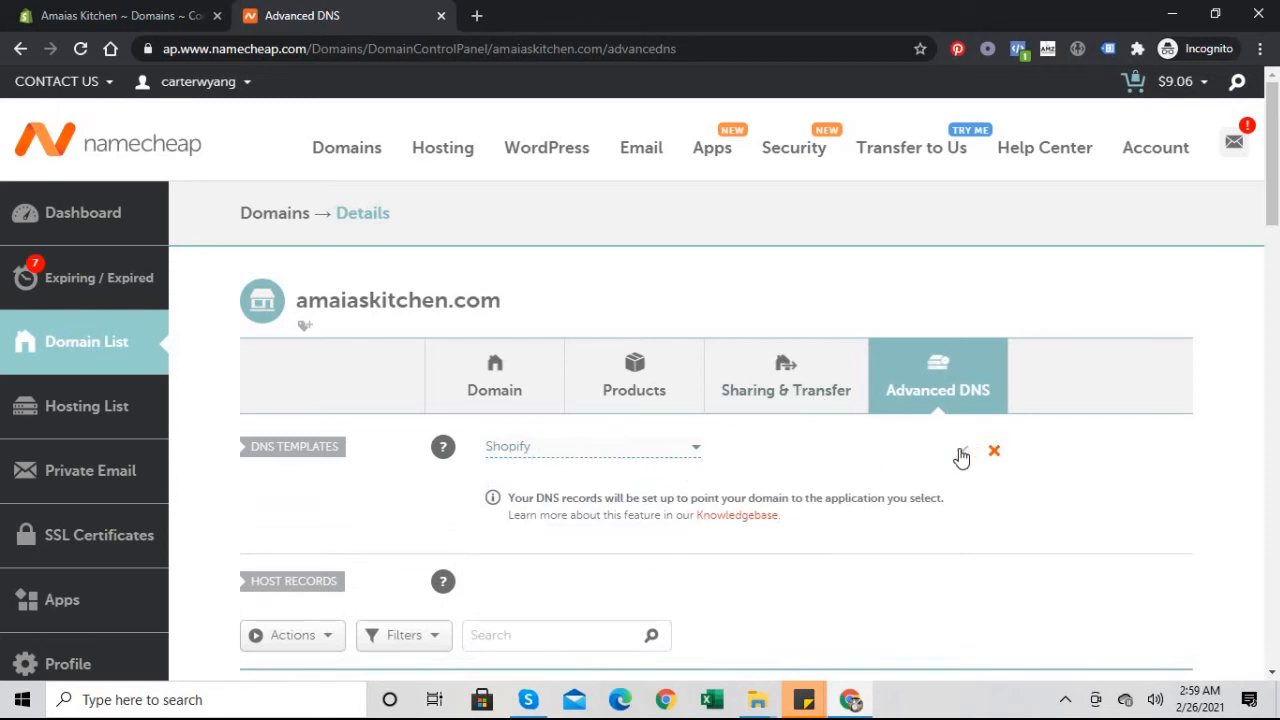
left_click(960, 452)
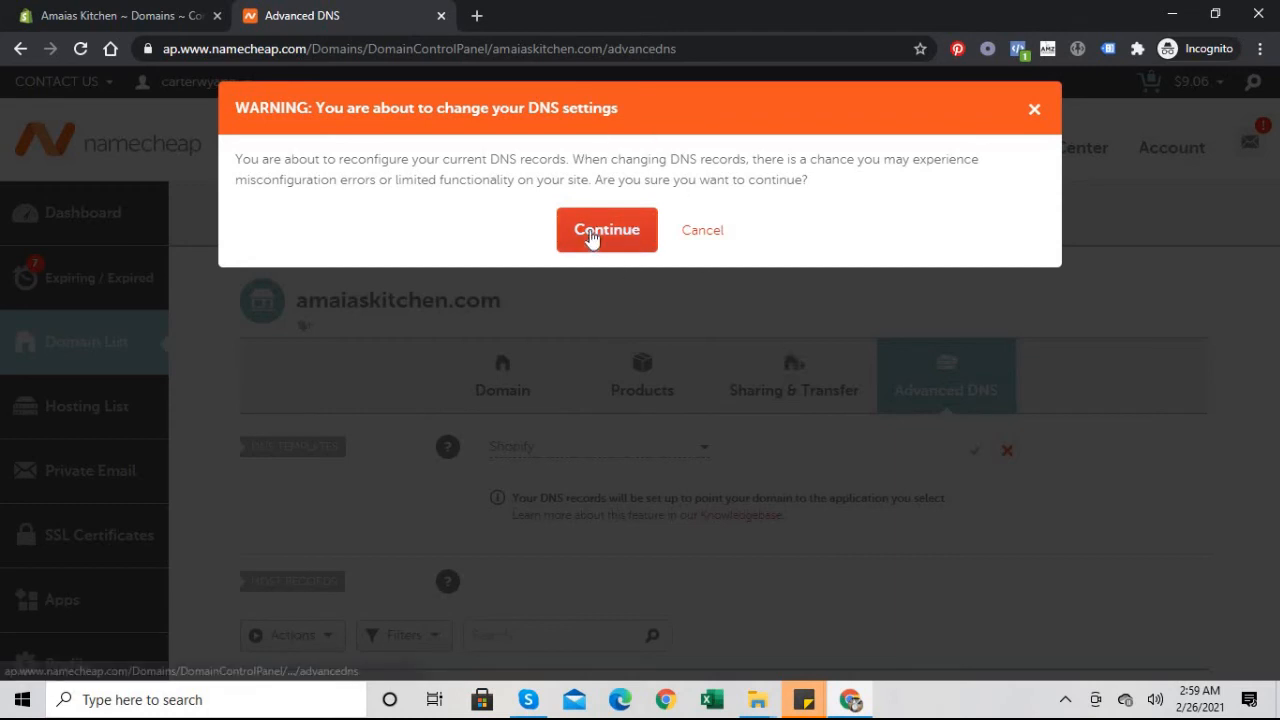
mouse_move(608, 230)
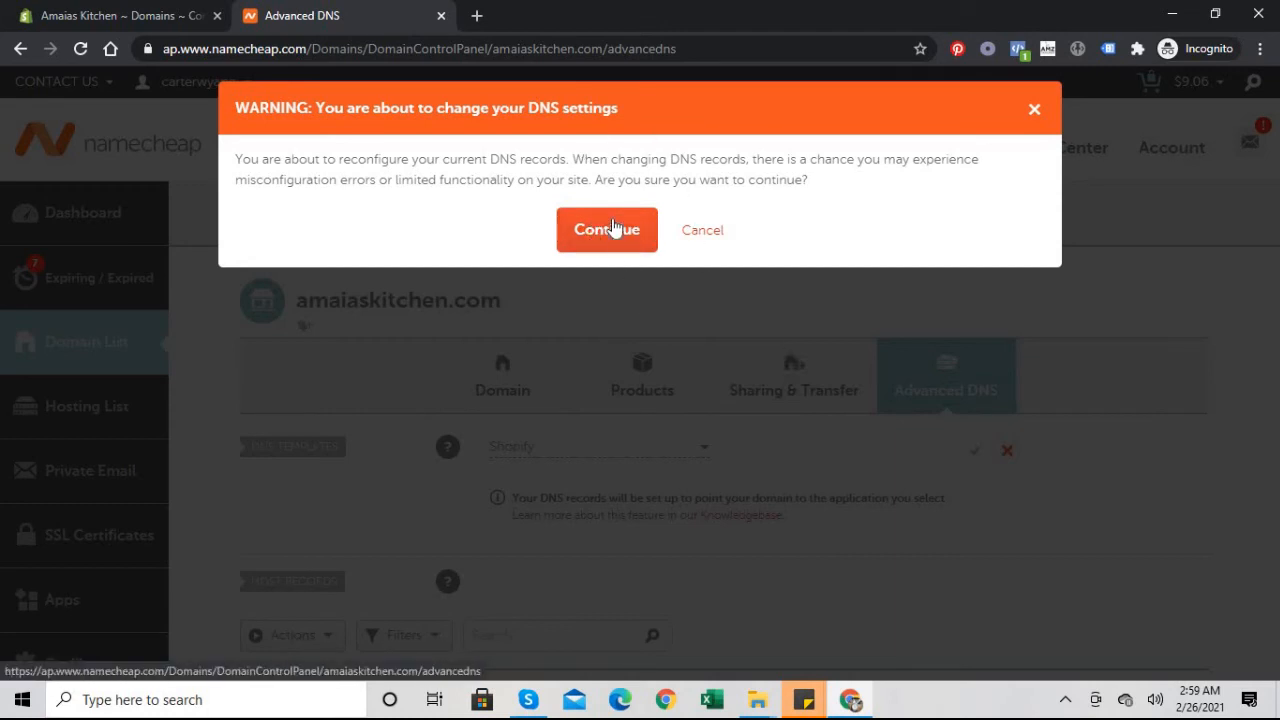
left_click(606, 228)
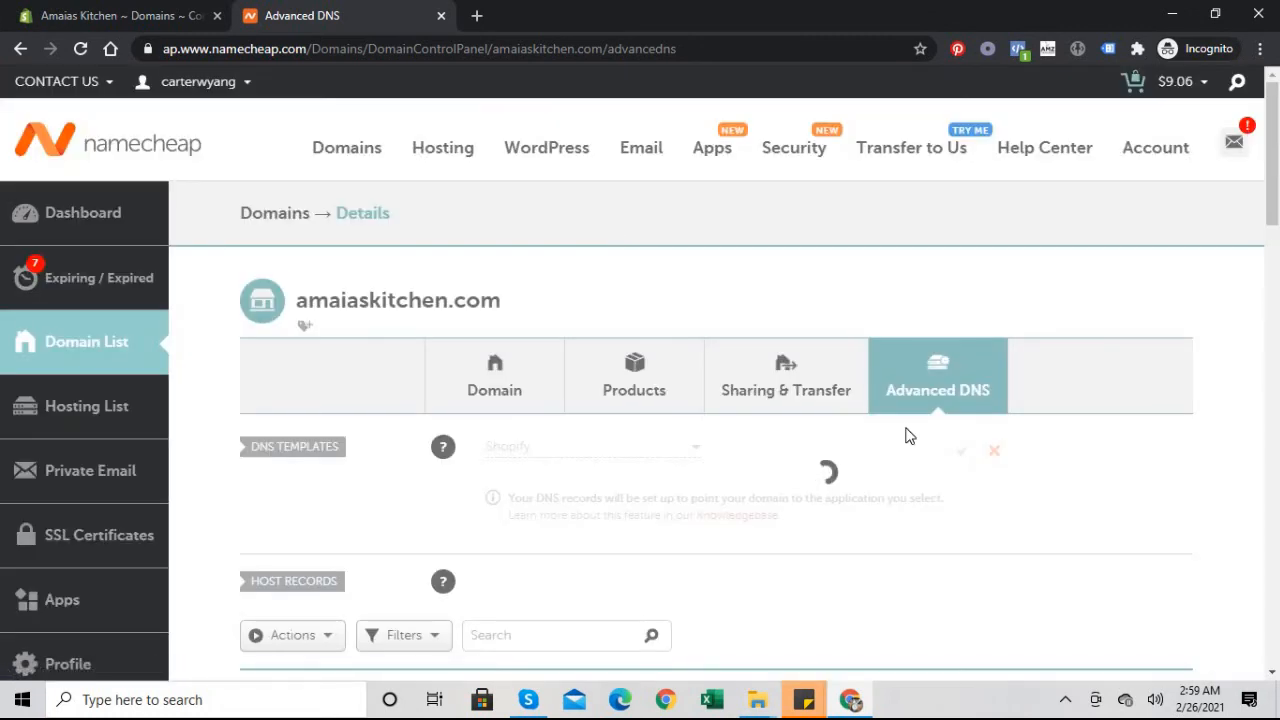
left_click(960, 452)
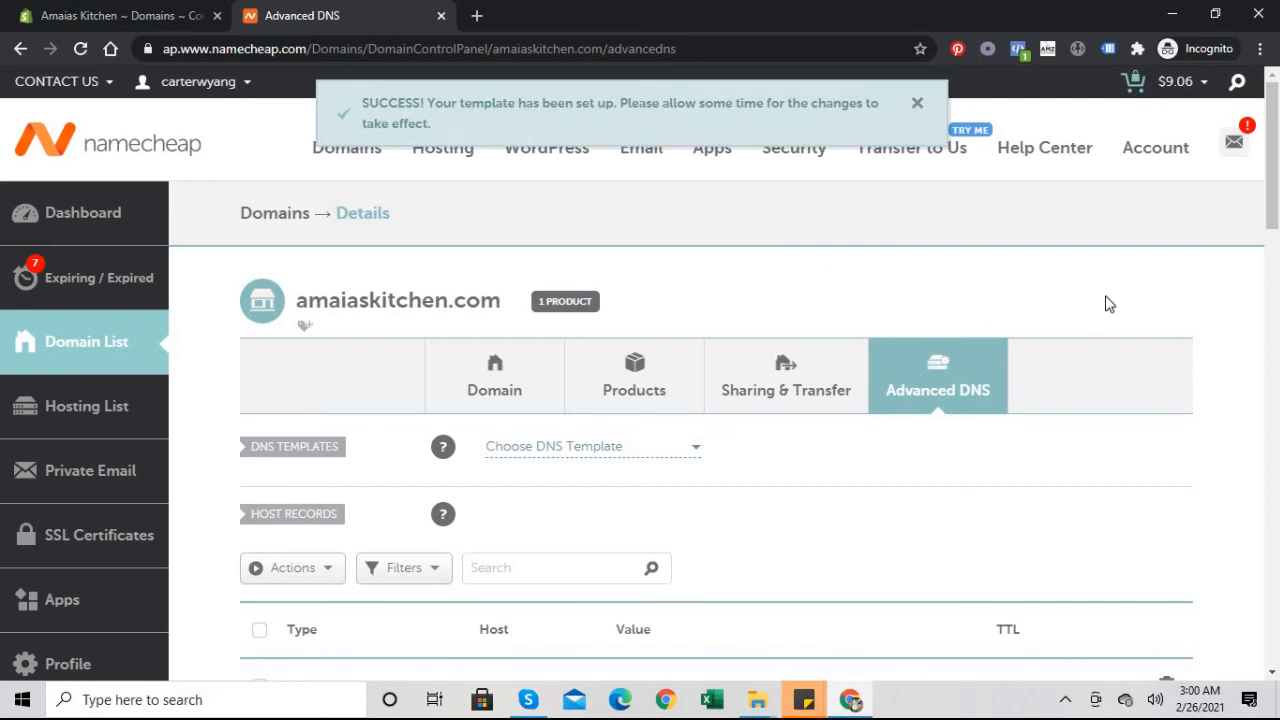
scroll("down", 3)
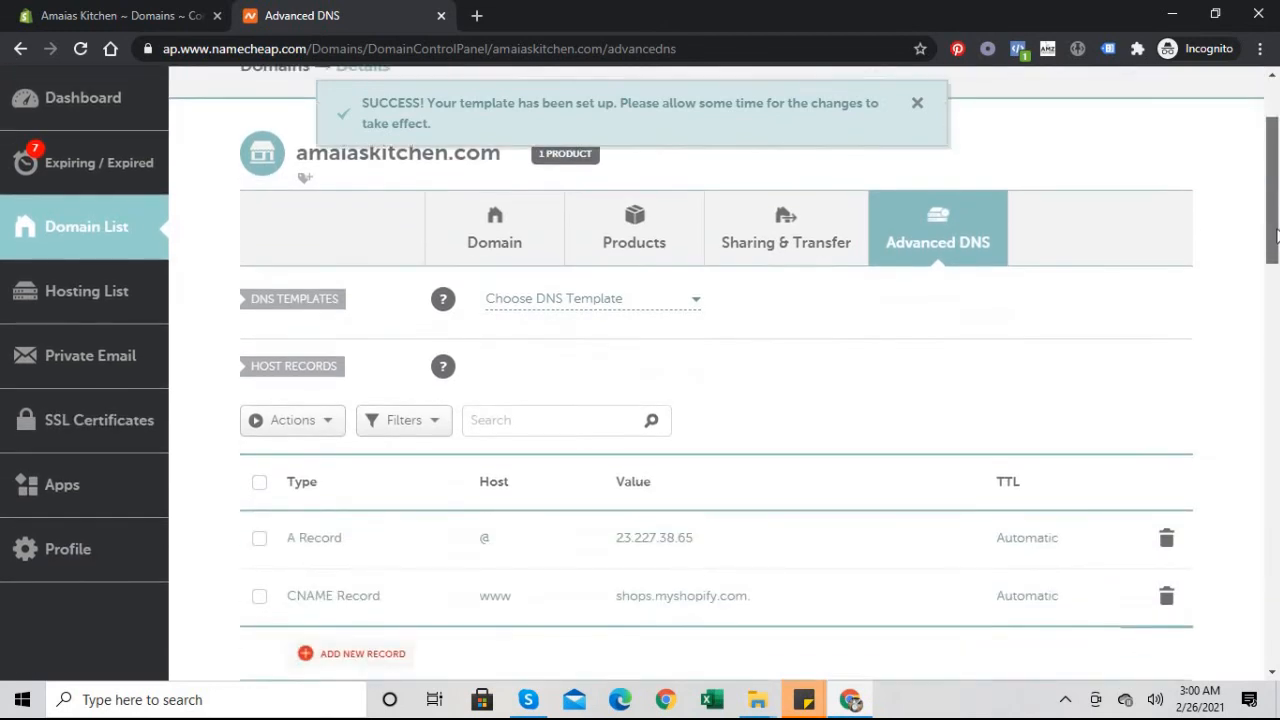
scroll("up", 3)
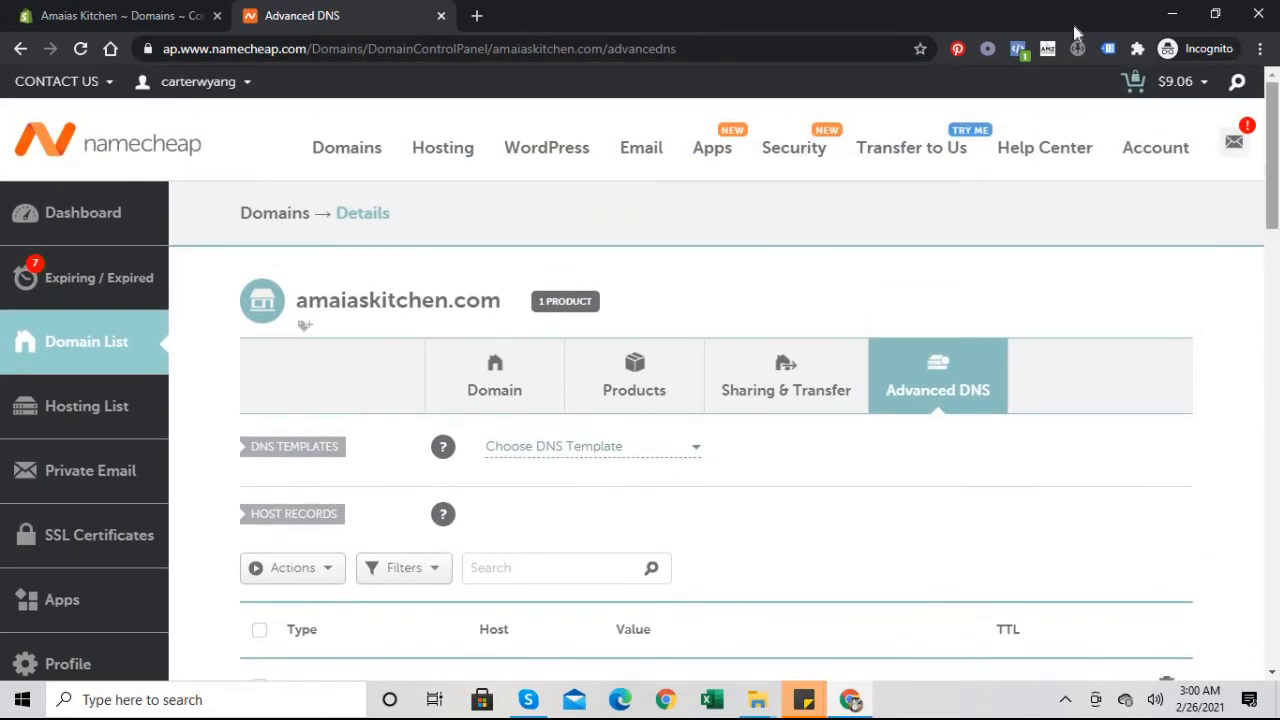
Verify the connection in Shopify so amaiaskitchen.com shows as the connected primary domain, SSL pending.
left_click(116, 16)
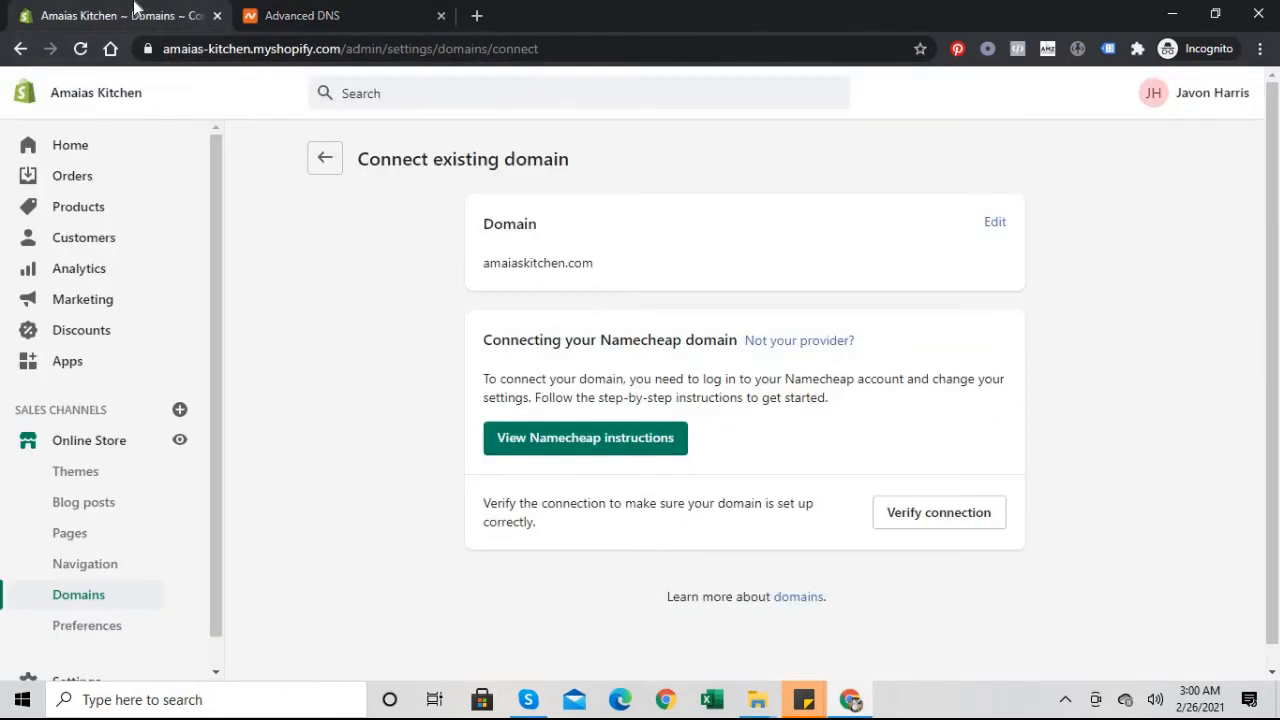
mouse_move(938, 512)
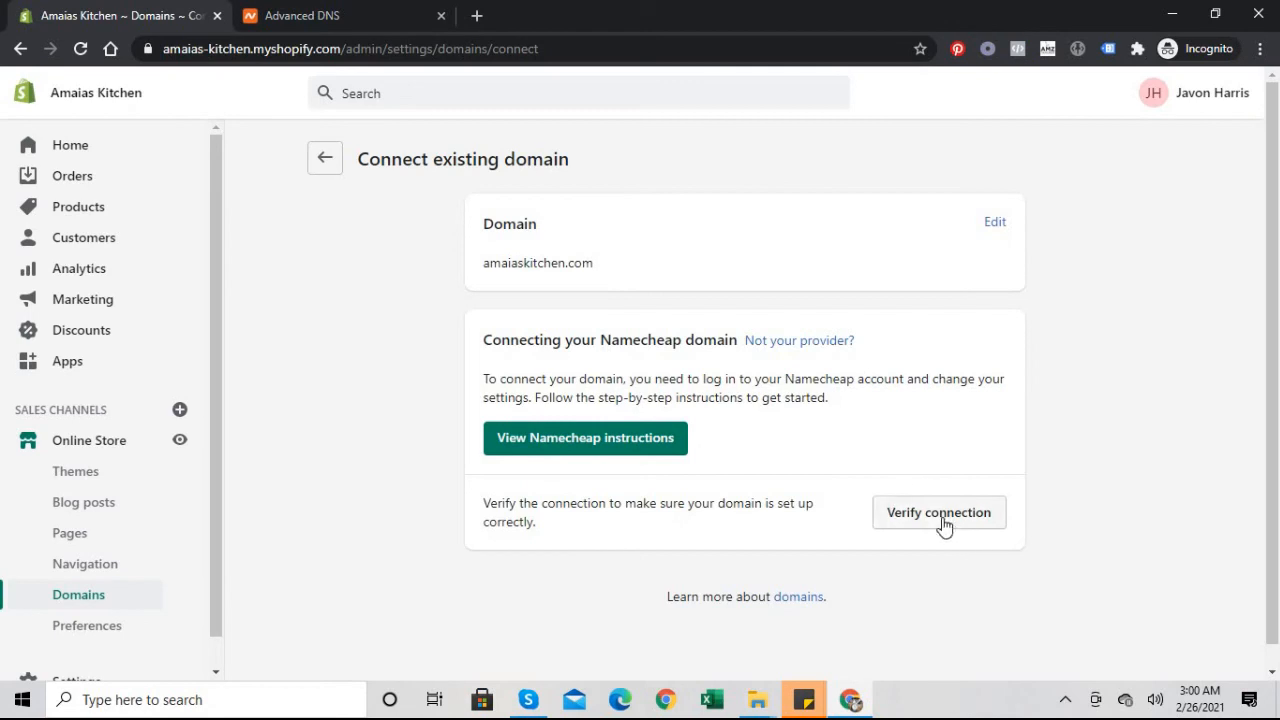
left_click(938, 512)
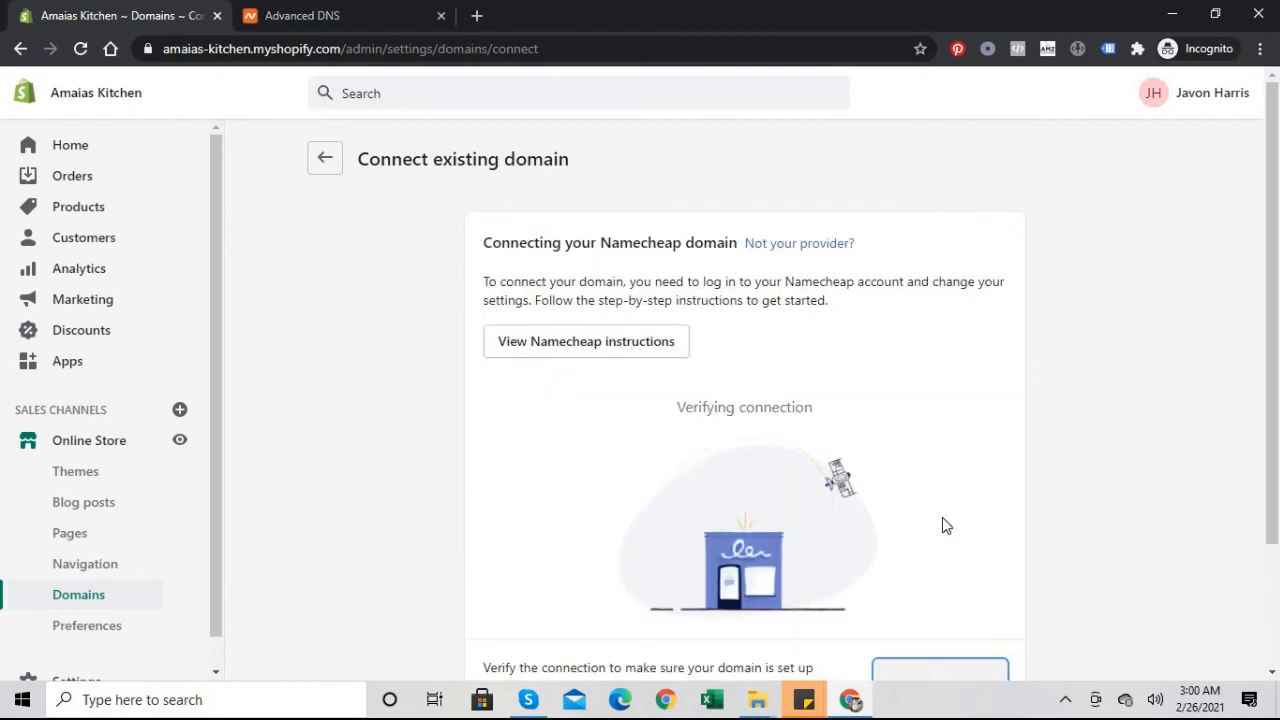
left_click(324, 158)
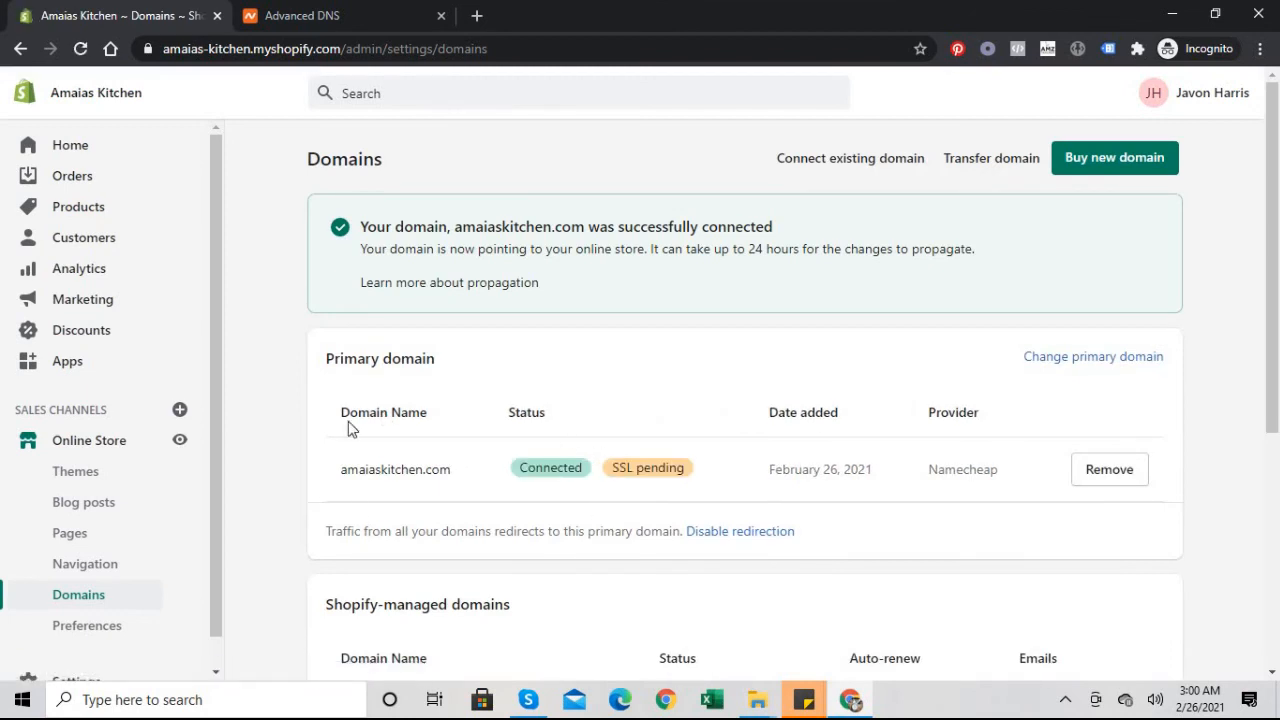
mouse_move(838, 436)
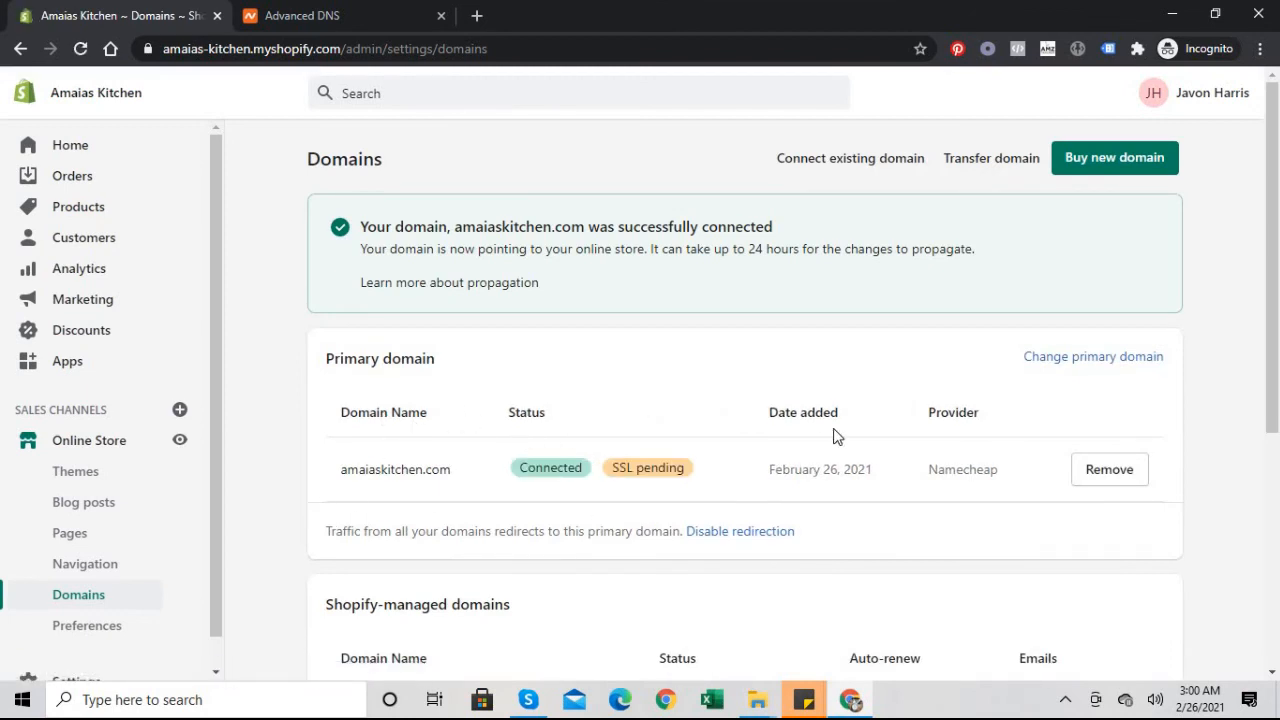
scroll("down", 3)
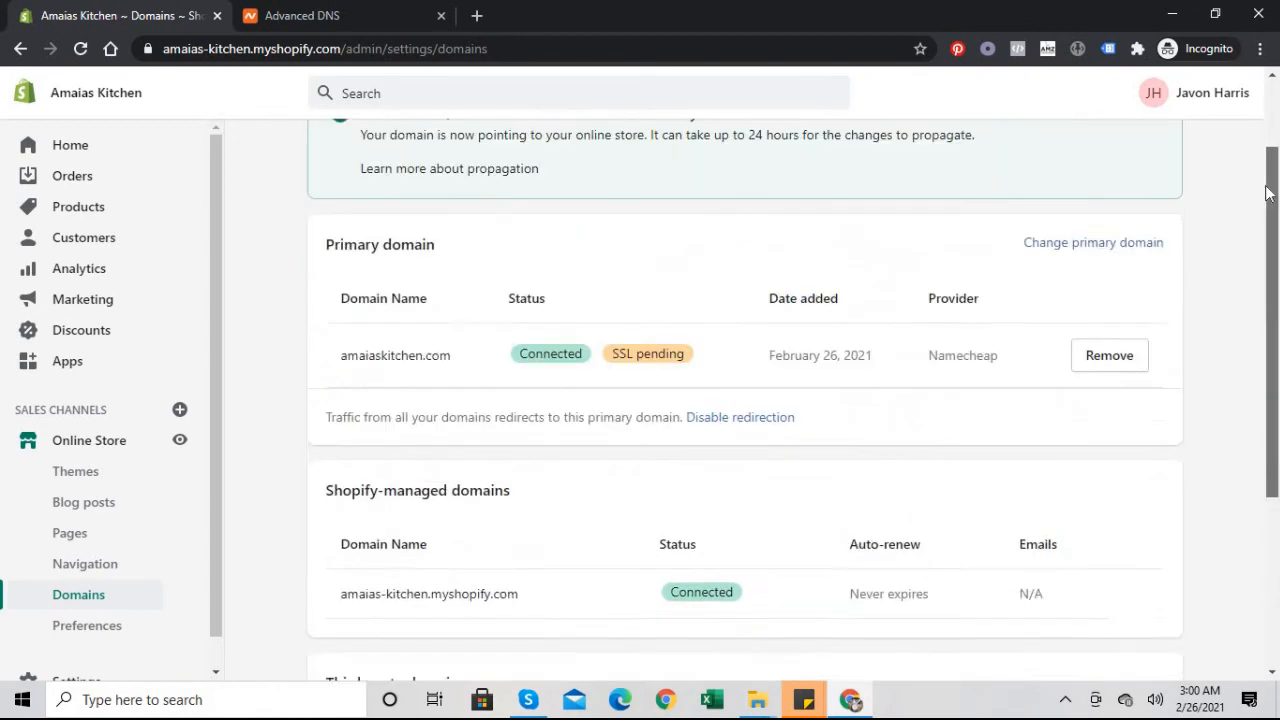
scroll("up", 3)
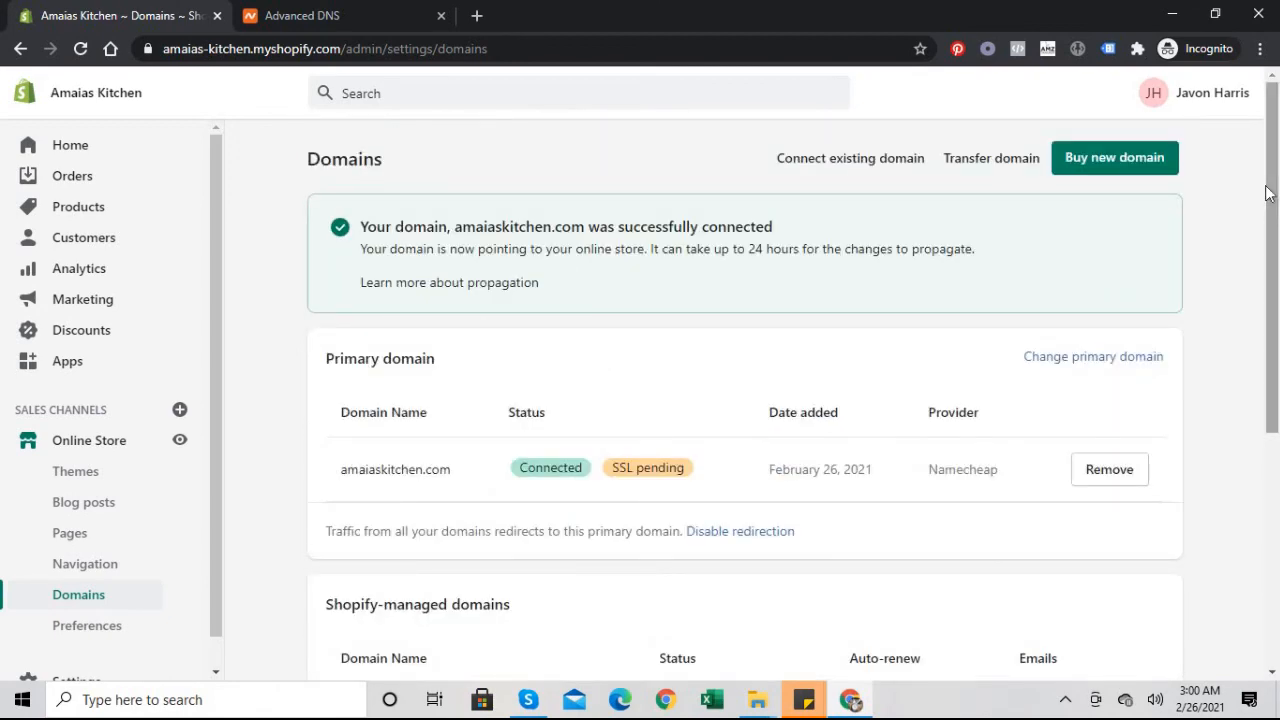